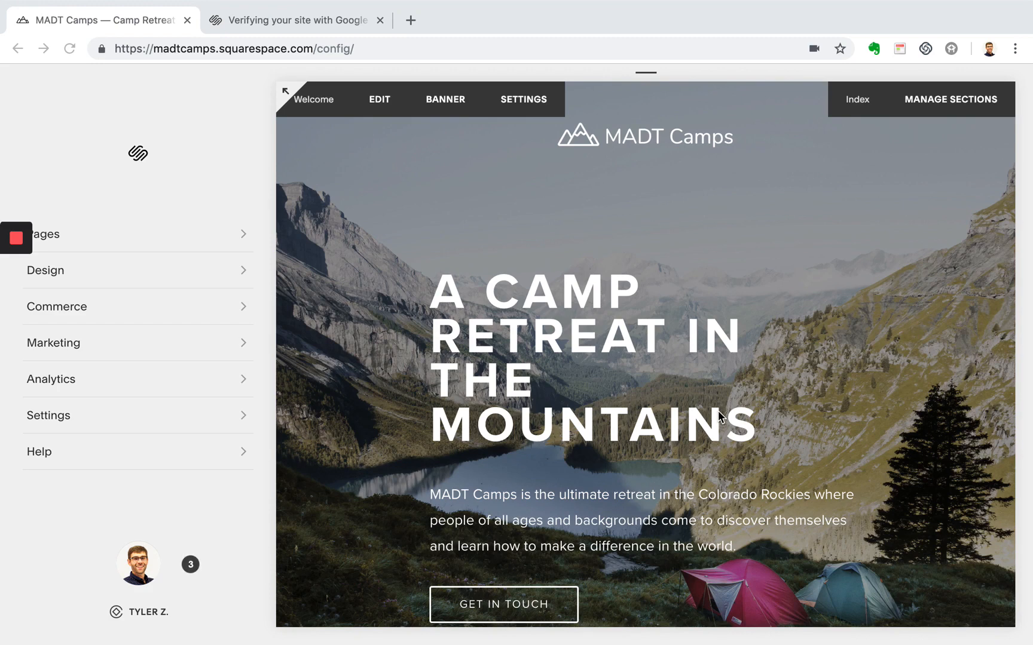
pyautogui.moveTo(342, 27)
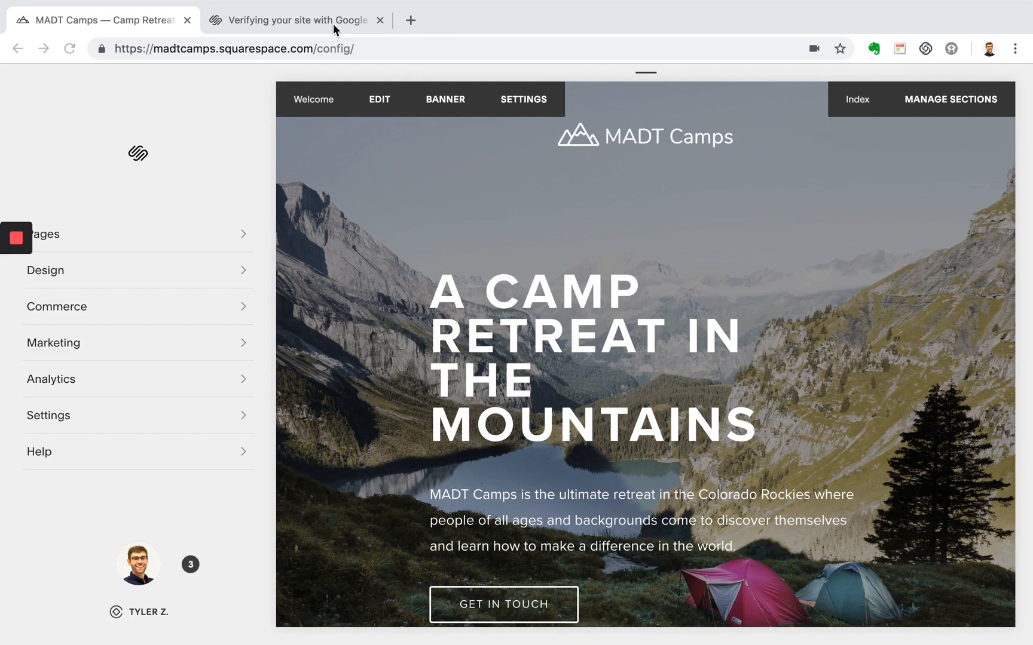
# - Read the intro and 'Before you begin' section of the Search Console verification article
pyautogui.click(294, 19)
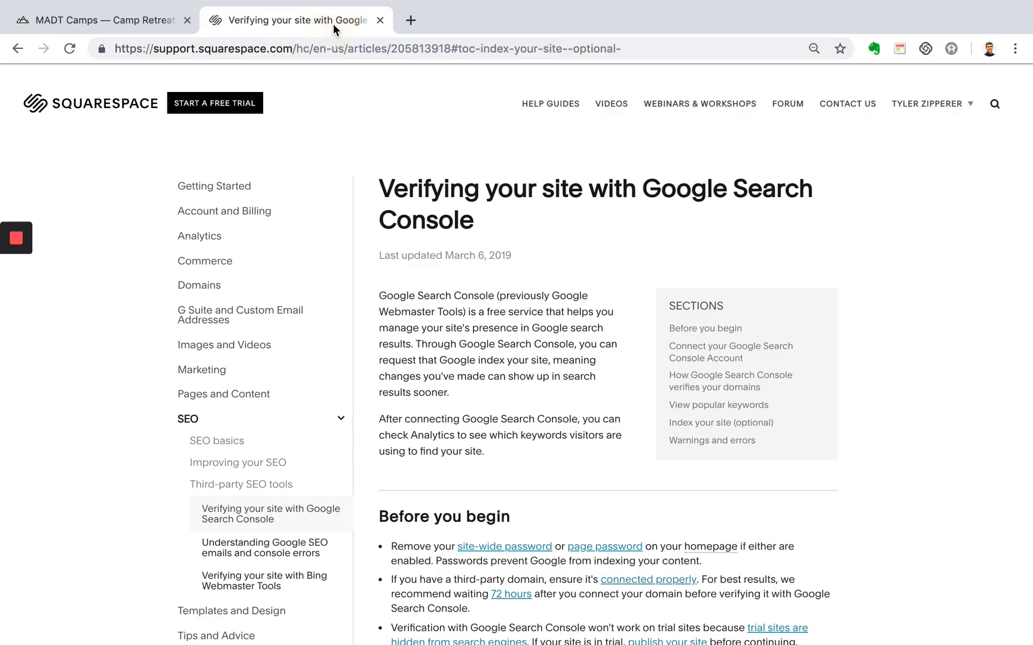
pyautogui.moveTo(478, 284)
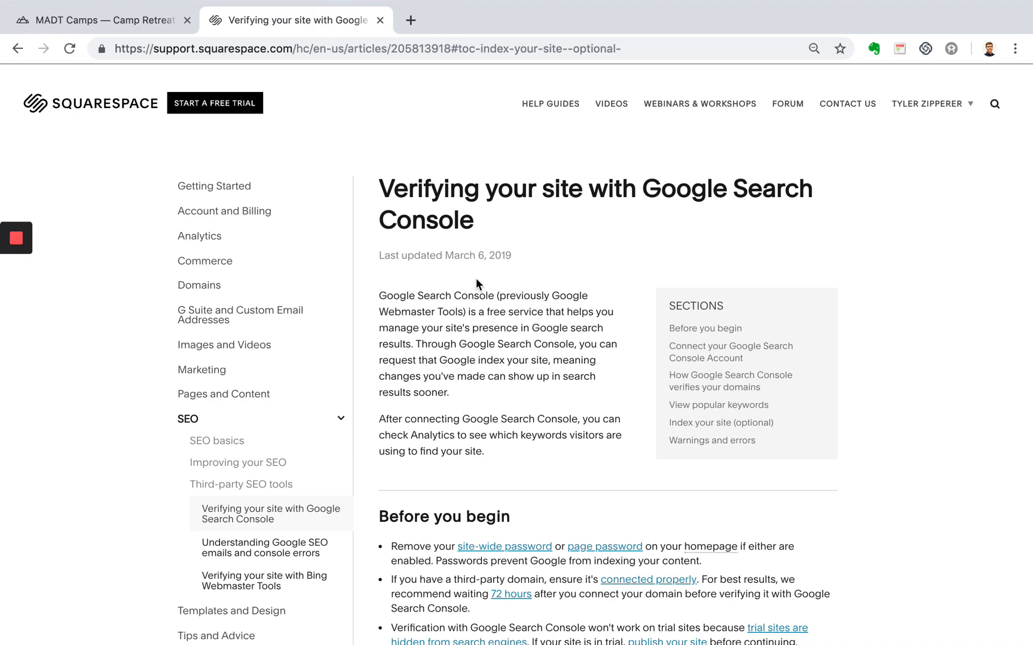
pyautogui.scroll(-3)
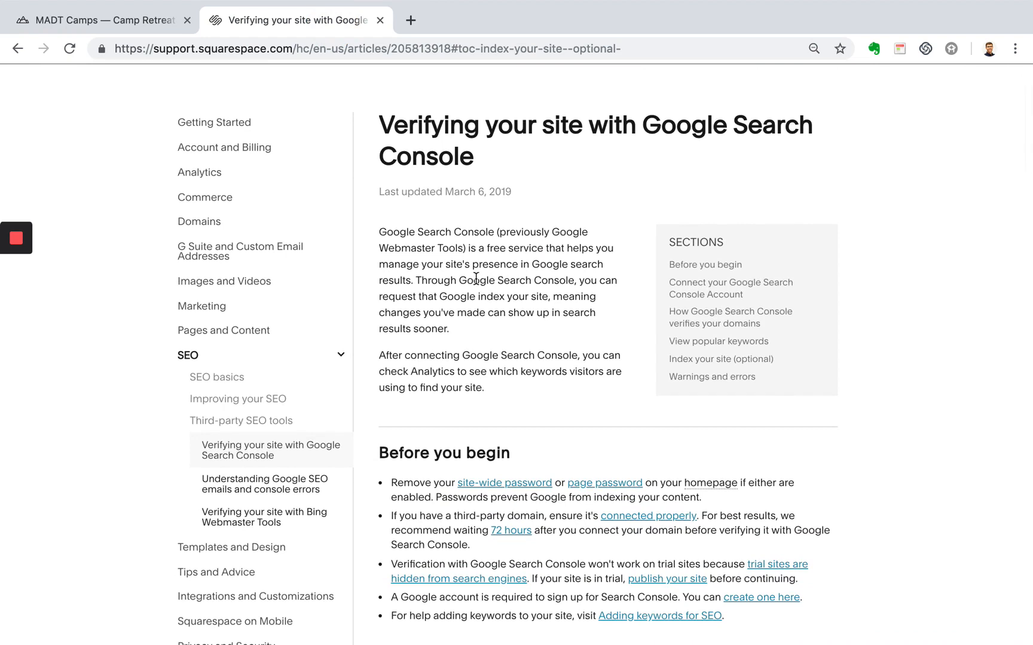
pyautogui.scroll(3)
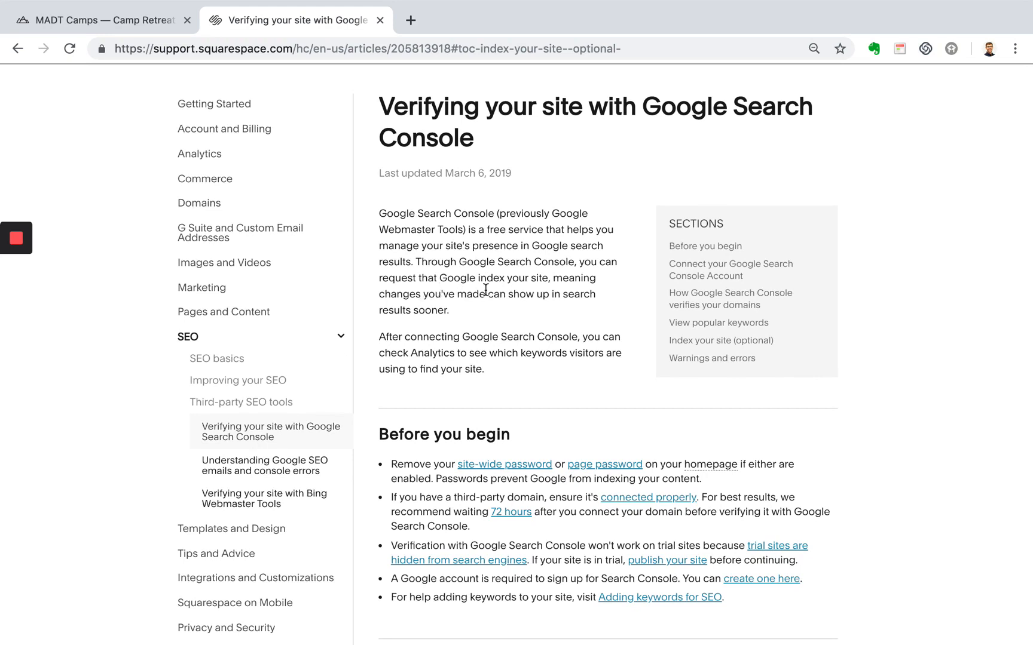
pyautogui.moveTo(498, 318)
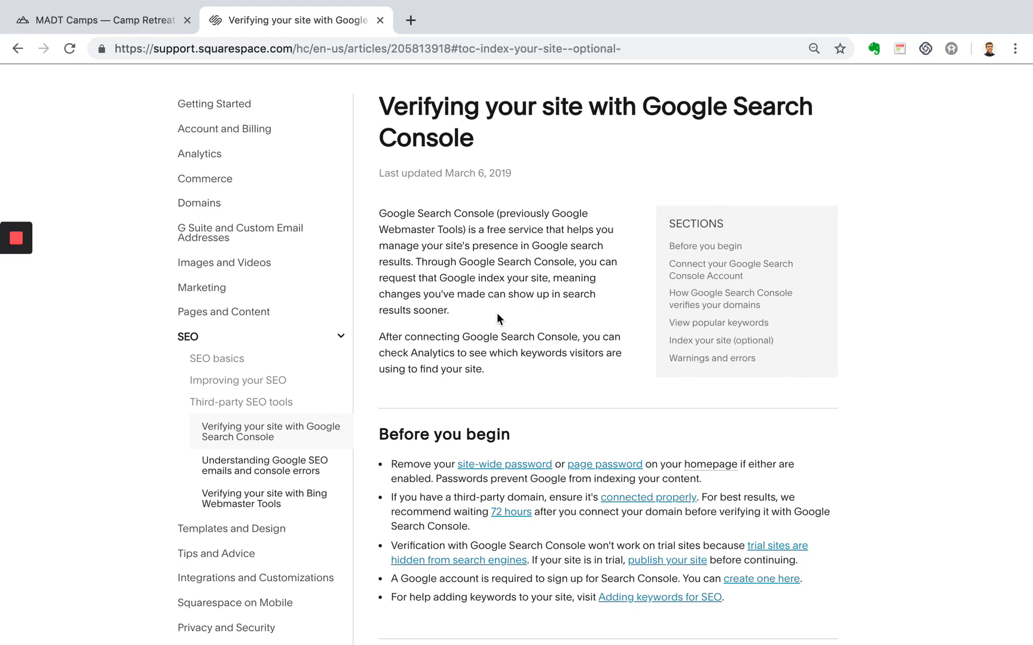
pyautogui.scroll(-3)
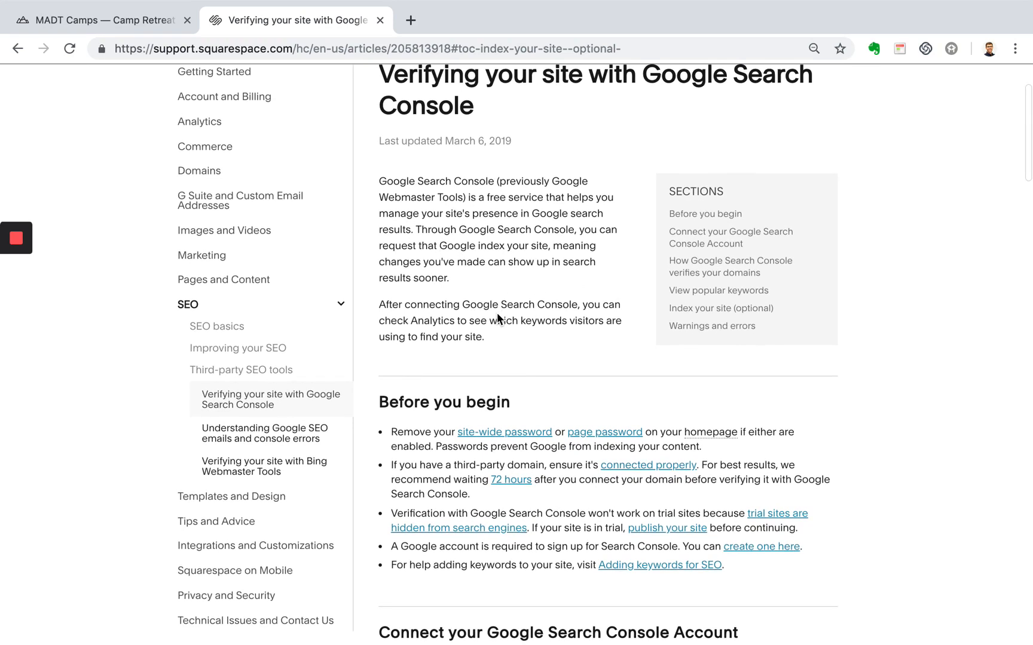
pyautogui.moveTo(438, 277)
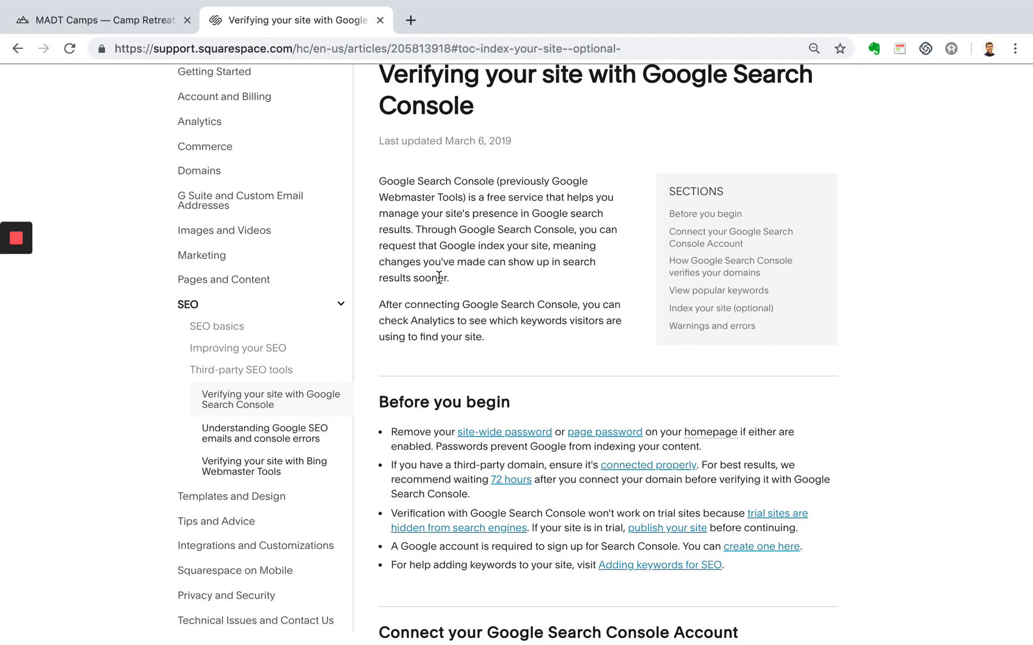
pyautogui.scroll(-3)
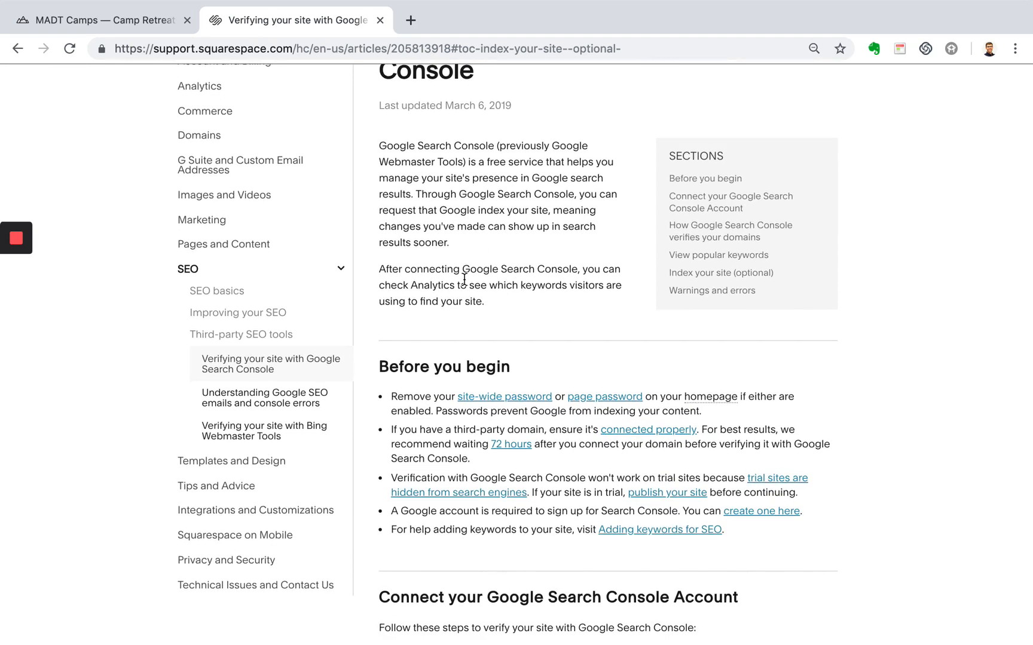
pyautogui.moveTo(570, 304)
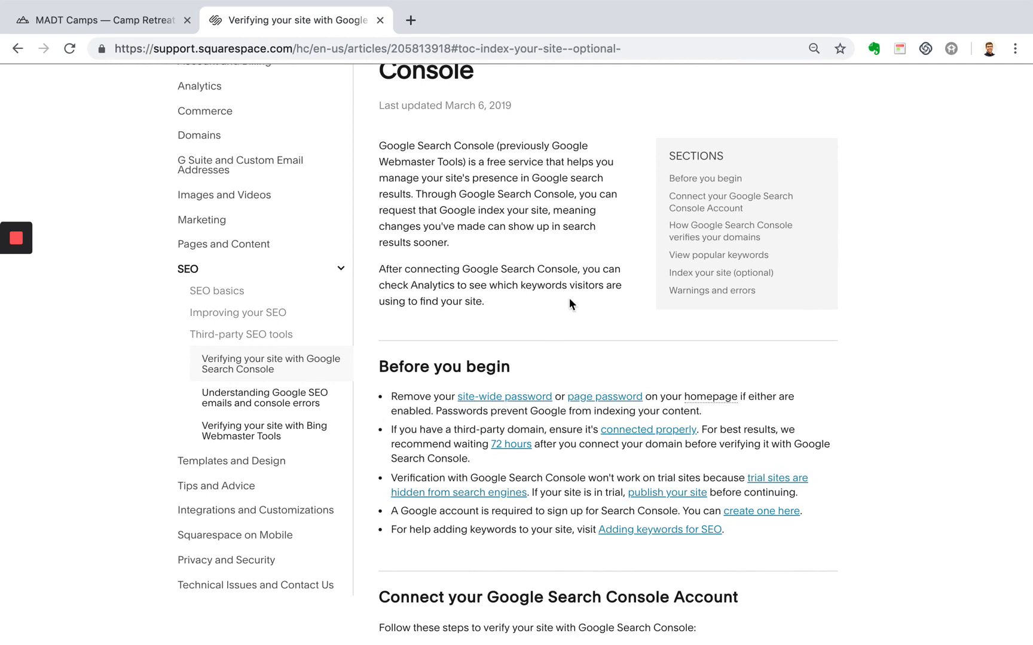
pyautogui.moveTo(452, 296)
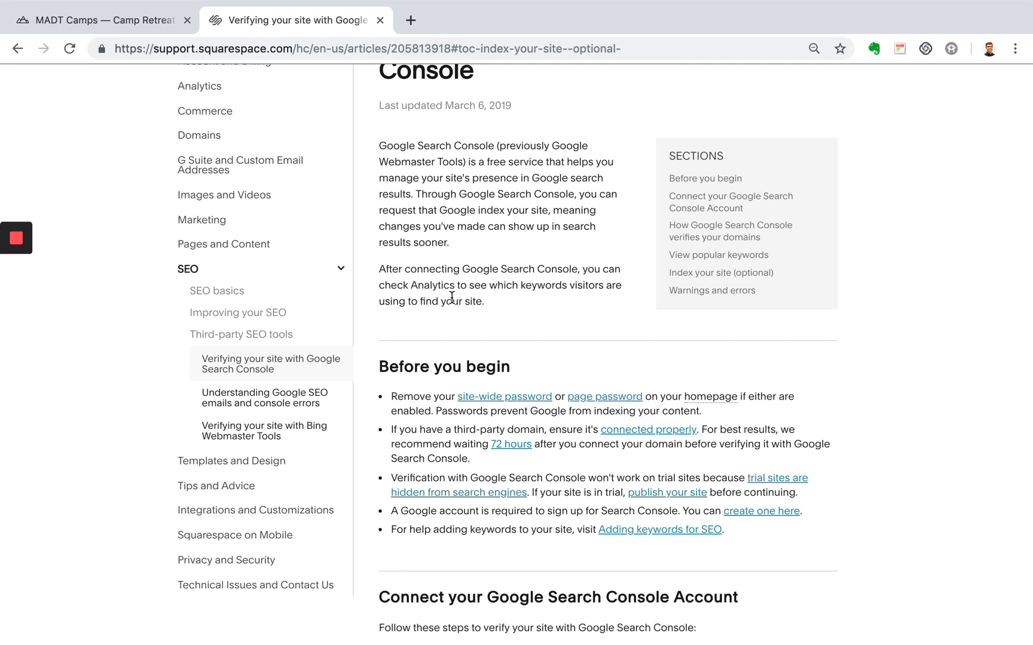
pyautogui.scroll(3)
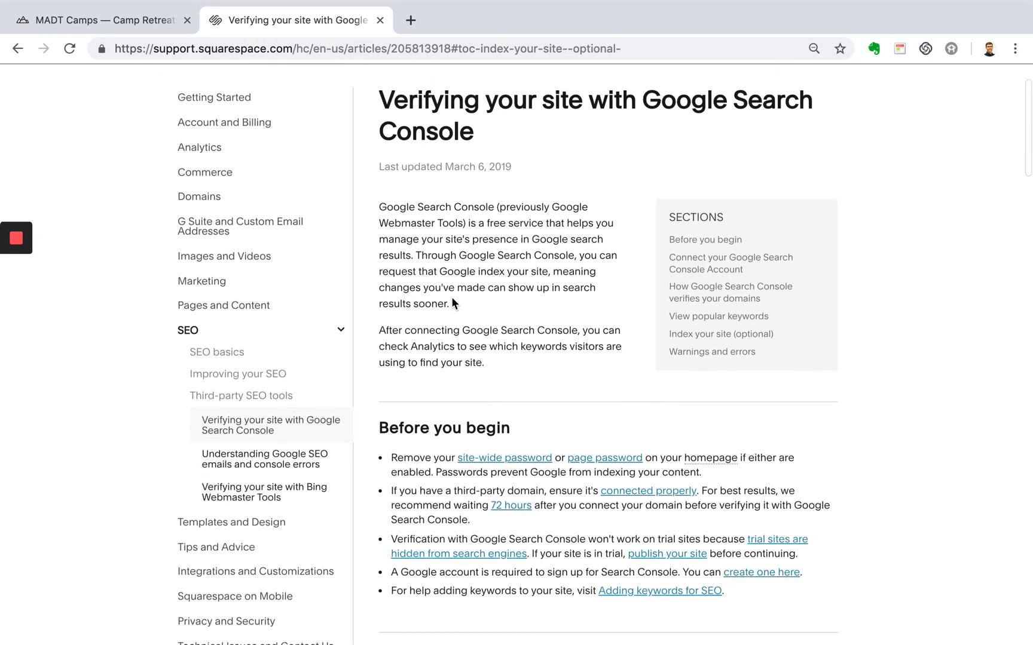
pyautogui.moveTo(721, 334)
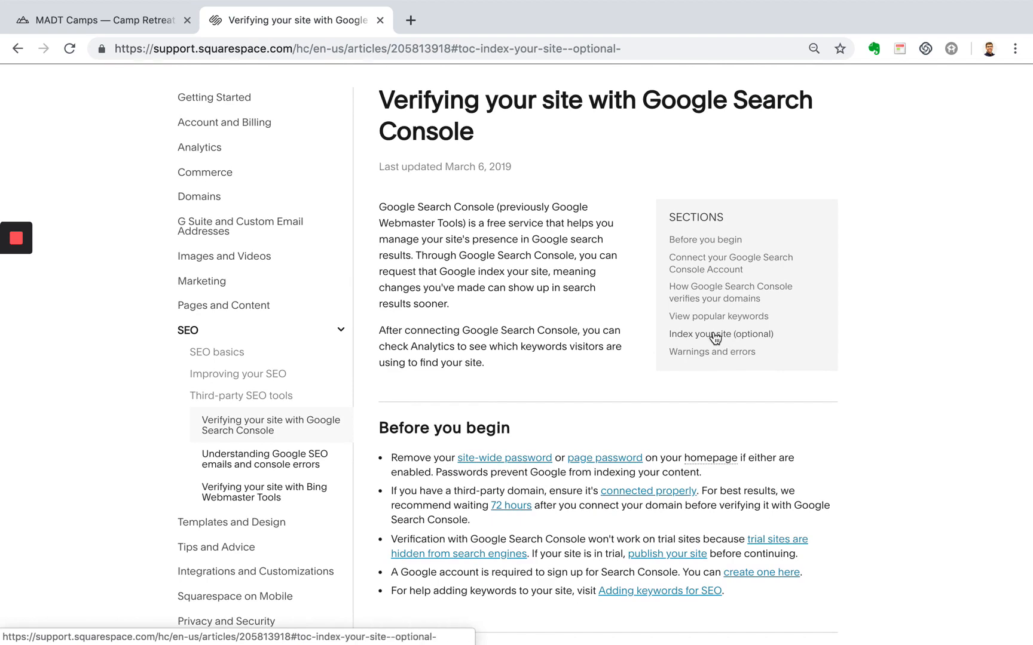
pyautogui.moveTo(533, 288)
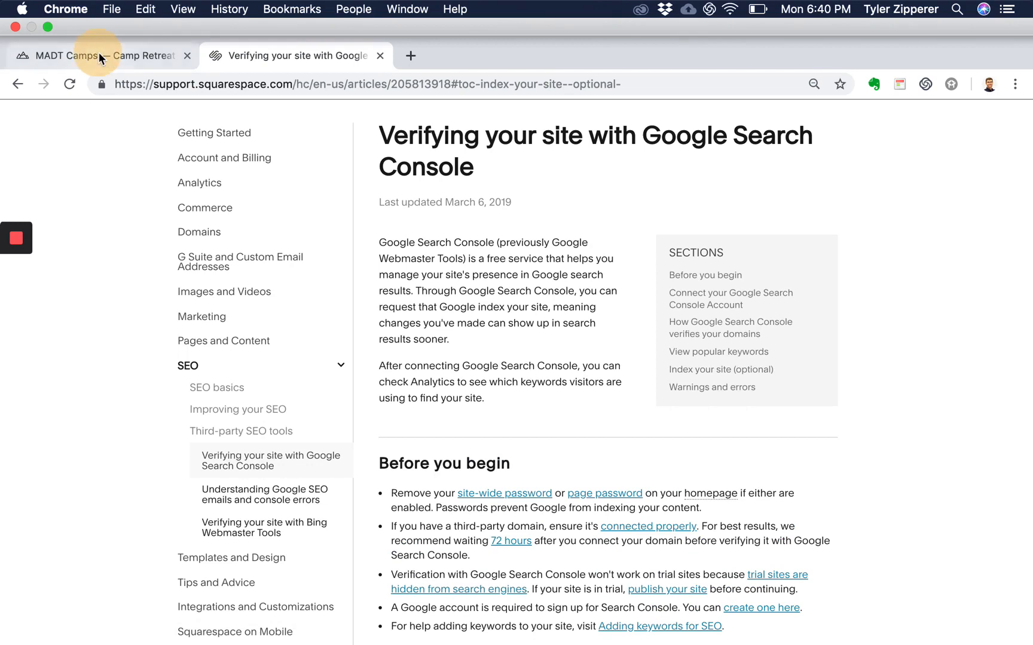
# - From MADT Camps Settings > Connected Accounts, connect a Google Search Console account
pyautogui.click(99, 57)
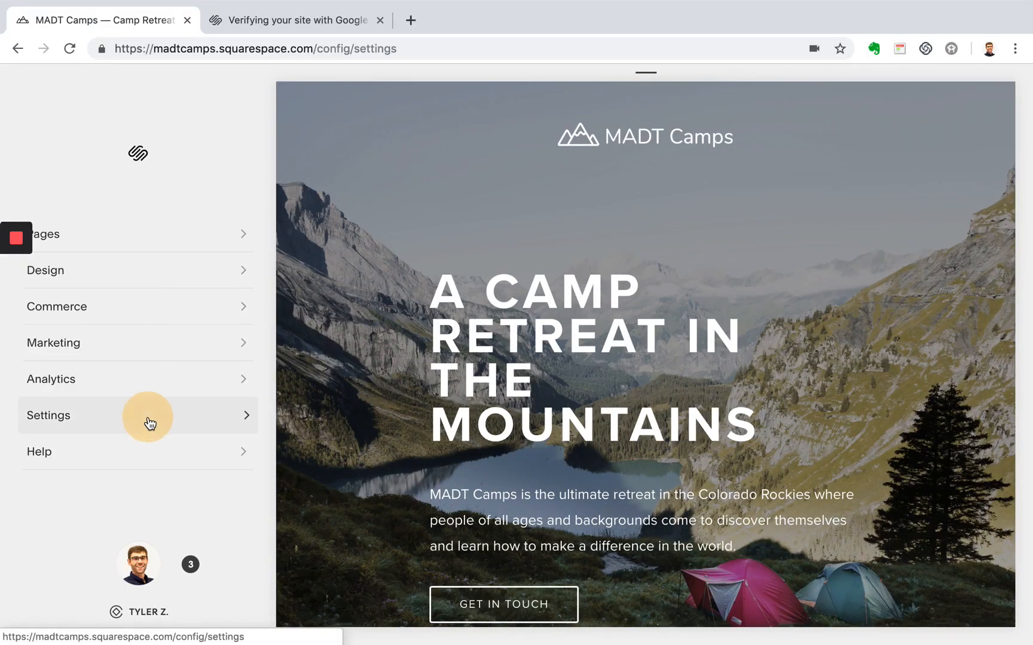
pyautogui.click(48, 414)
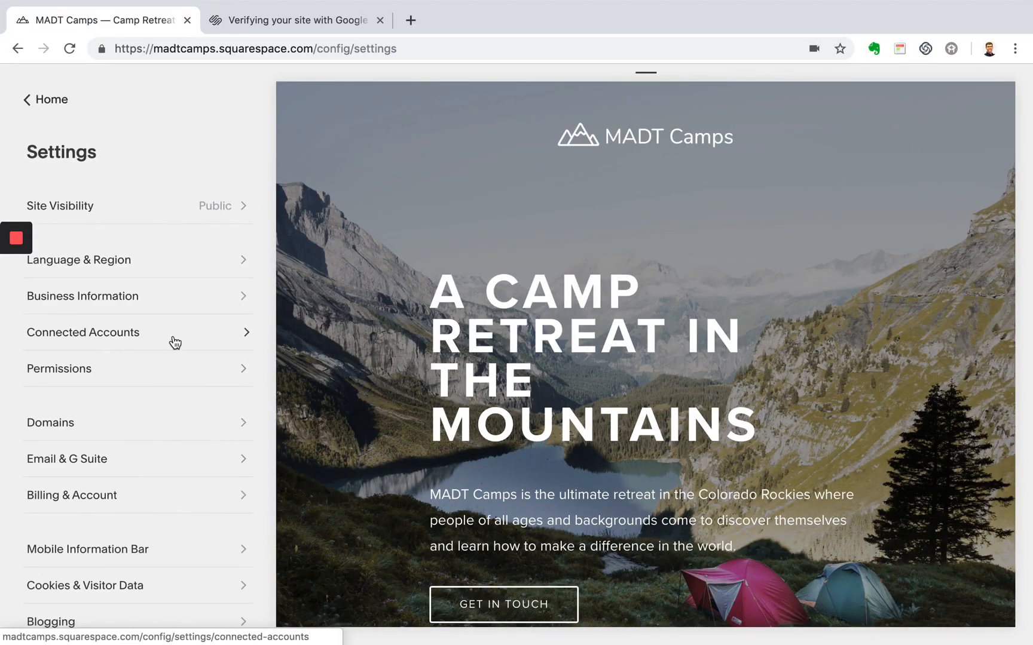
pyautogui.click(83, 332)
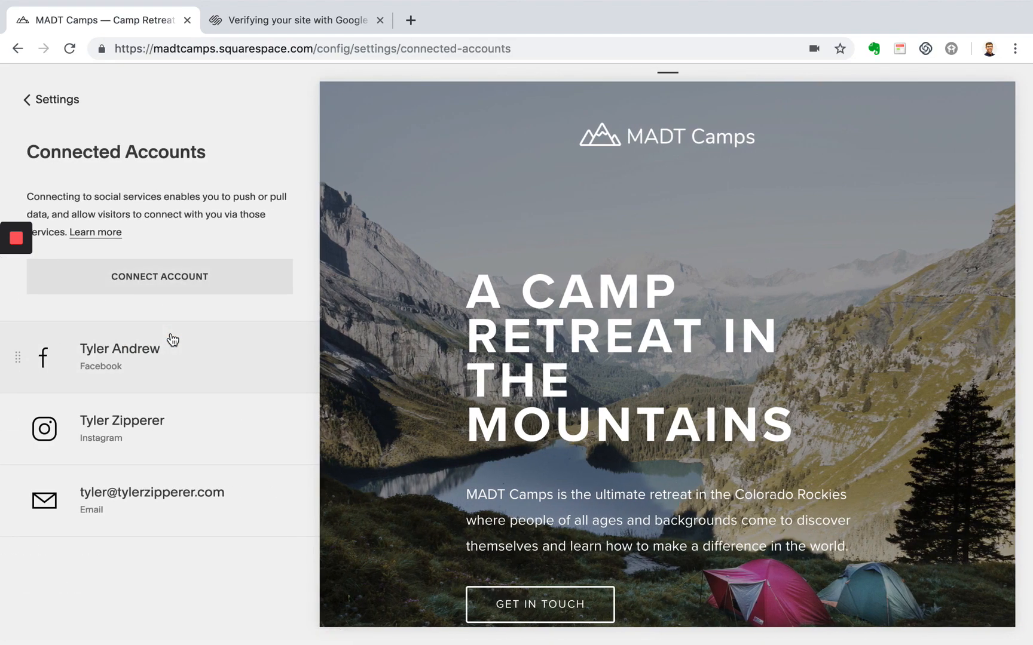
pyautogui.click(159, 277)
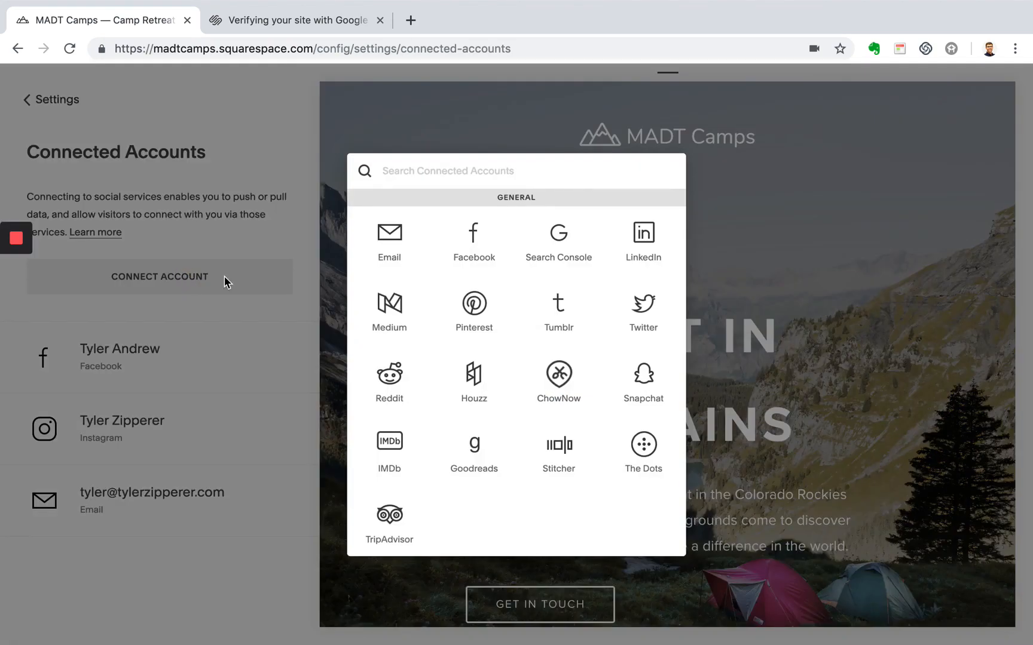
pyautogui.click(558, 242)
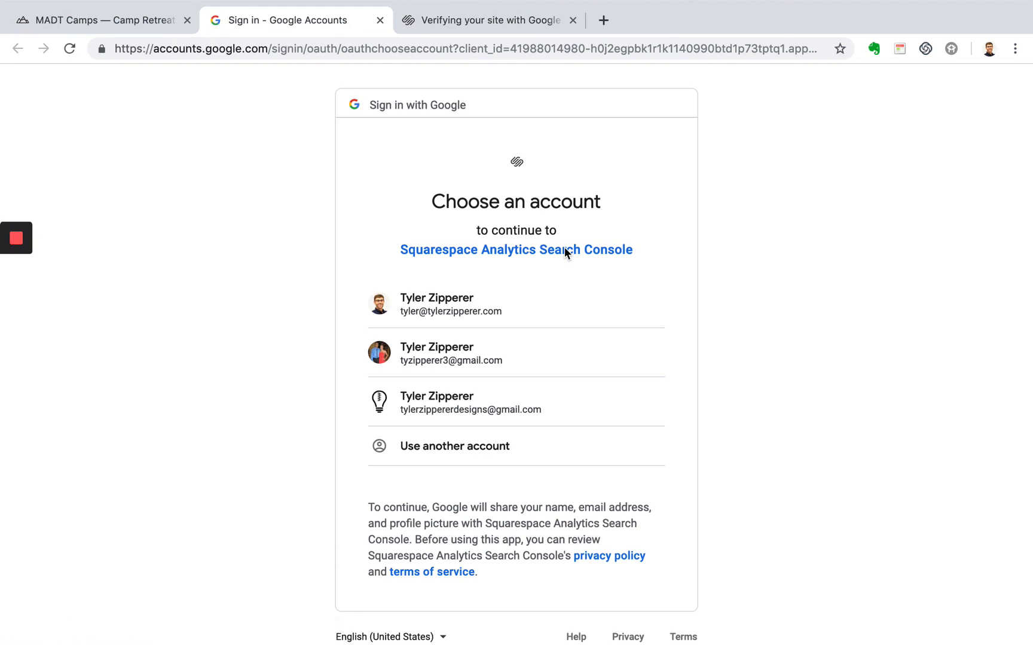
pyautogui.moveTo(579, 260)
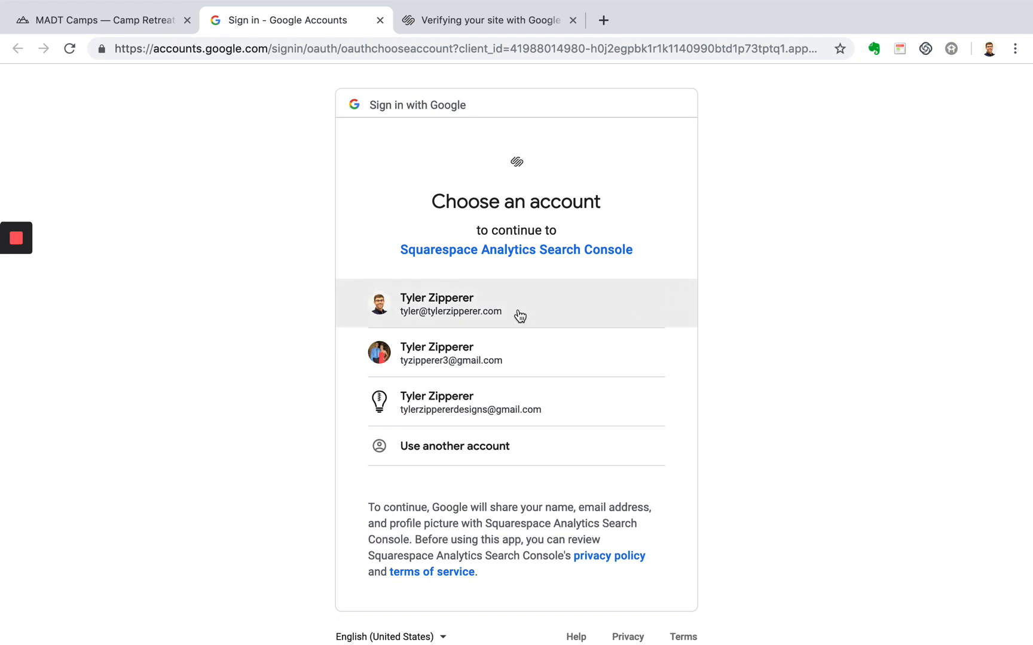
# - Sign in with the first Google account and allow Squarespace Analytics Search Console access
pyautogui.click(516, 304)
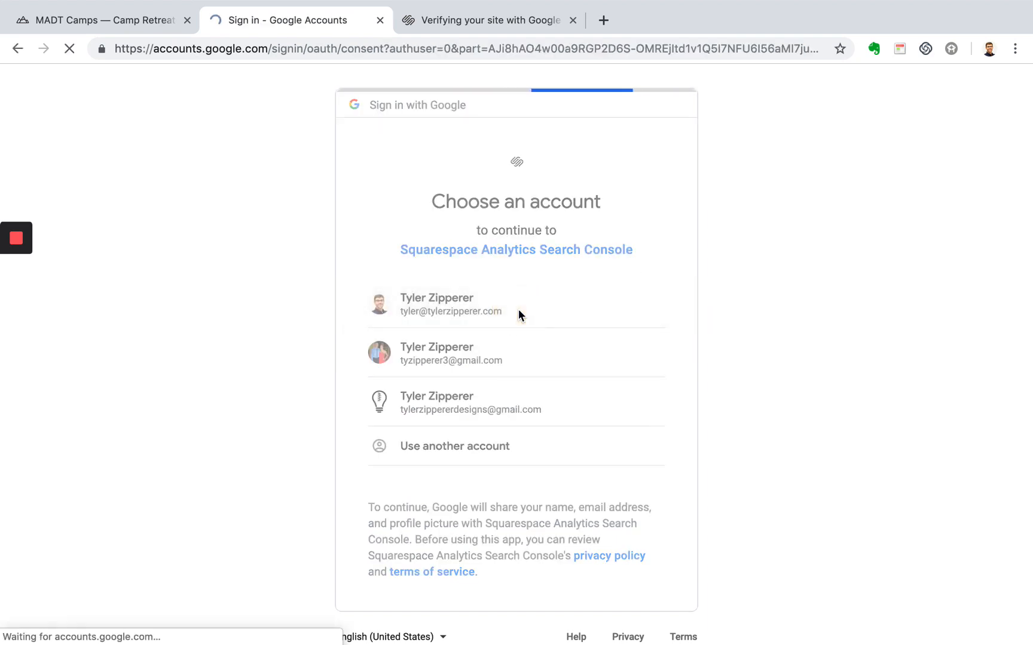
pyautogui.click(450, 304)
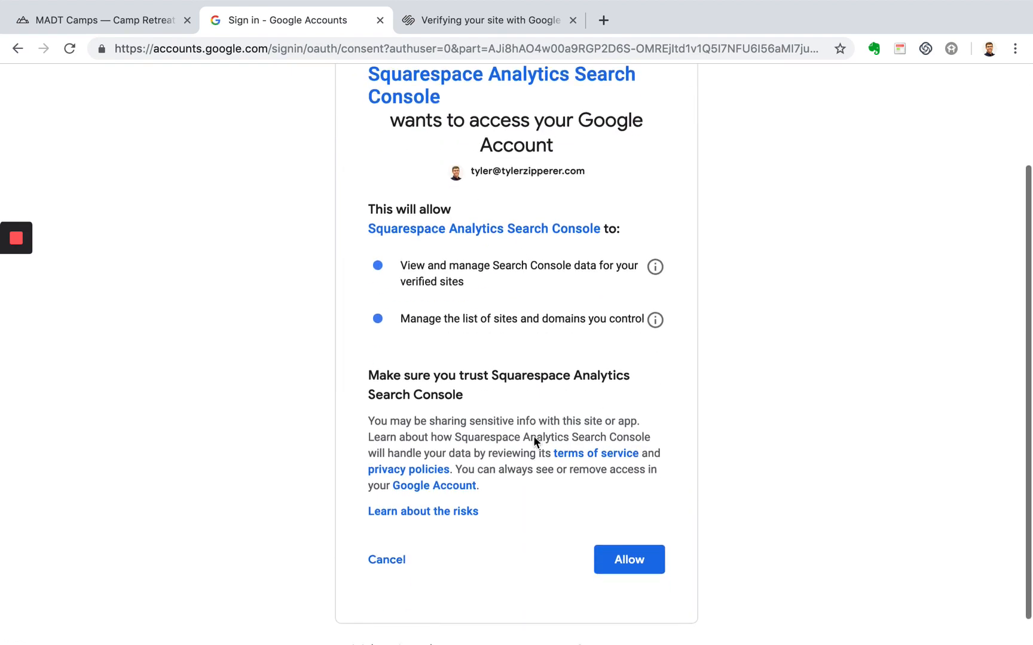
pyautogui.click(628, 560)
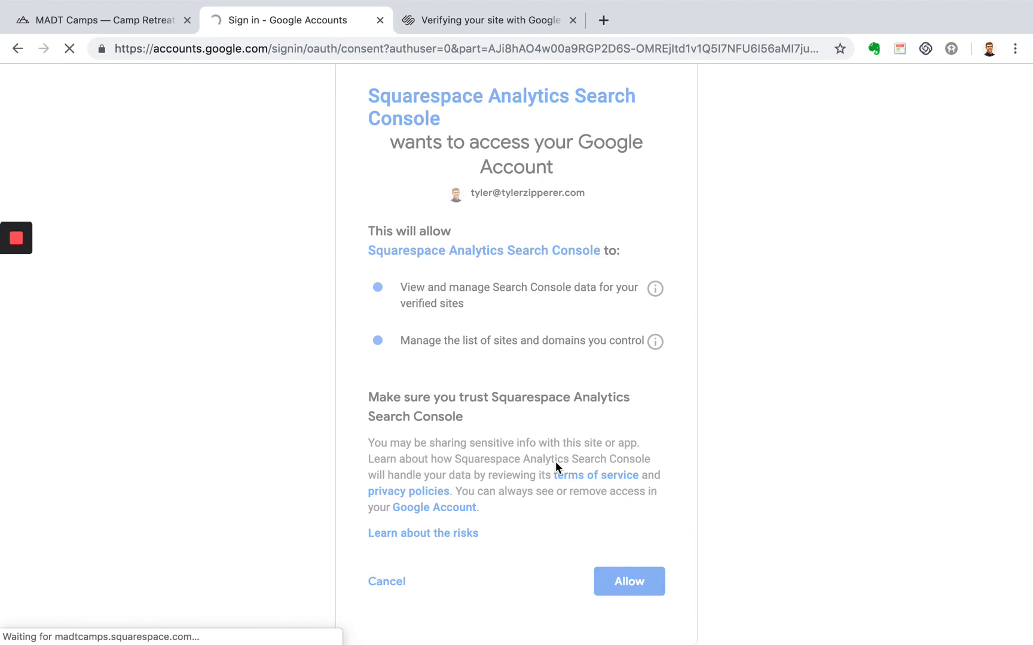
pyautogui.click(628, 581)
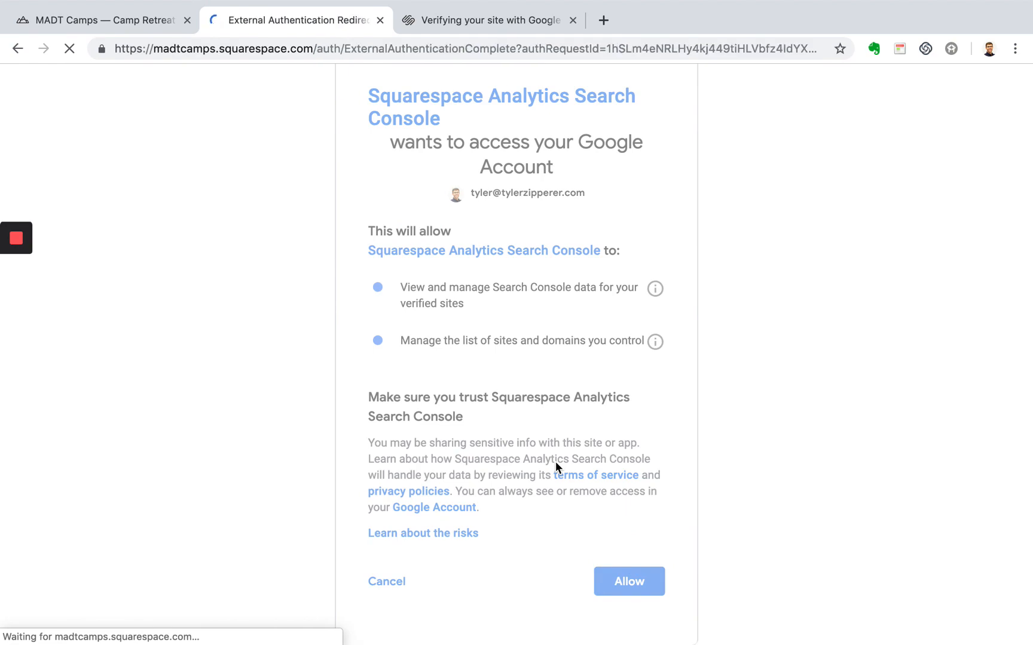
# - Check the 'You're Connected!' notice in Google Search Keywords, then return Home
pyautogui.click(628, 581)
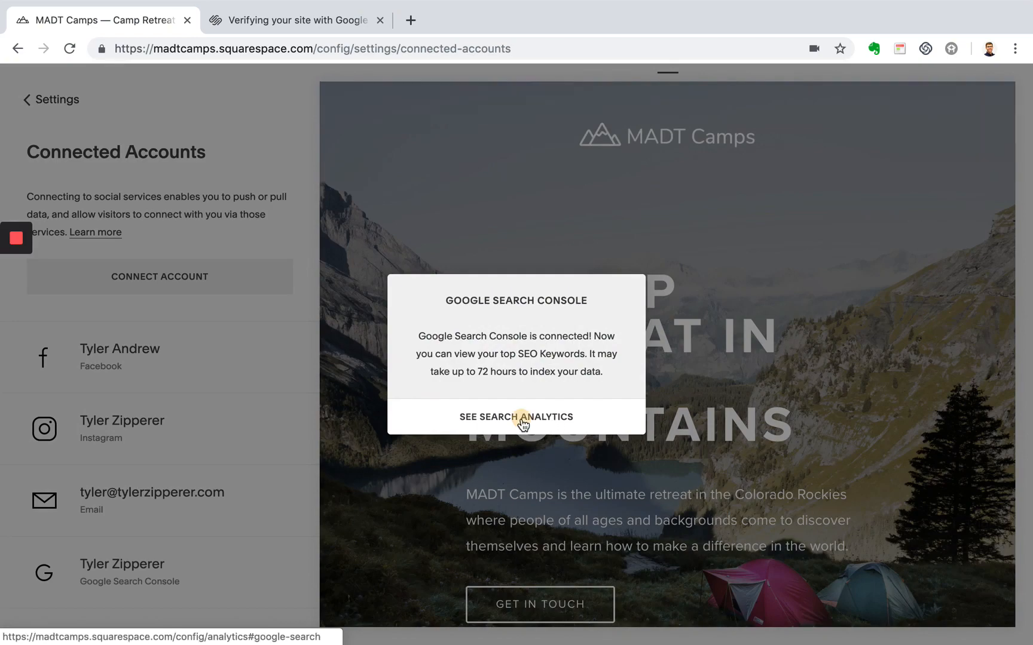
pyautogui.click(515, 417)
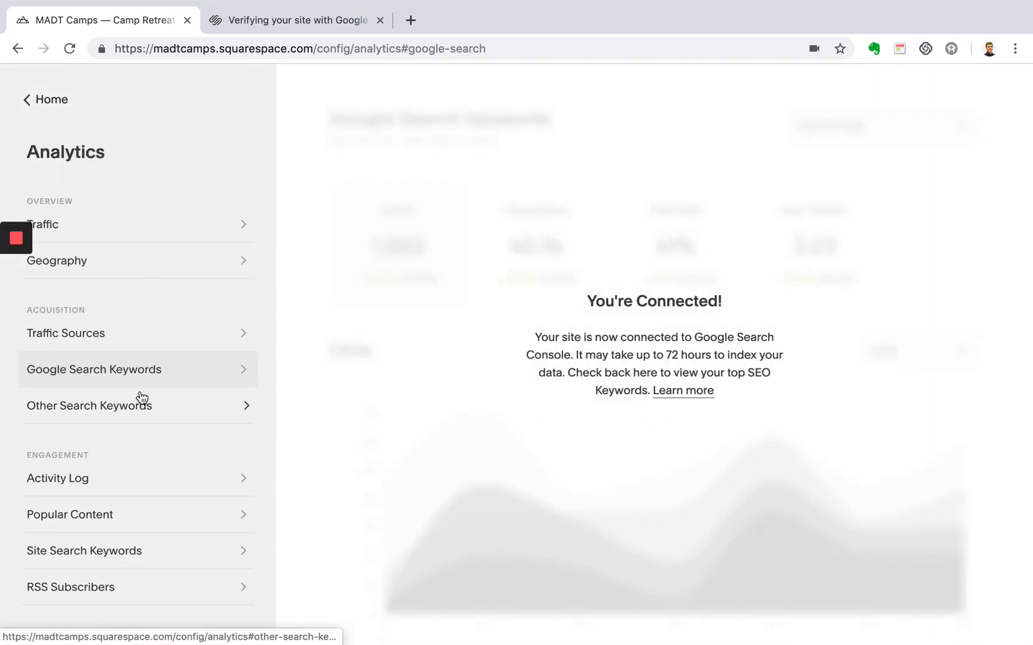
pyautogui.moveTo(685, 360)
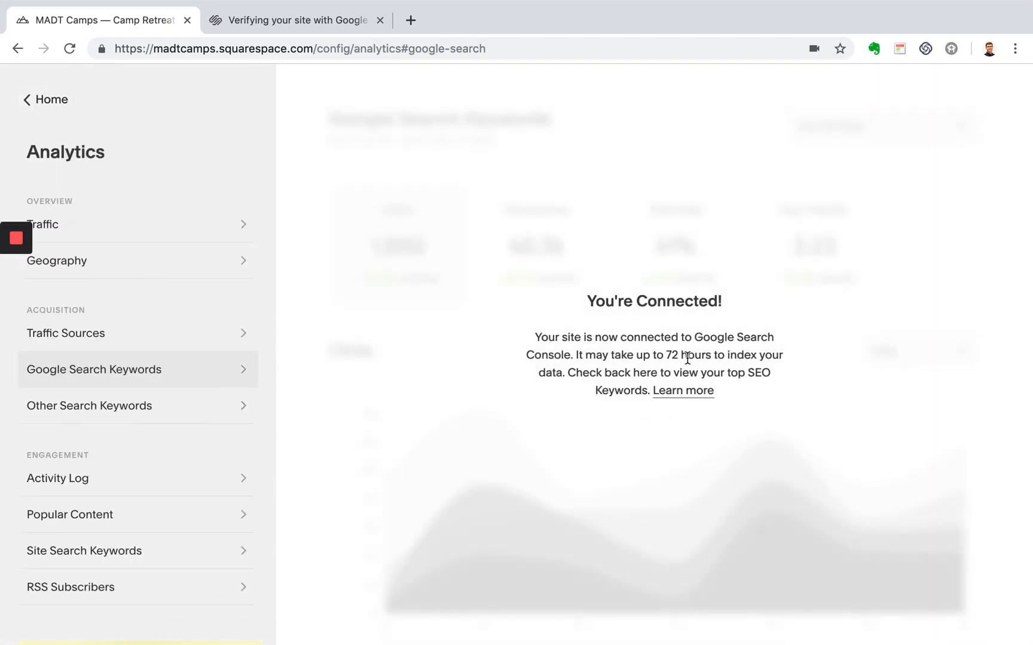
pyautogui.moveTo(394, 407)
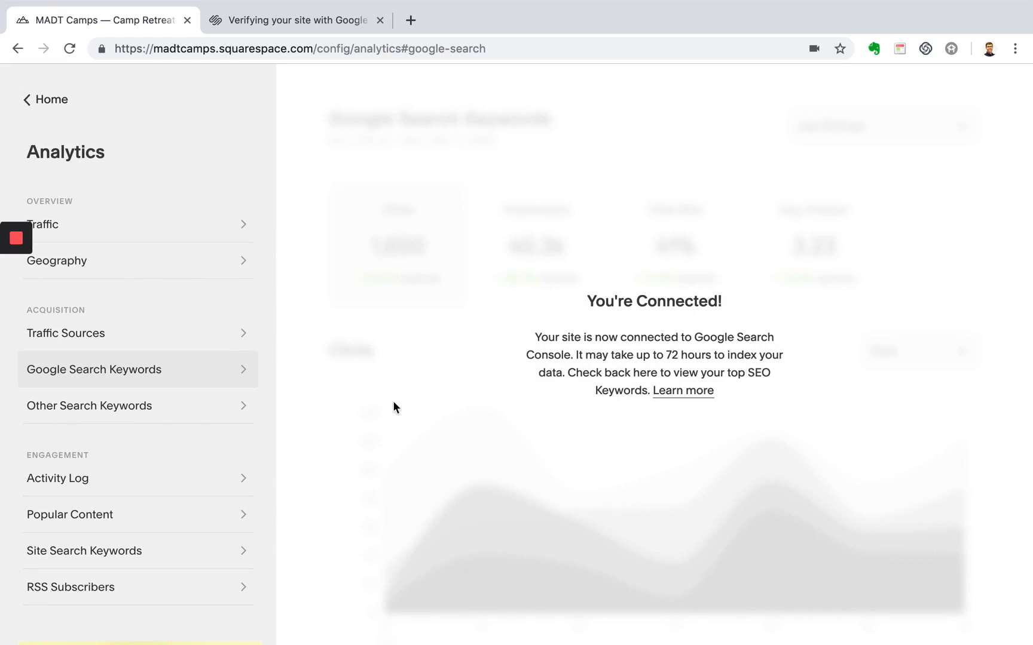
pyautogui.moveTo(205, 380)
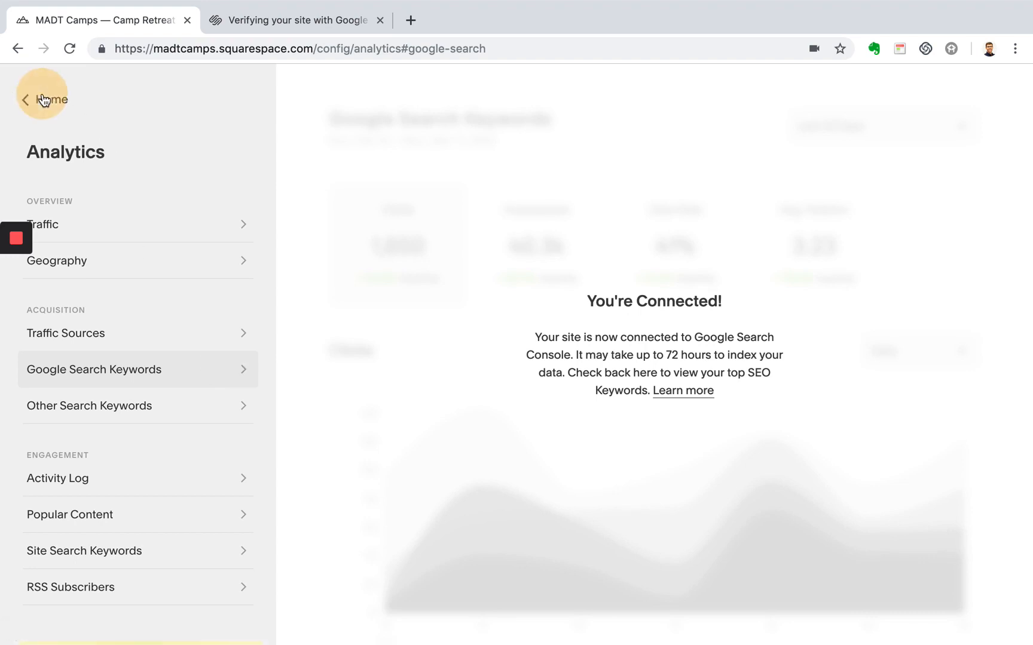
pyautogui.click(42, 99)
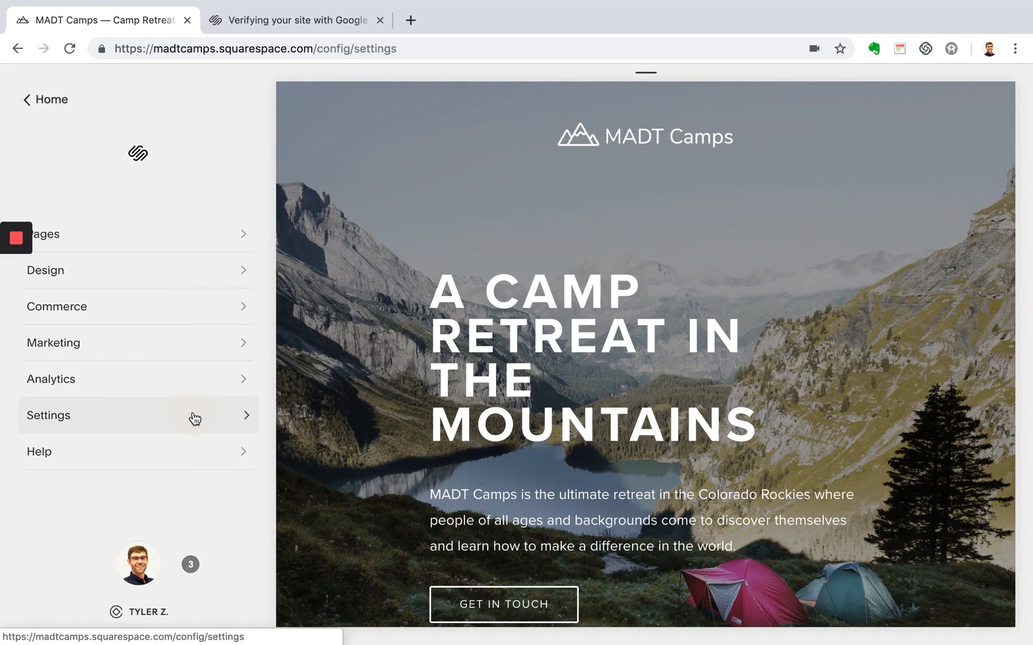
# - Open the Google Search Console account's settings dialog under Connected Accounts
pyautogui.click(47, 414)
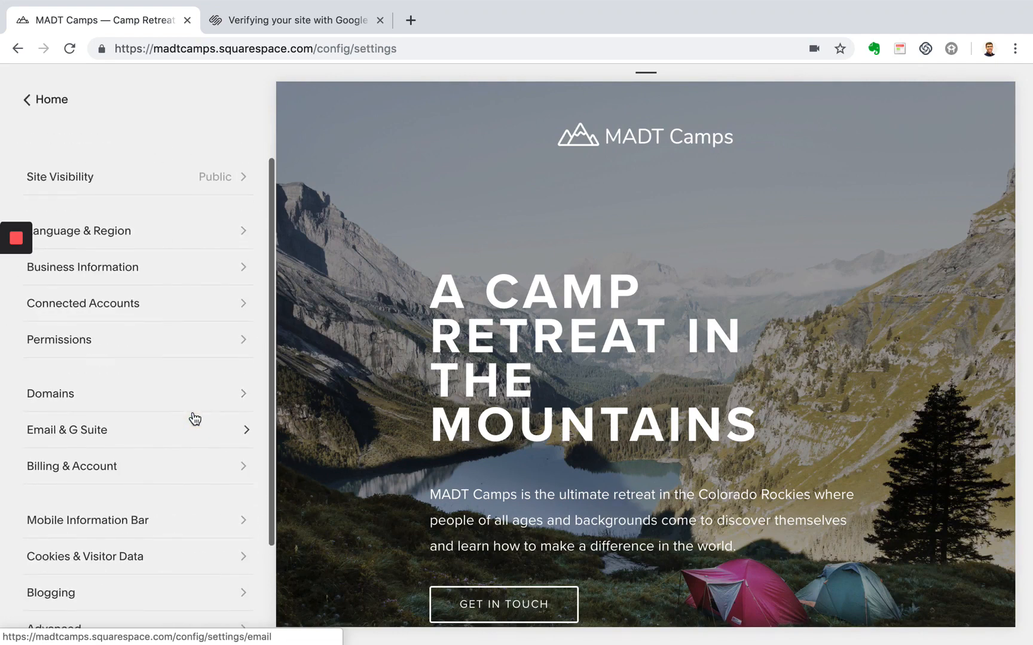
pyautogui.click(45, 100)
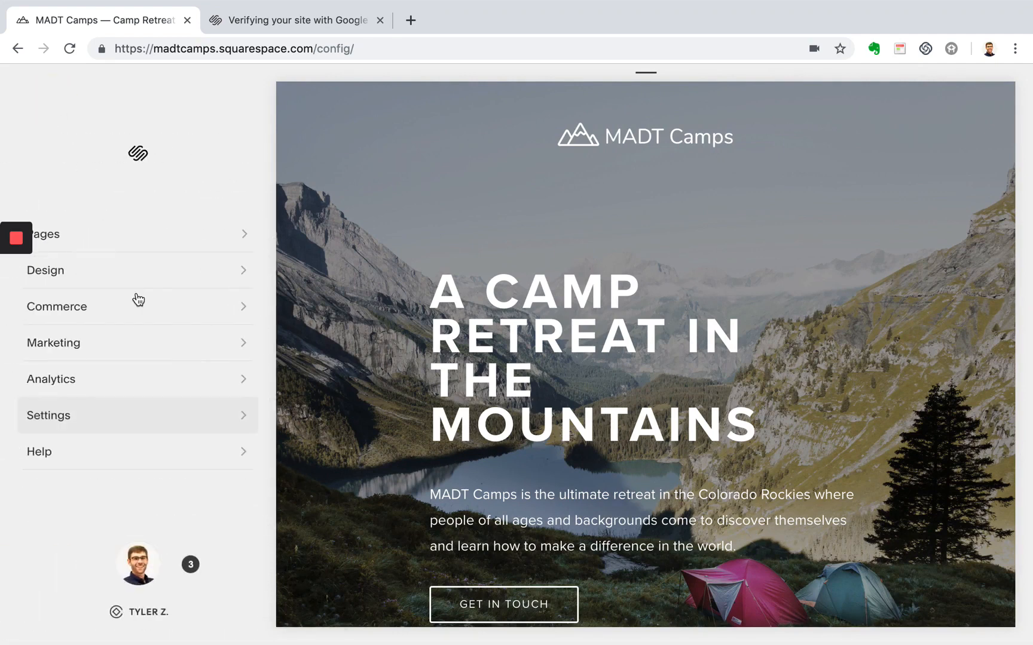
pyautogui.click(48, 414)
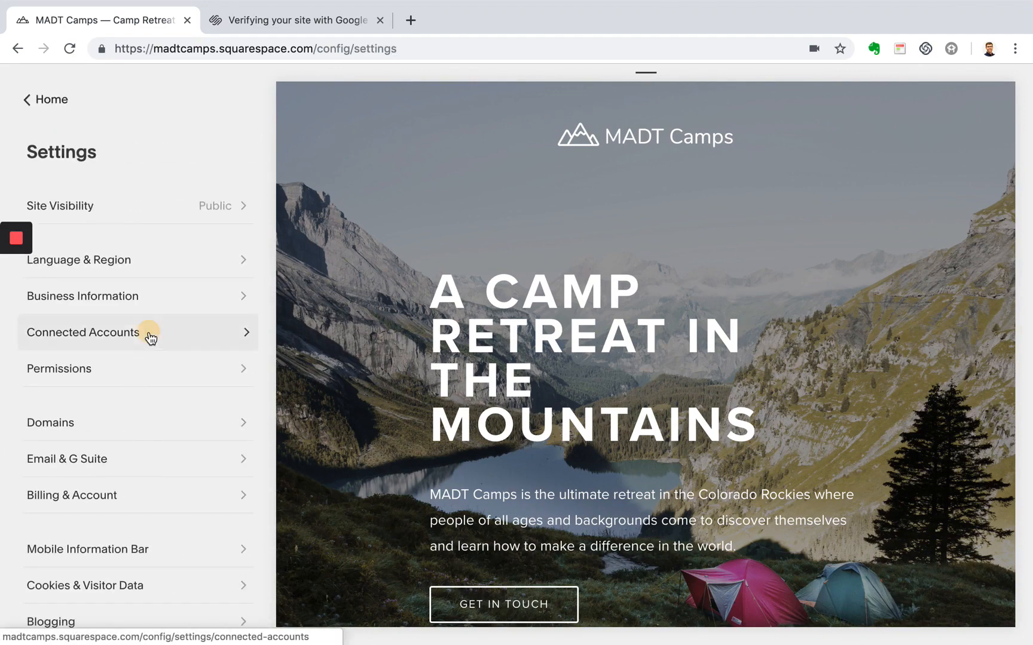
pyautogui.click(82, 331)
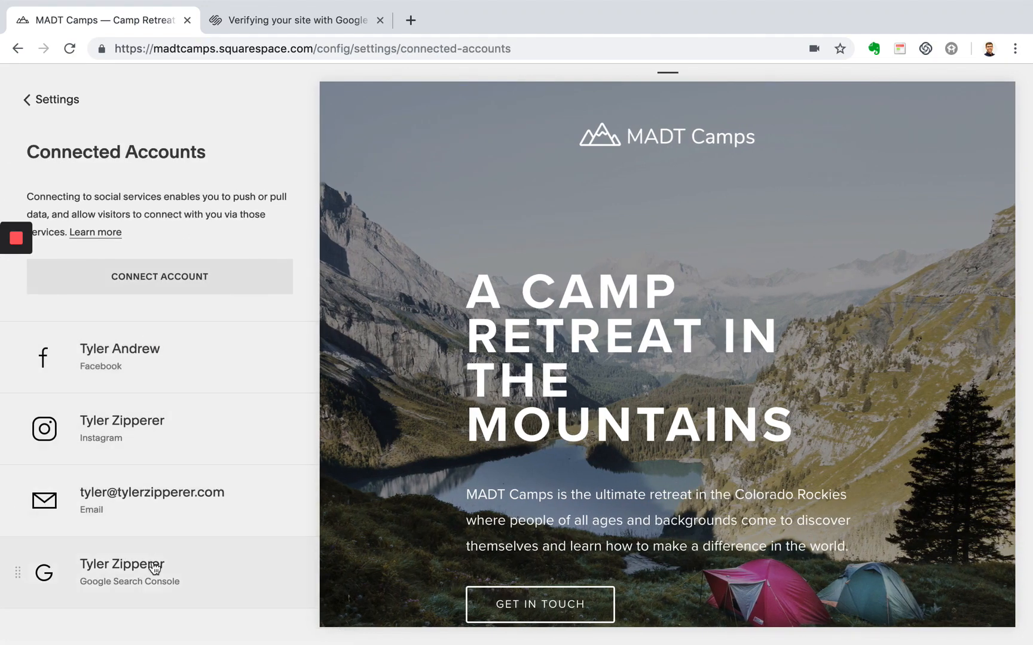
pyautogui.click(130, 571)
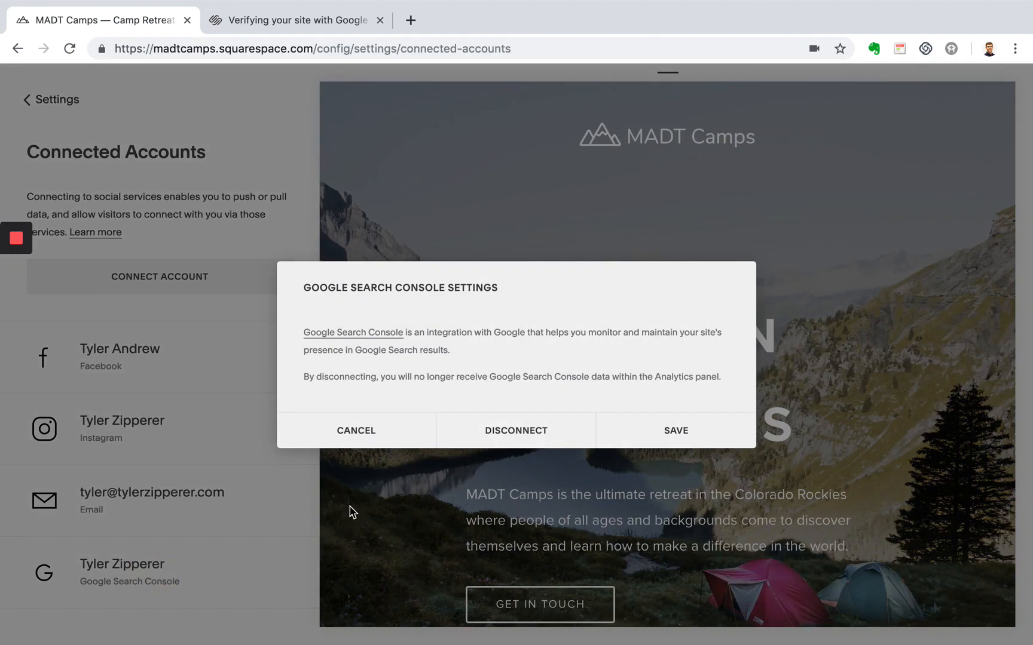
pyautogui.moveTo(365, 342)
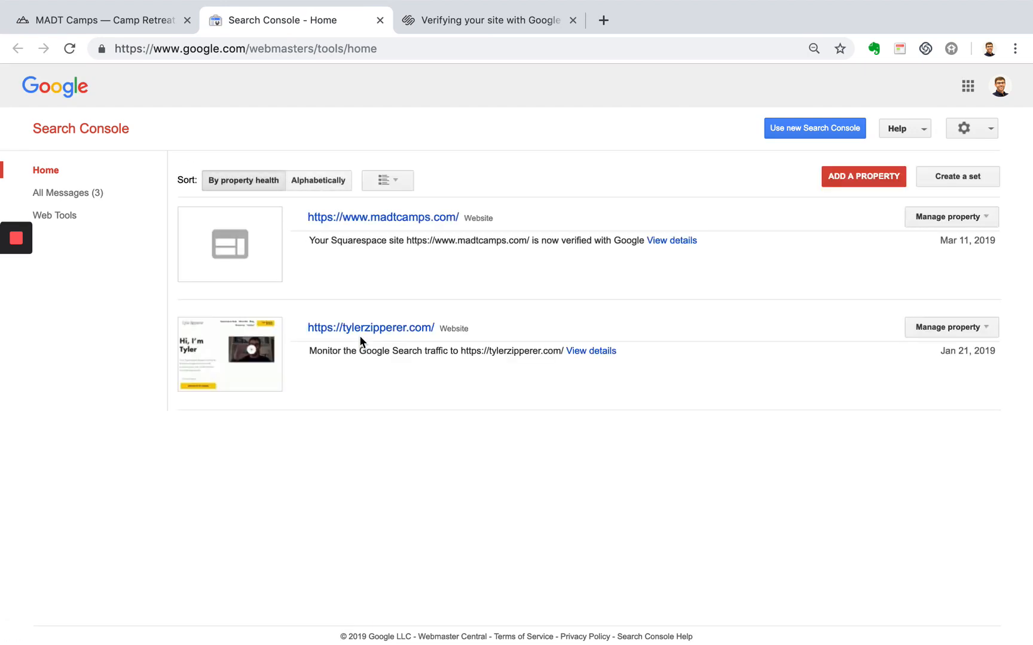
pyautogui.moveTo(551, 461)
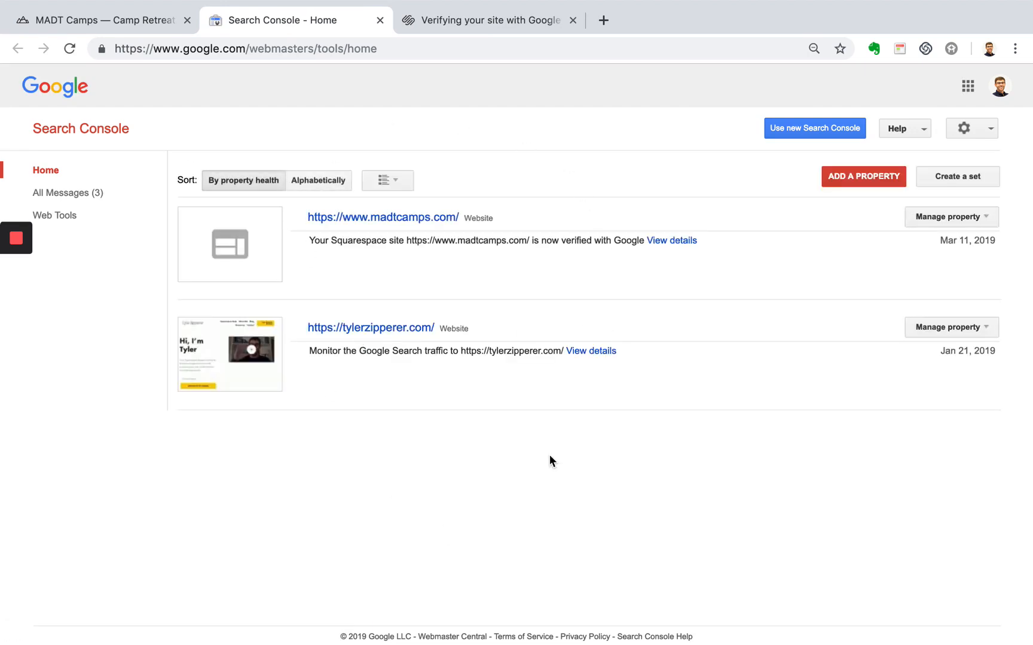
pyautogui.moveTo(468, 465)
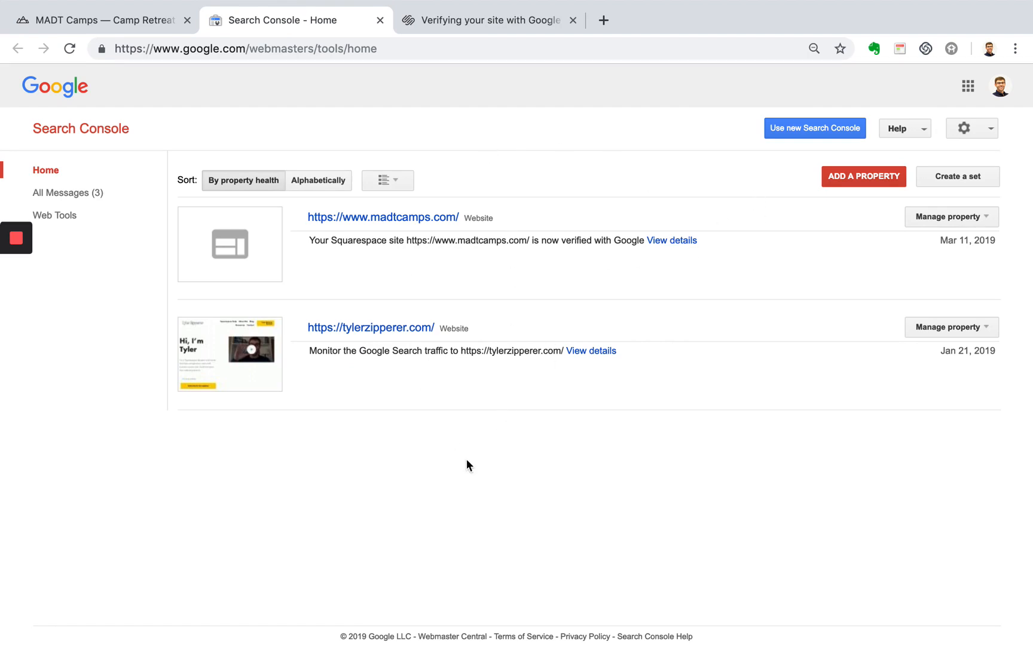
# - Switch to the new Search Console after confirming madtcamps.com is verified
pyautogui.click(814, 128)
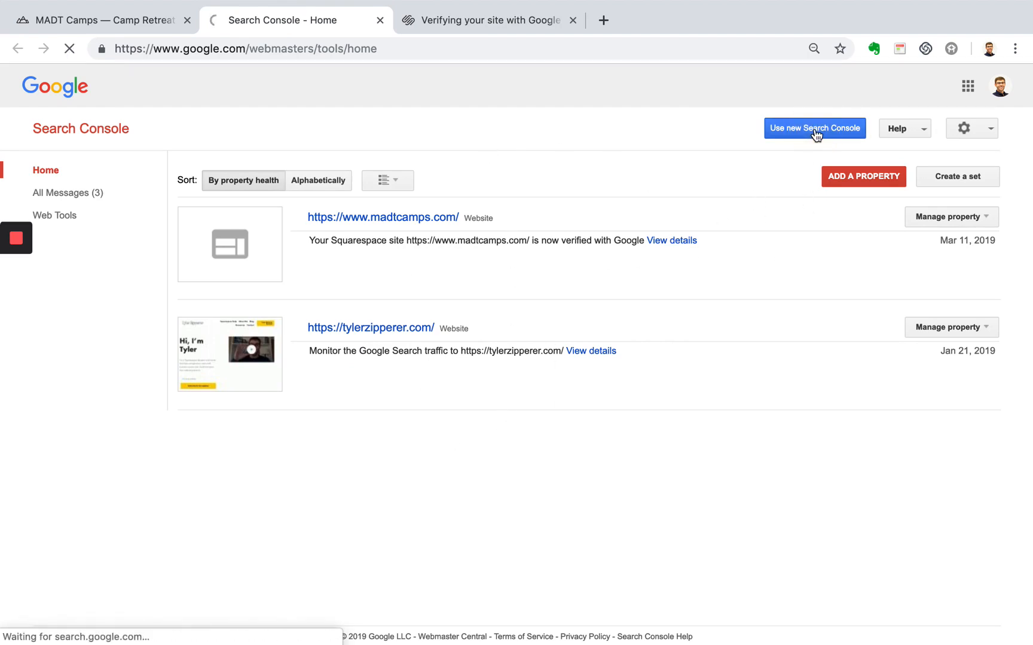
pyautogui.click(813, 128)
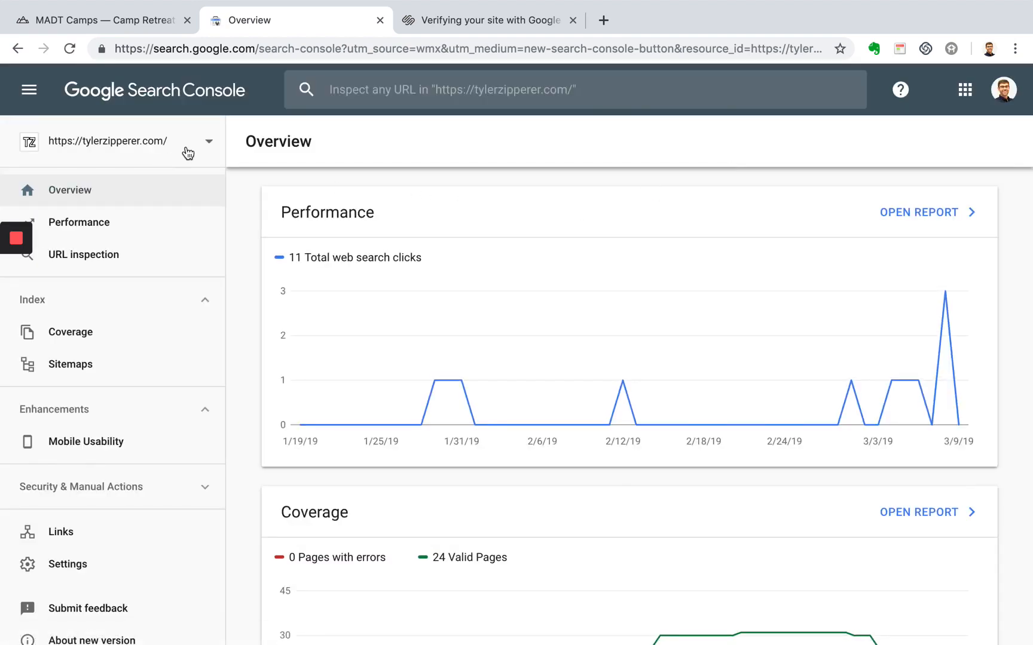
pyautogui.click(188, 141)
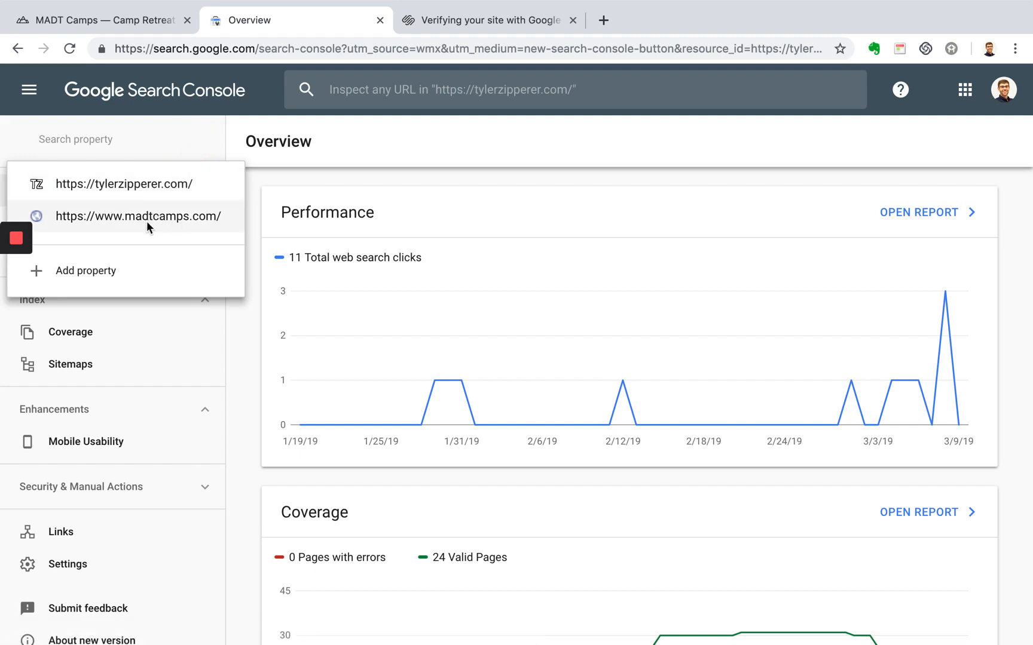
pyautogui.click(139, 216)
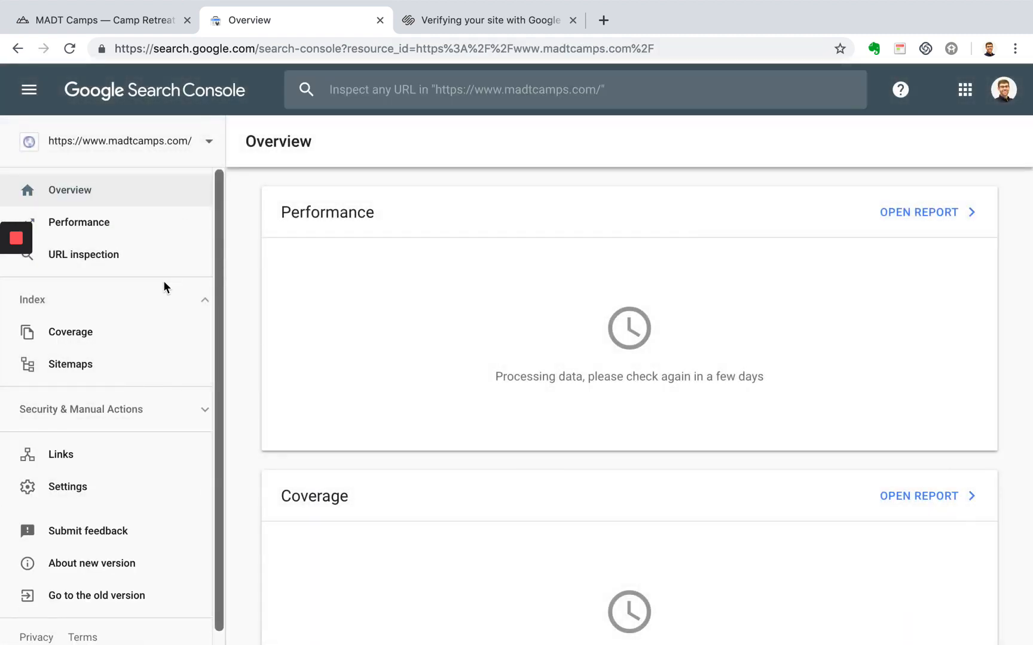
pyautogui.click(70, 356)
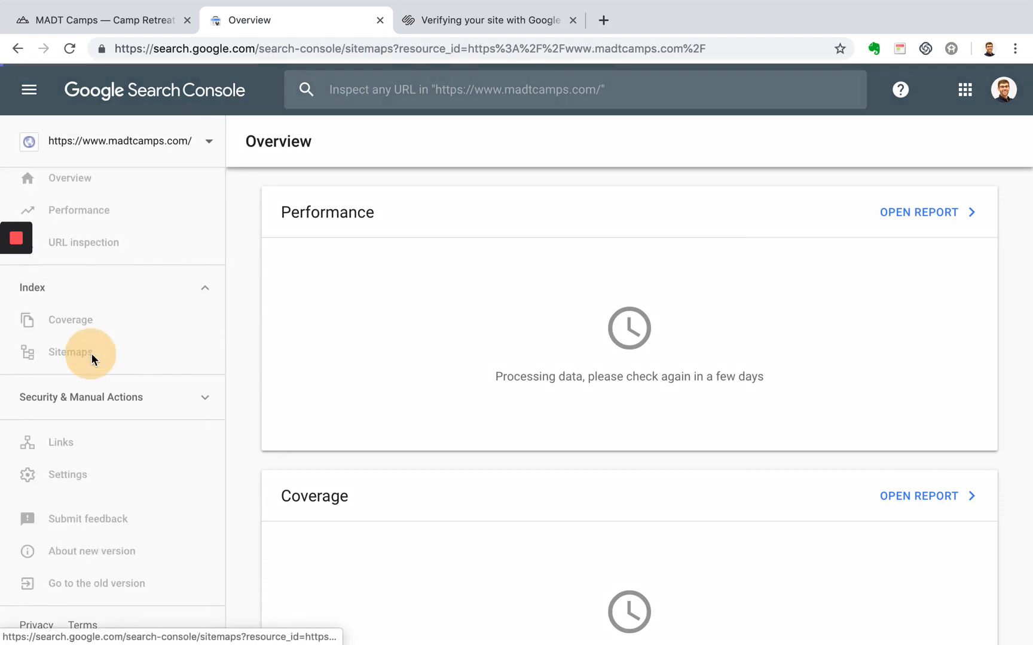
pyautogui.click(70, 351)
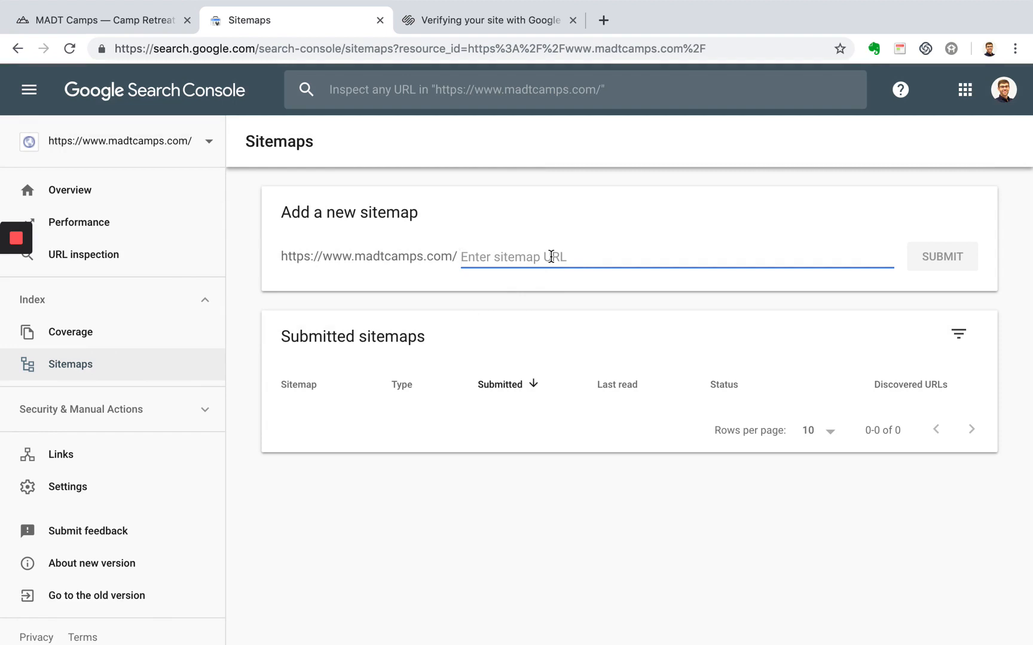
# - Jump to the article's 'Index your site (optional)' section and highlight sitemap.xml
pyautogui.click(488, 20)
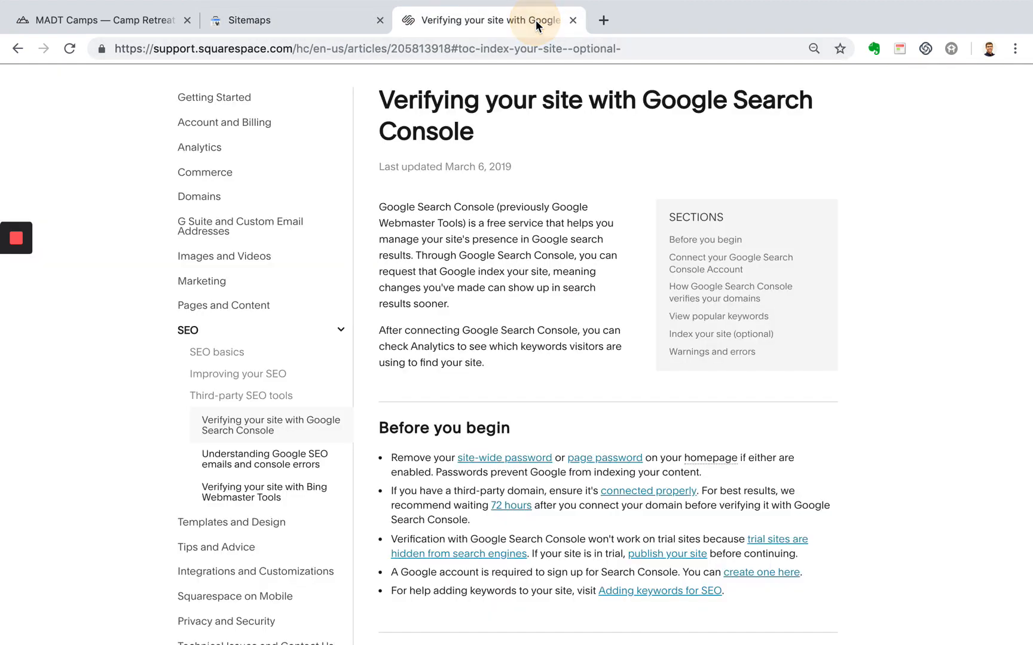
pyautogui.moveTo(721, 334)
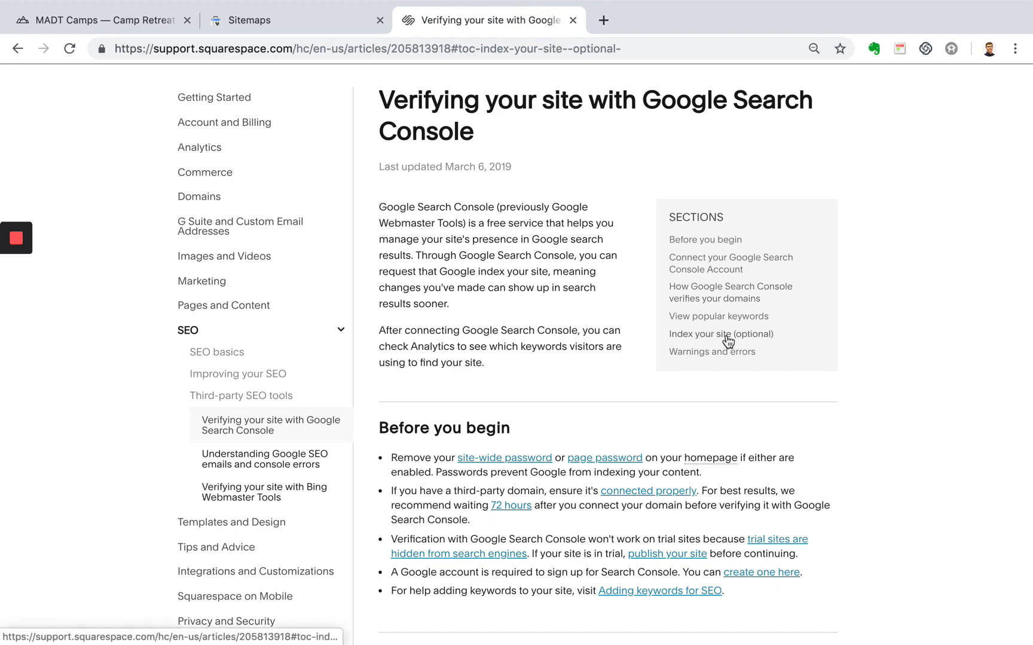
pyautogui.click(721, 334)
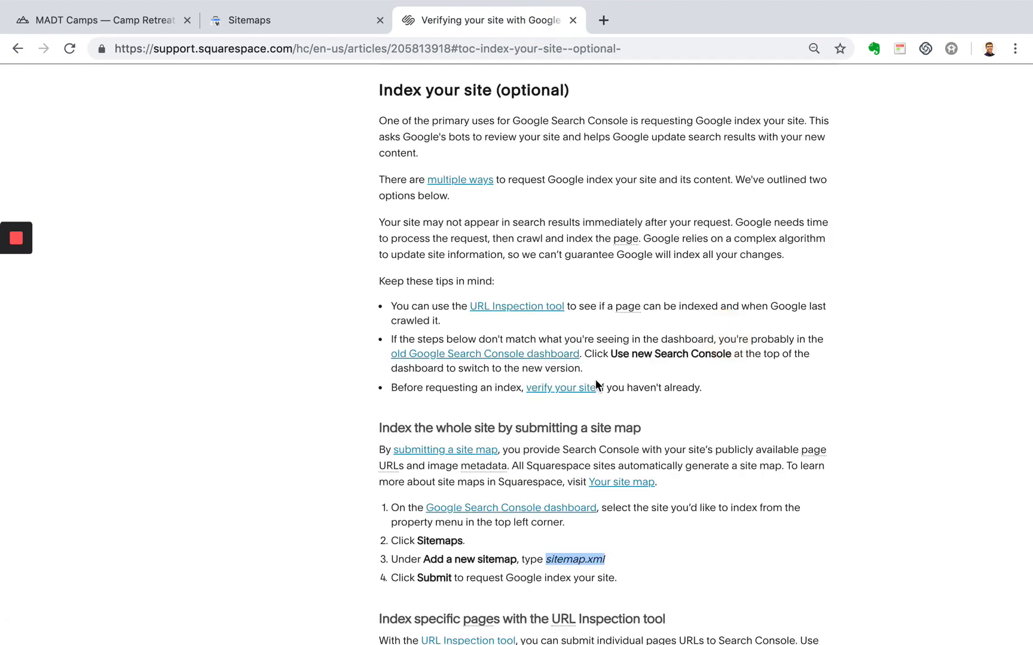
pyautogui.scroll(-3)
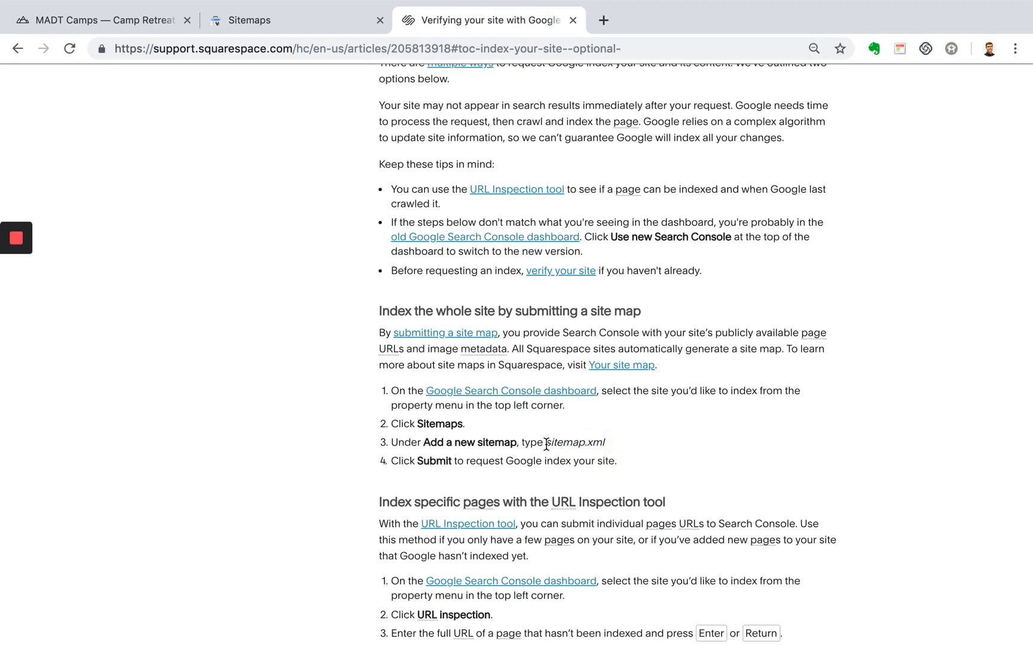
pyautogui.doubleClick(574, 441)
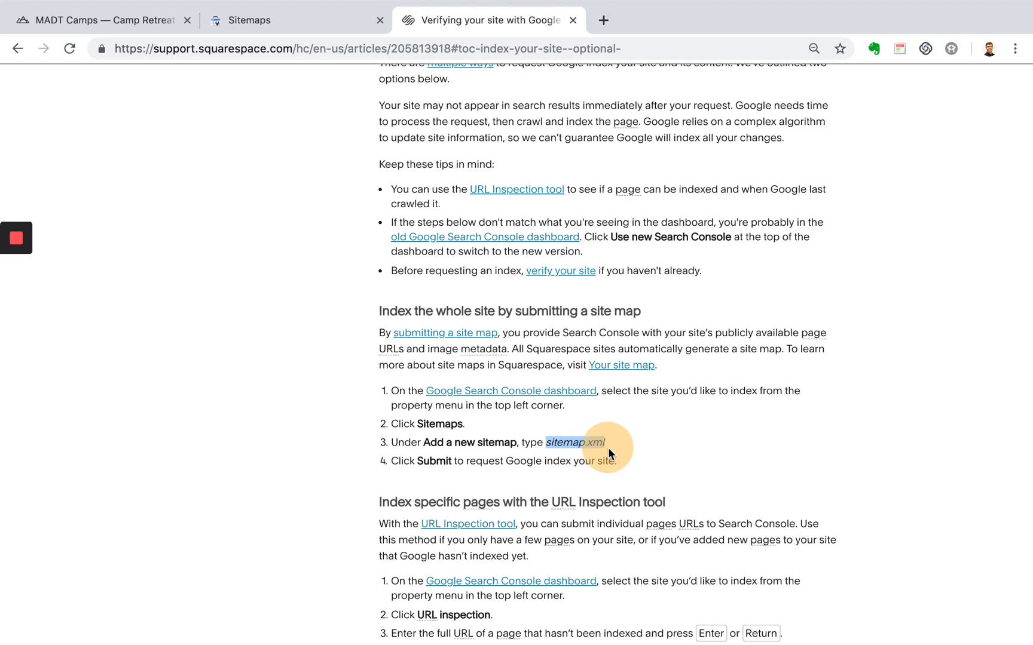
pyautogui.moveTo(289, 65)
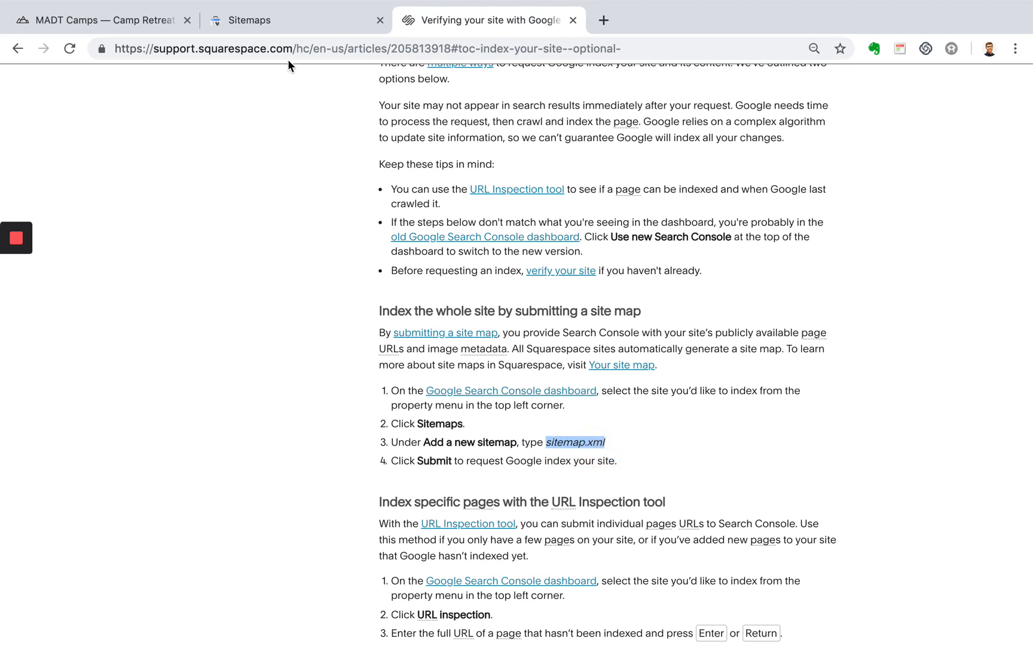
# - Submit sitemap.xml for madtcamps.com and dismiss the confirmation message
pyautogui.click(276, 20)
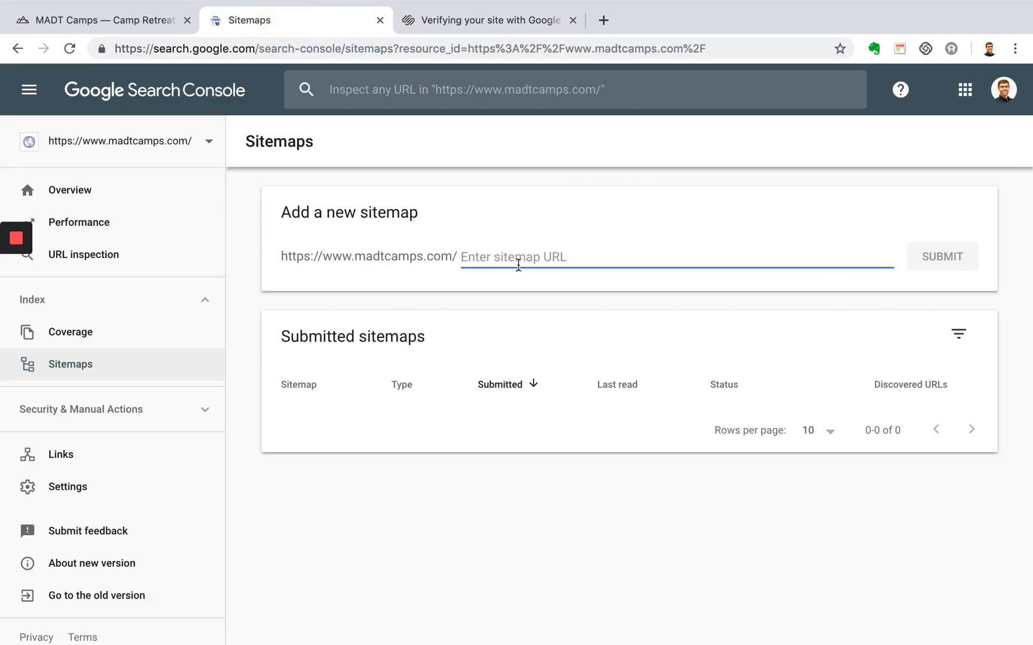
pyautogui.write('sitemap.xml')
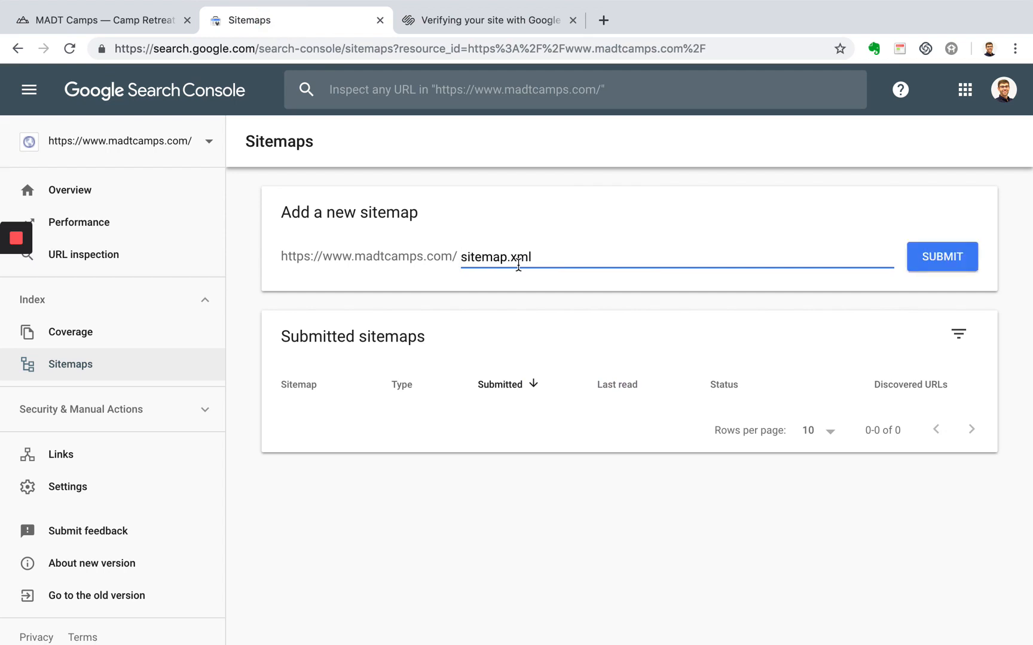
pyautogui.click(942, 256)
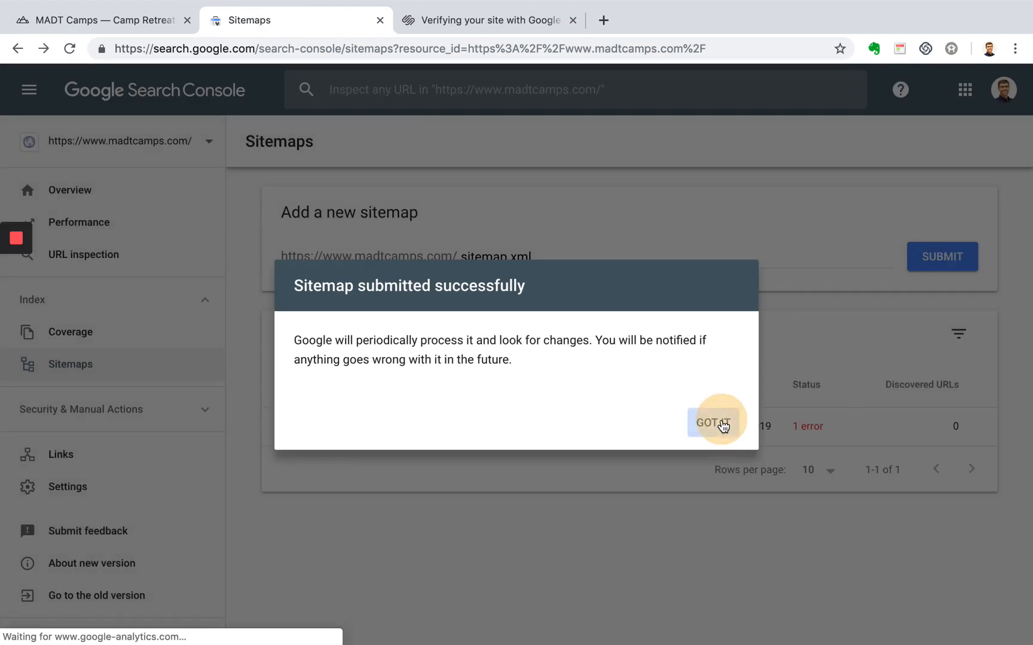
pyautogui.click(714, 422)
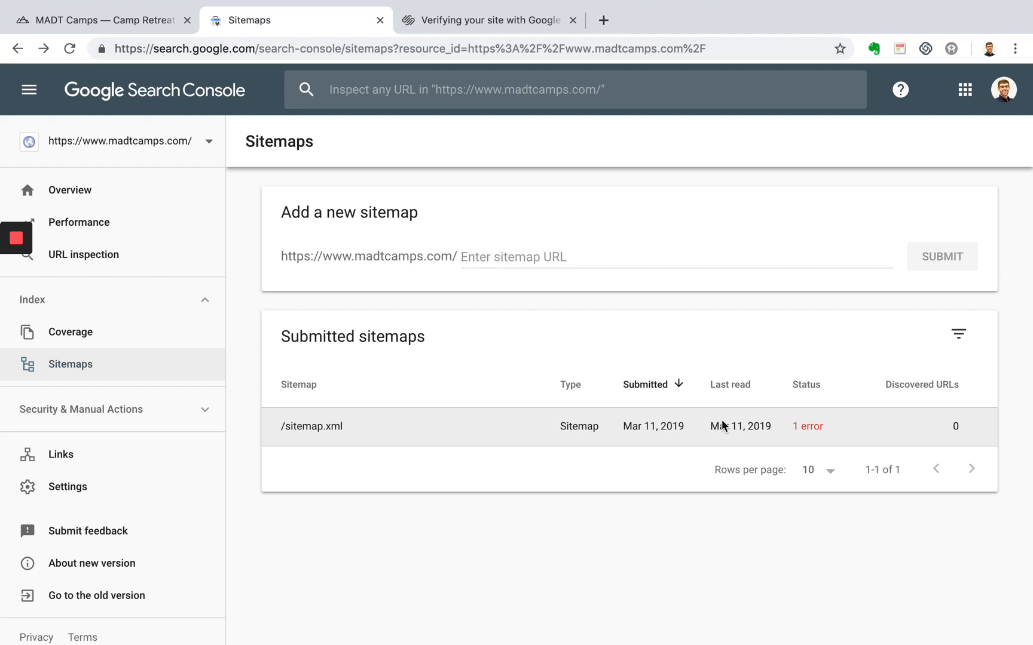
pyautogui.moveTo(254, 377)
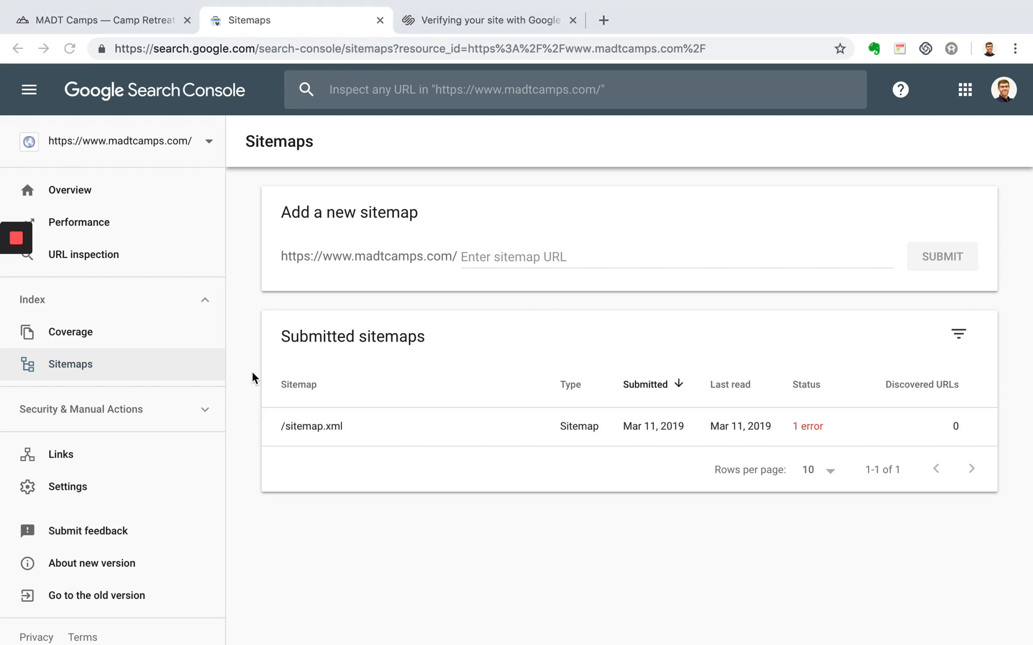
# - Open MADT Camps Analytics to view Traffic for the last 30 days
pyautogui.click(99, 20)
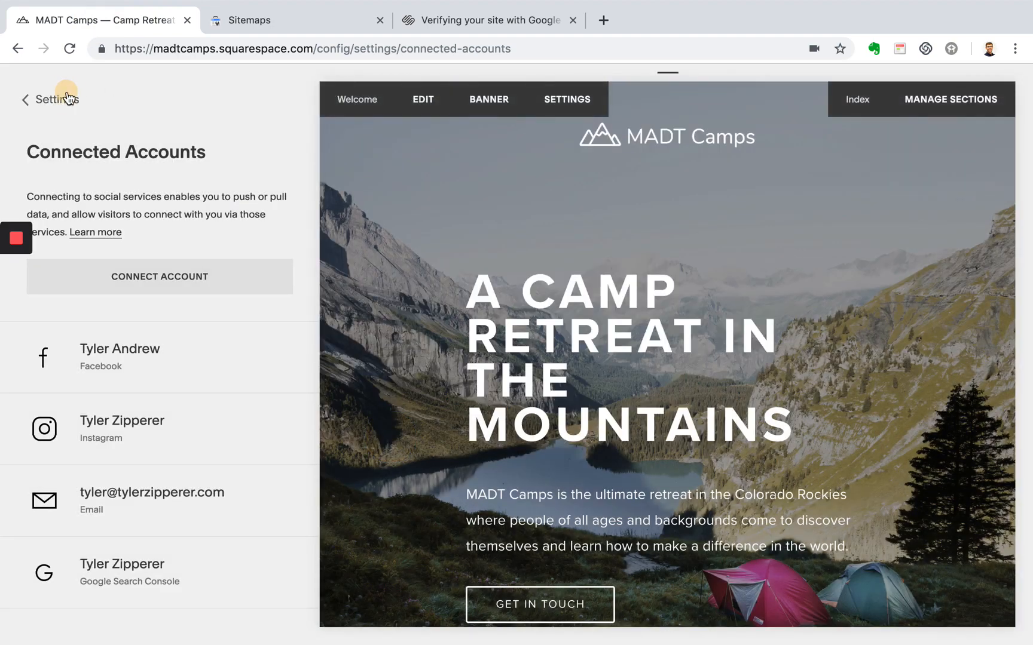
pyautogui.click(51, 99)
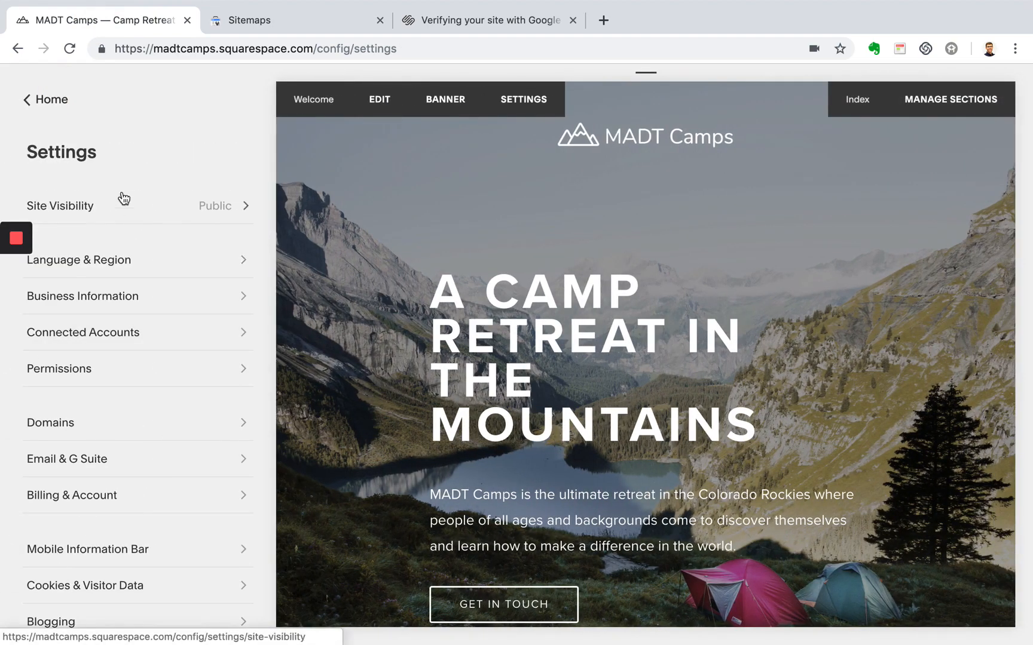
pyautogui.click(45, 99)
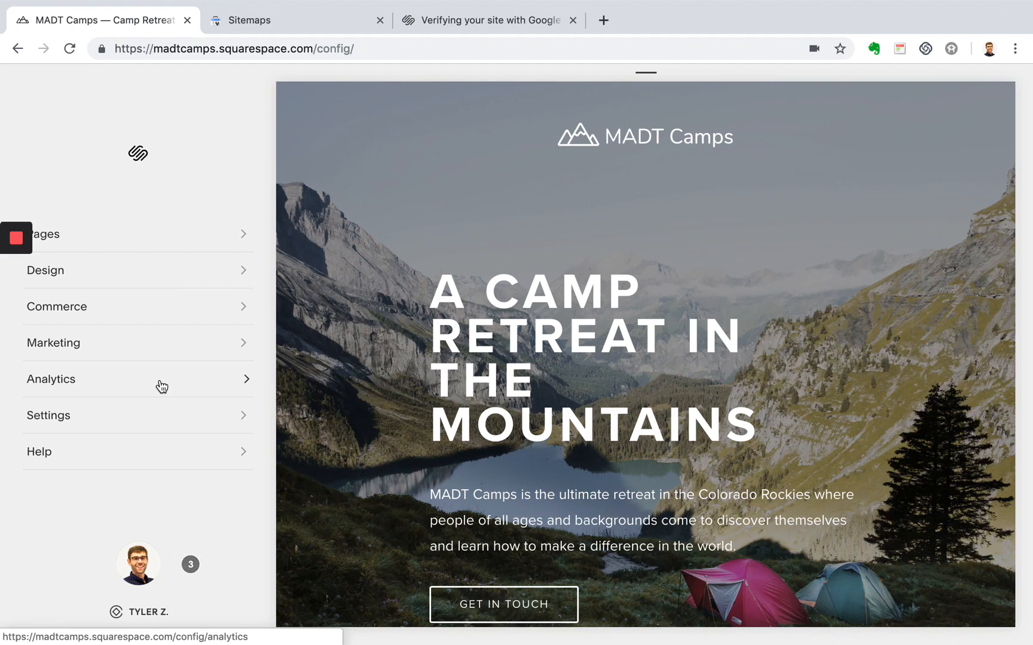
pyautogui.click(50, 379)
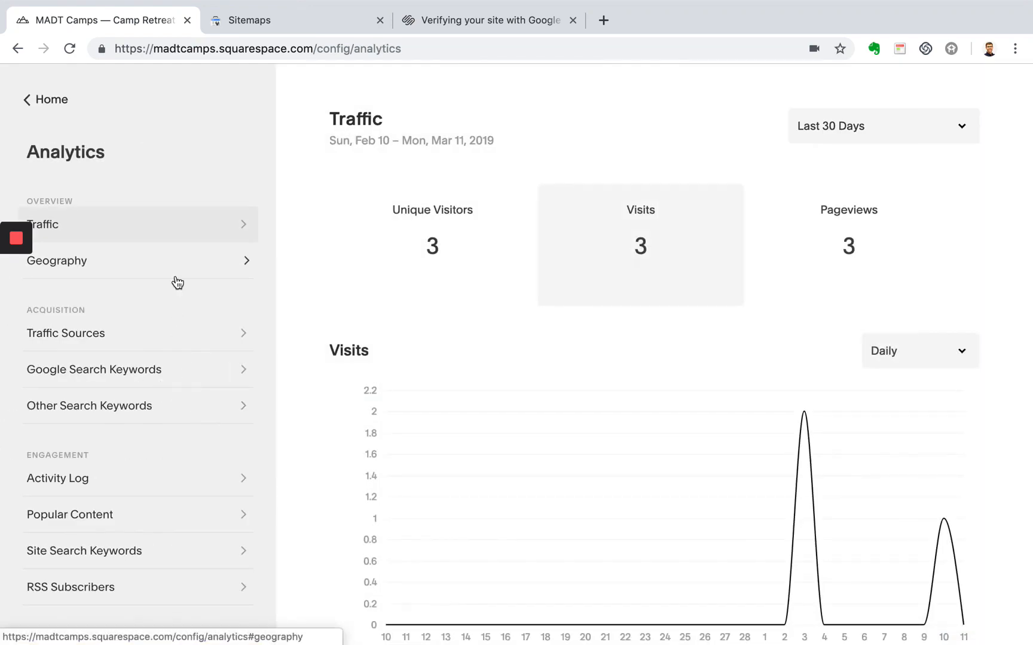
pyautogui.moveTo(432, 260)
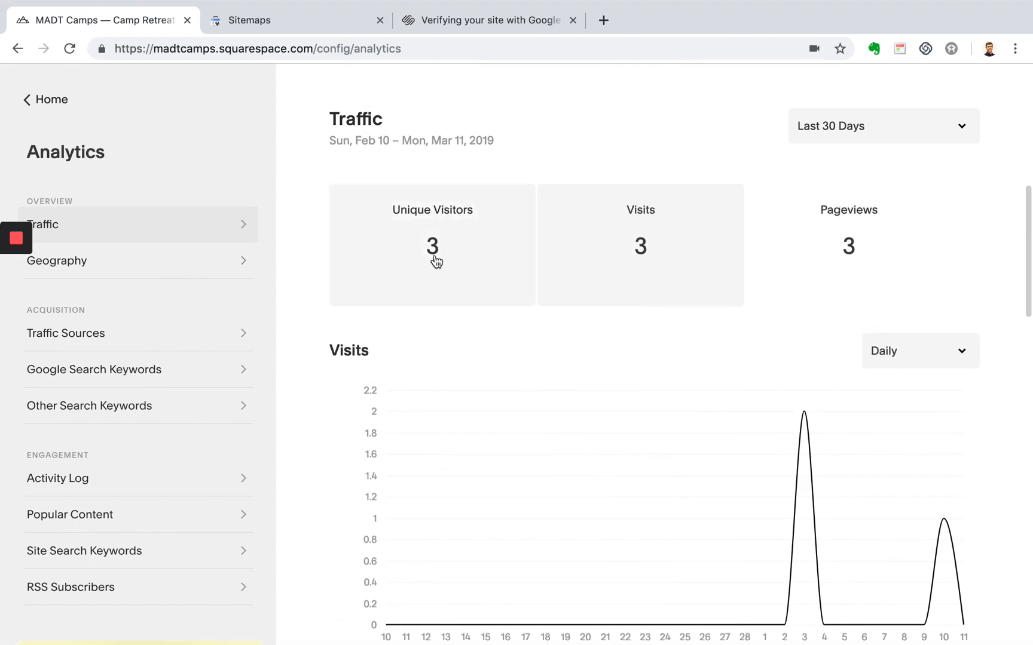
pyautogui.moveTo(131, 333)
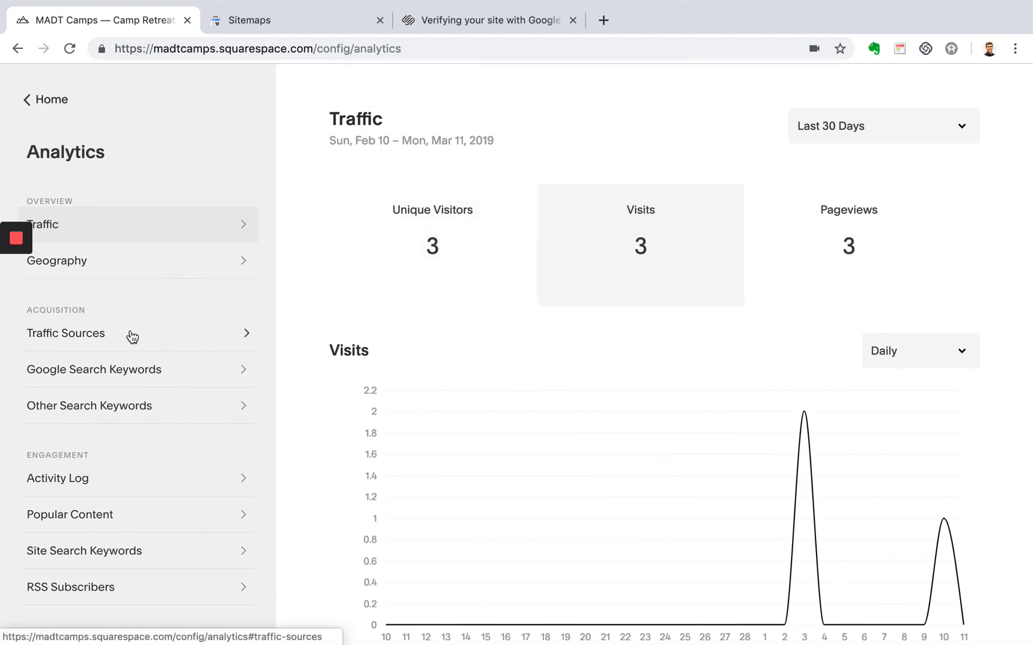
pyautogui.moveTo(49, 100)
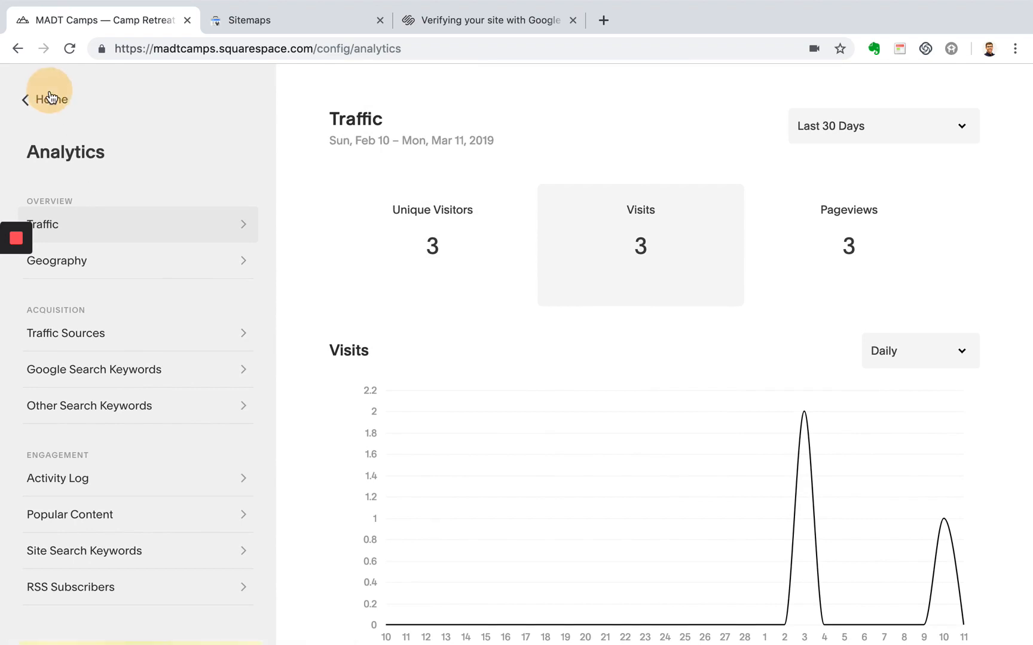
# - Go from Home through Settings and Advanced to the External API Keys page
pyautogui.click(48, 99)
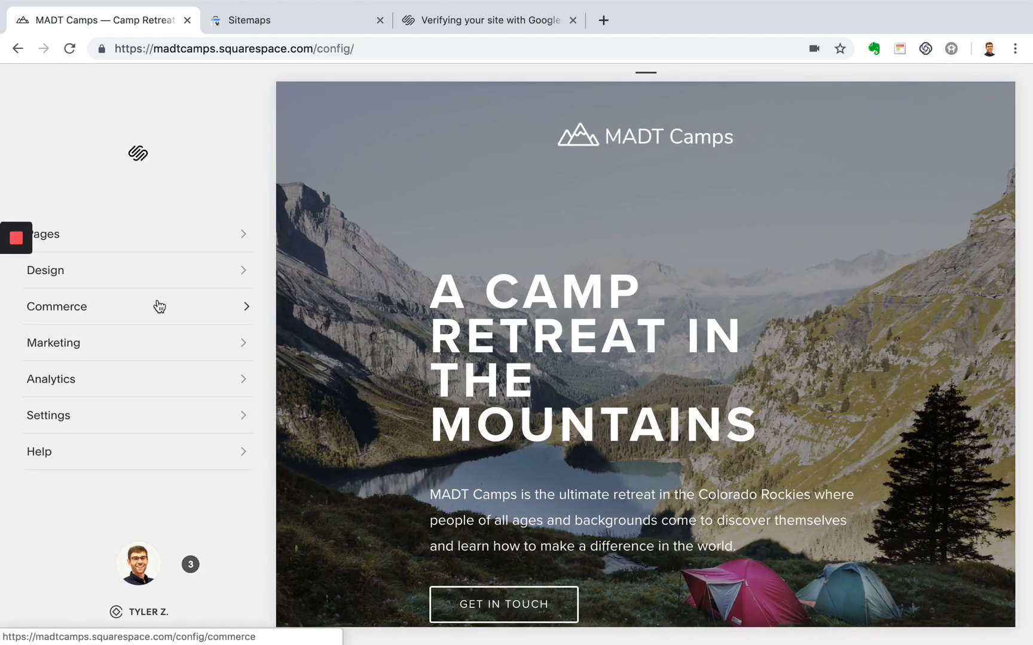
pyautogui.moveTo(221, 392)
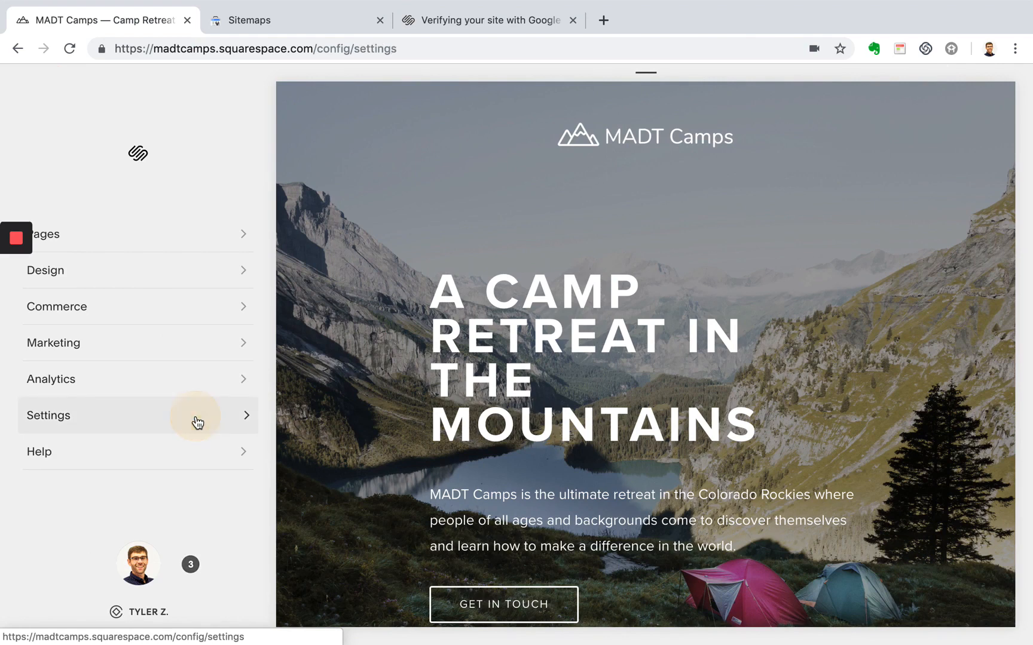
pyautogui.click(48, 415)
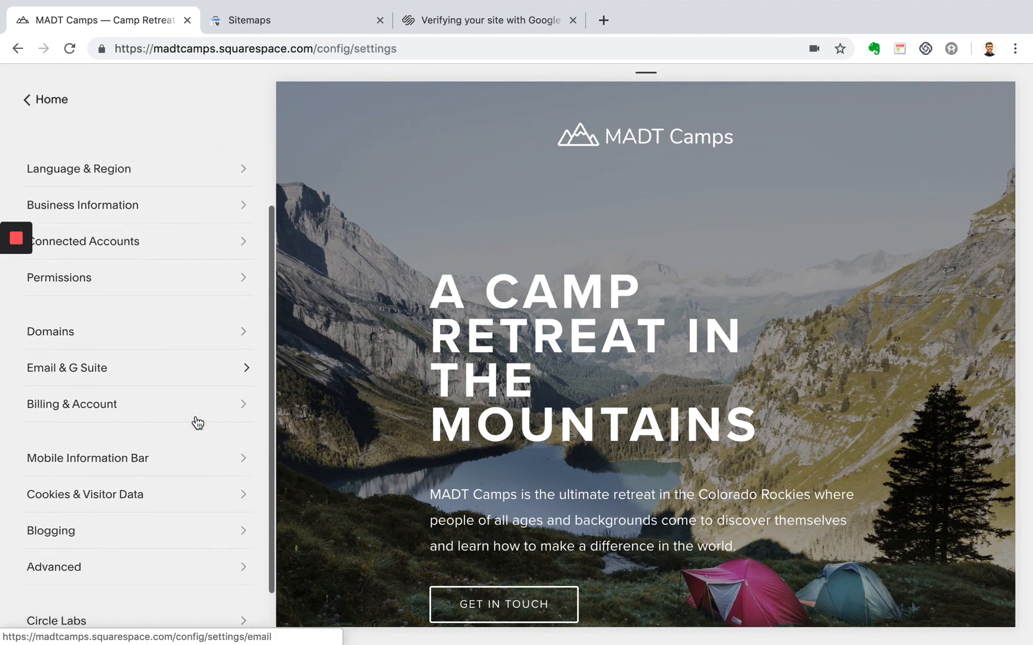
pyautogui.click(54, 566)
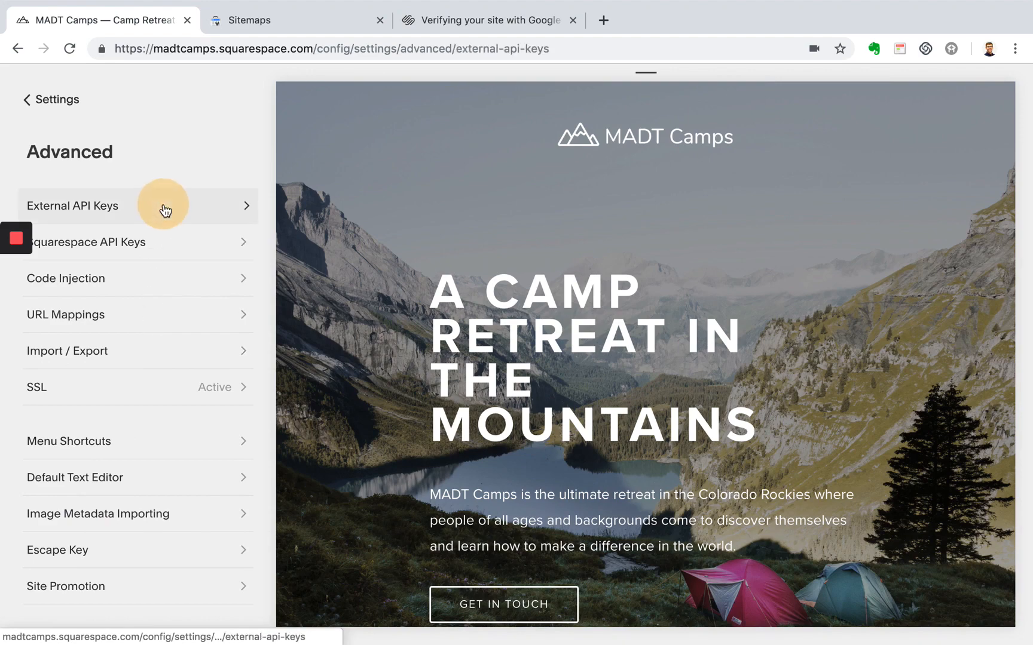
pyautogui.click(73, 206)
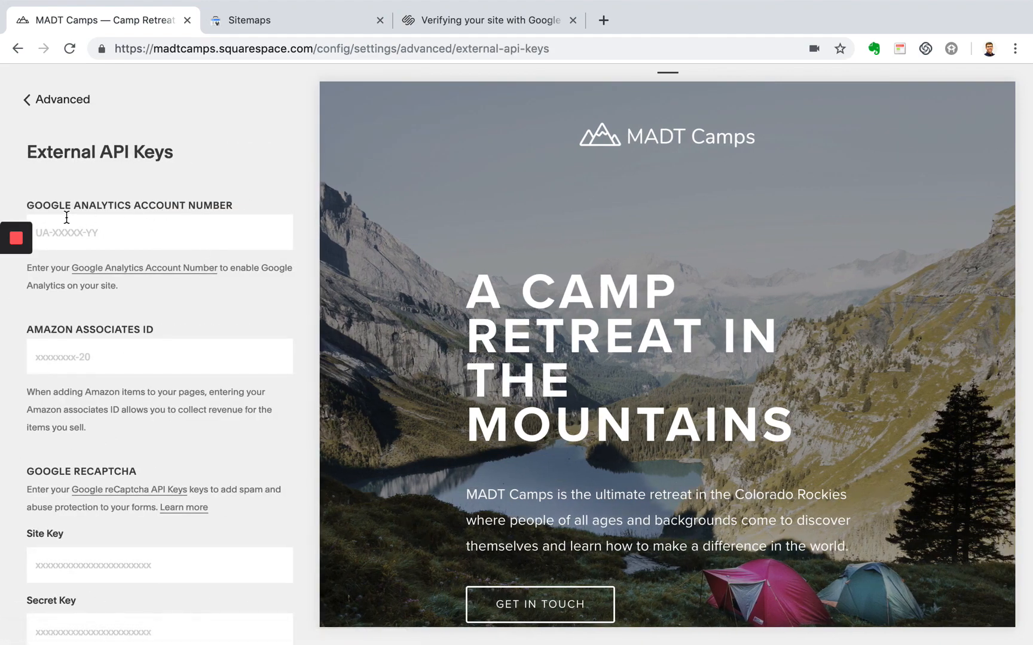
pyautogui.moveTo(140, 205)
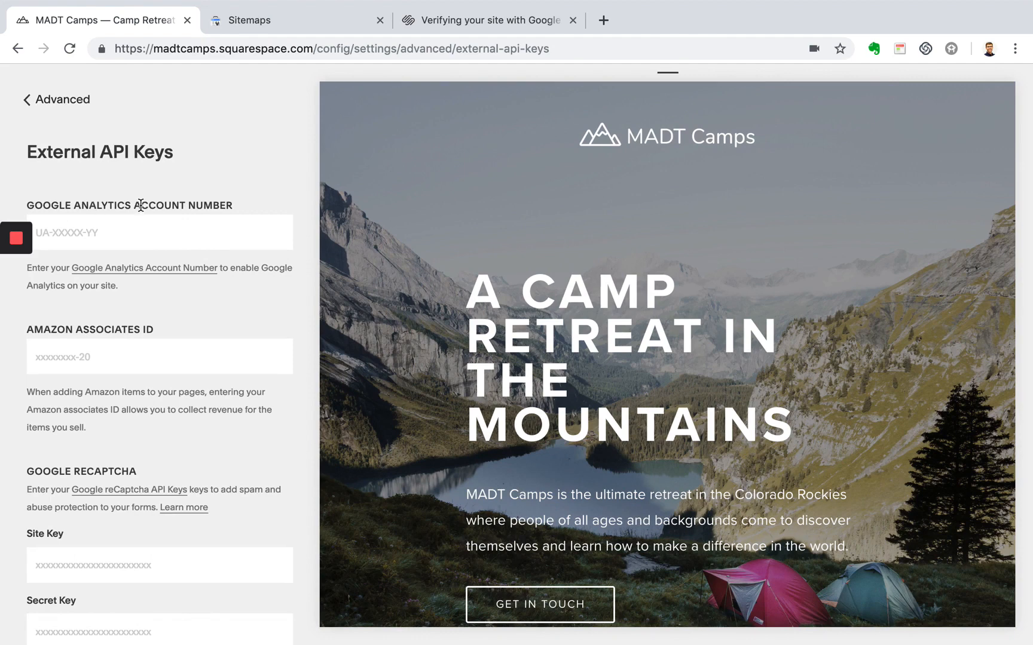
pyautogui.moveTo(184, 289)
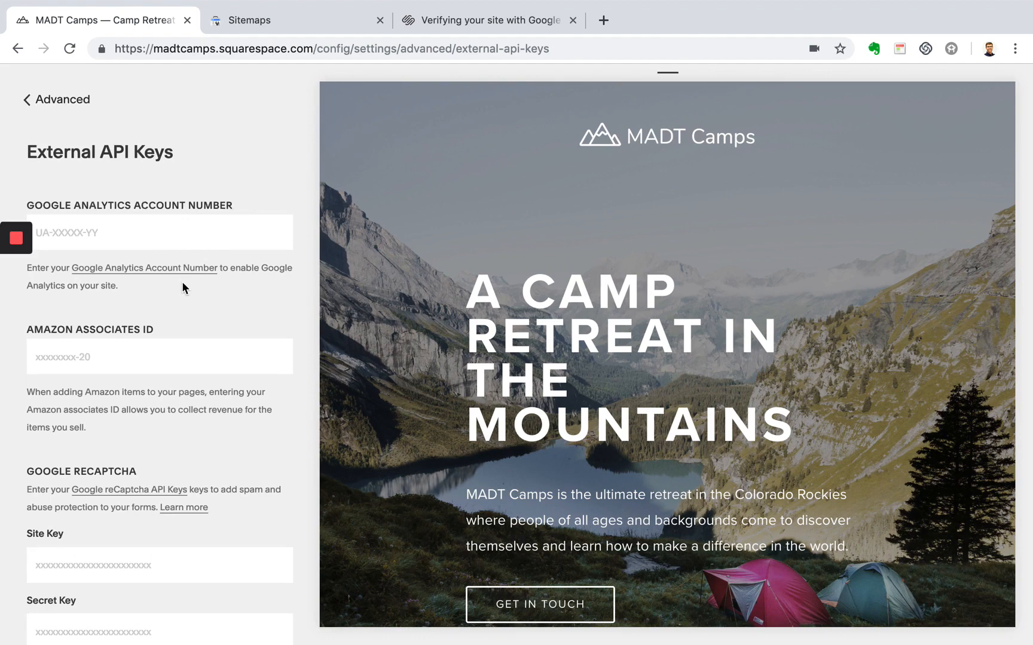
pyautogui.moveTo(144, 268)
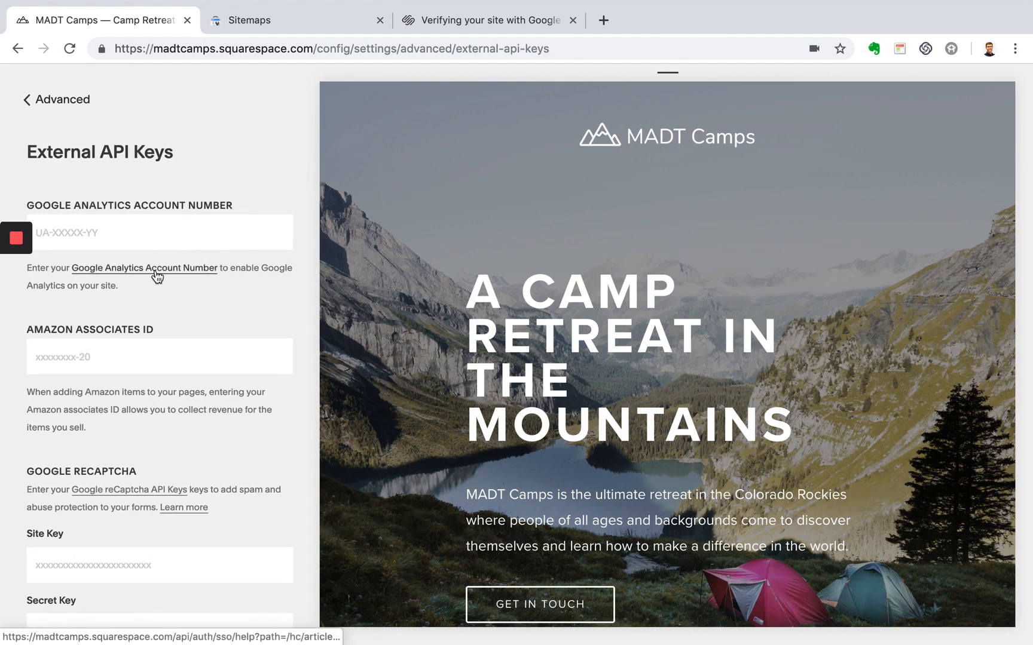
# - Follow the Google Analytics Account Number help article through to Google Analytics sign-up
pyautogui.click(144, 268)
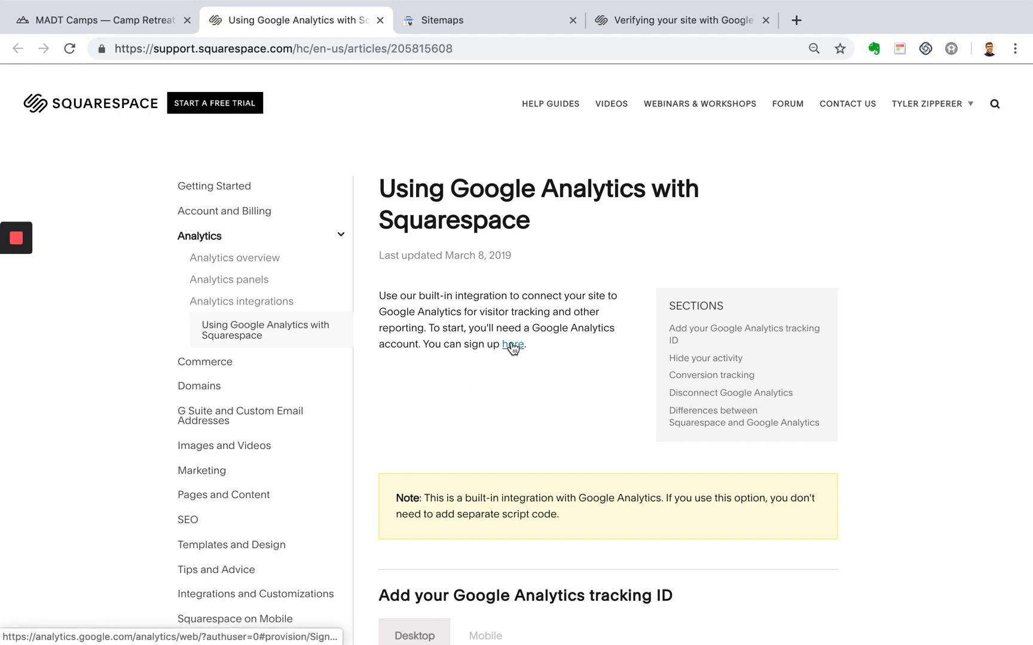
pyautogui.click(513, 344)
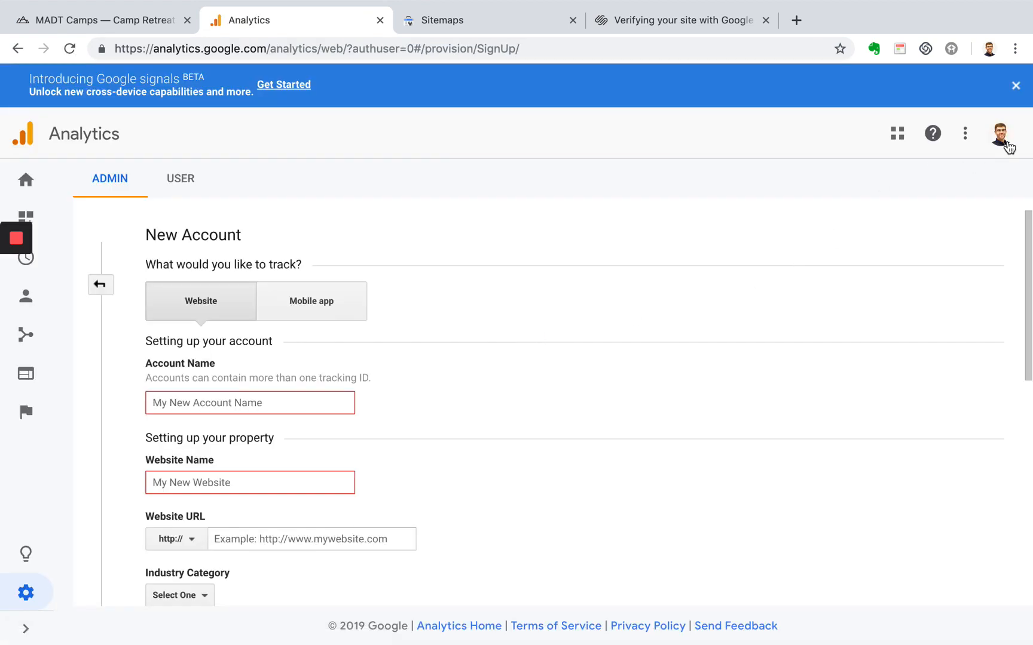
pyautogui.moveTo(608, 203)
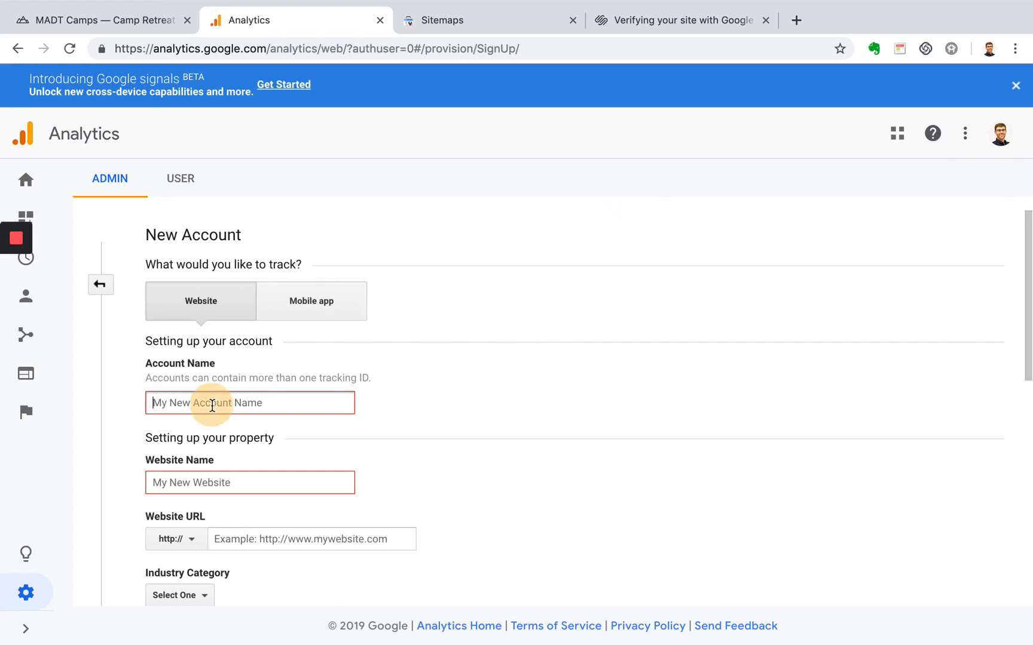
pyautogui.moveTo(211, 402)
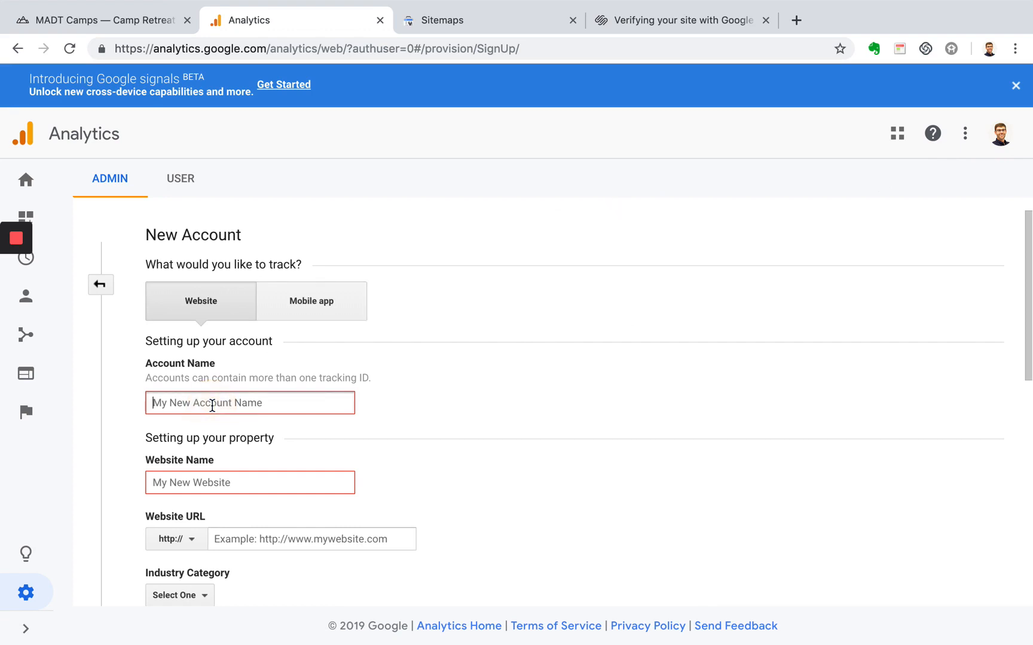
# - Enter MADT Camps as account name, MAD… as website name, and start the URL 'madtsc'
pyautogui.write('Madt')
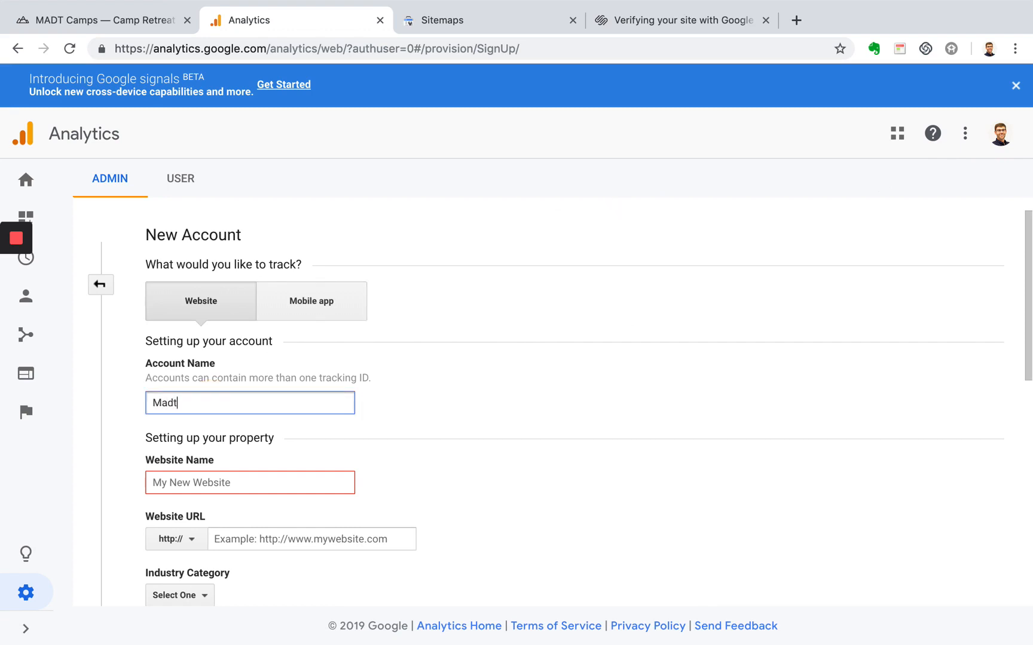
pyautogui.write('MADT Ca')
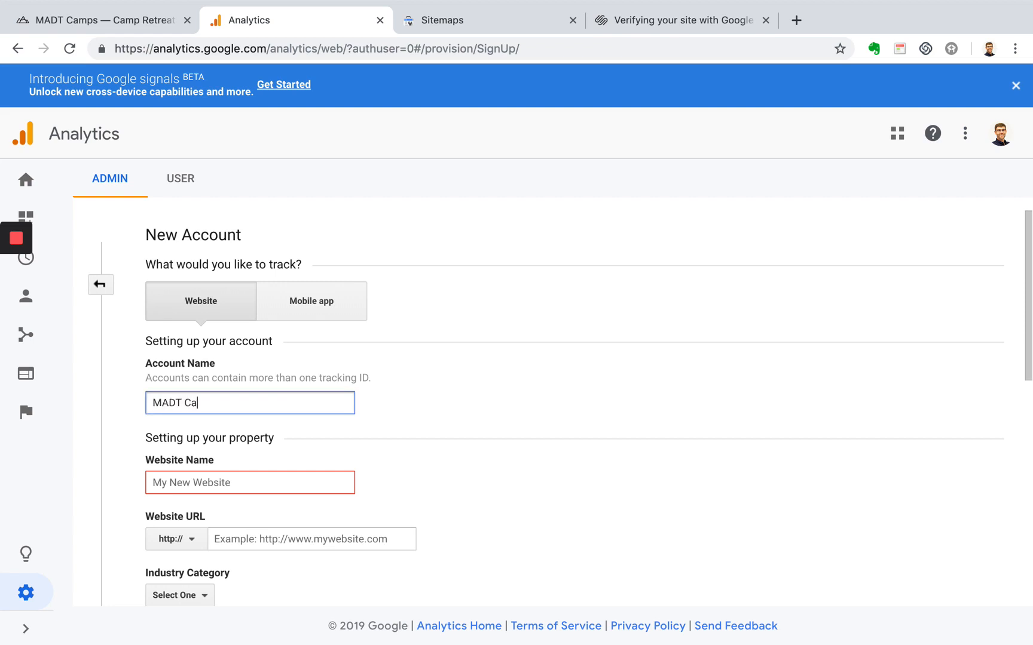
pyautogui.write('mps')
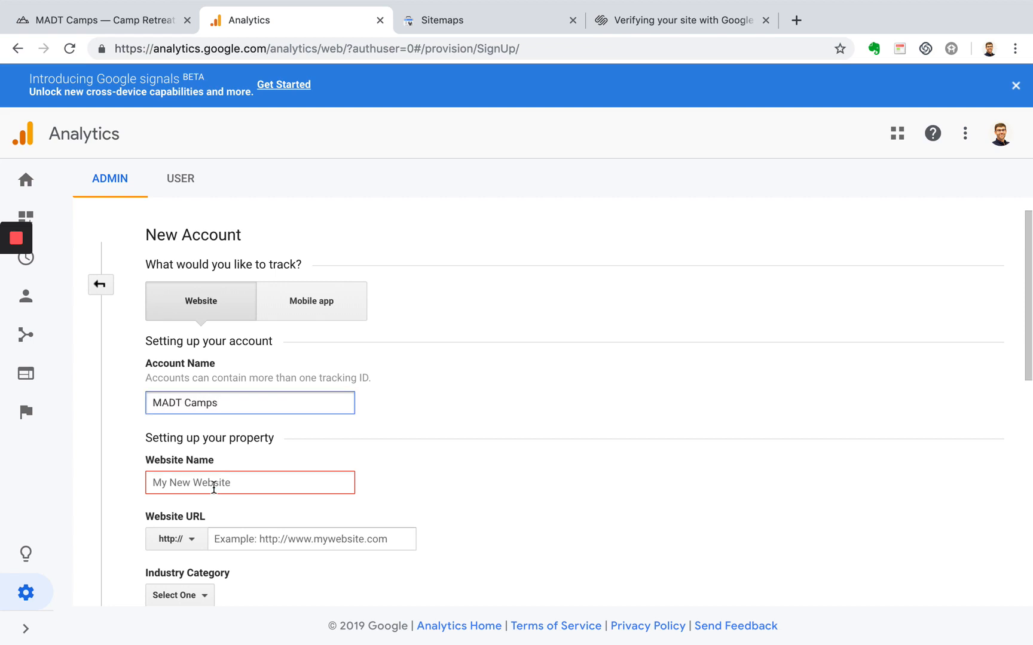
pyautogui.click(249, 482)
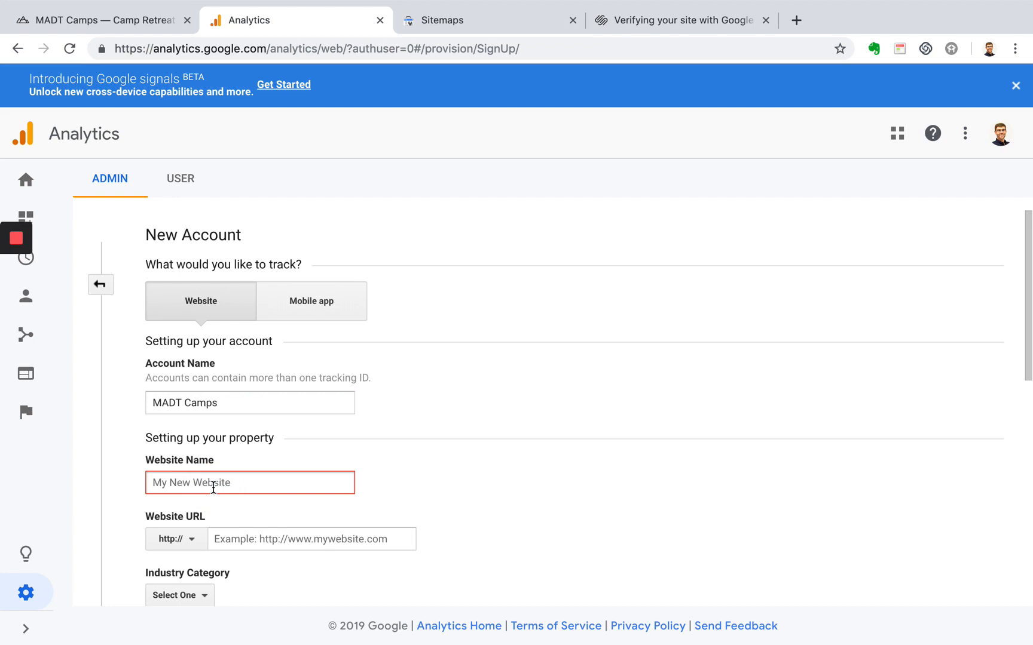
pyautogui.write('M')
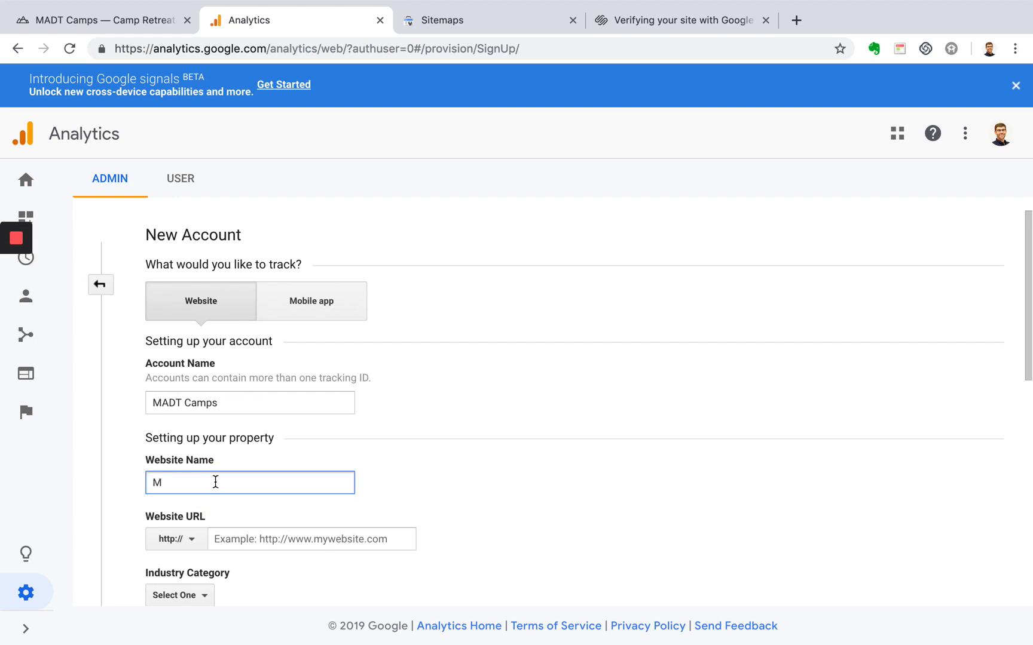
pyautogui.write('ADT CAmps')
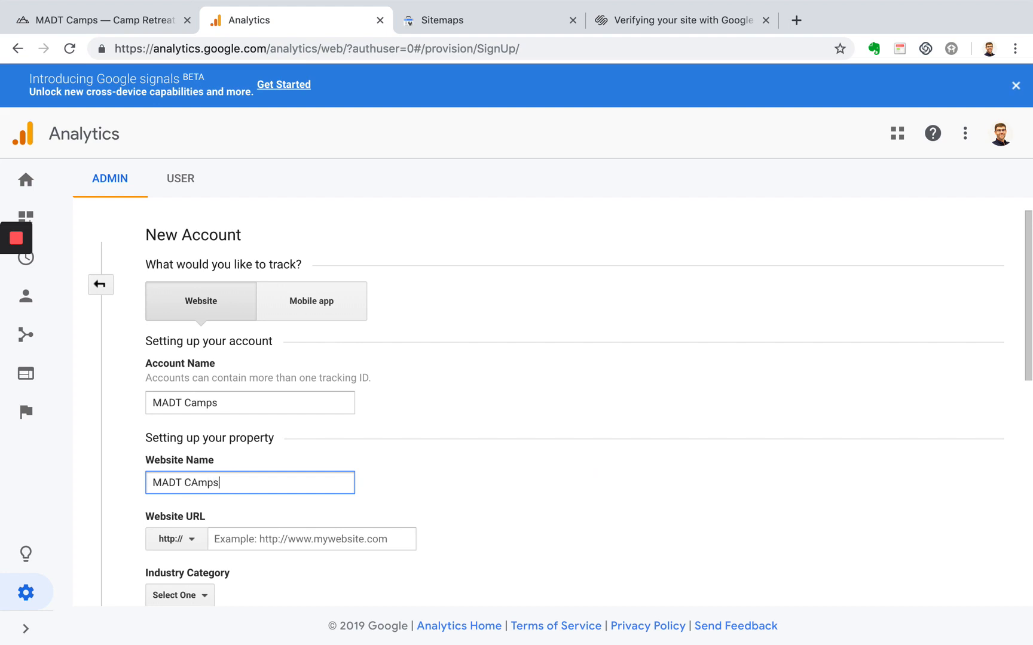
pyautogui.click(311, 538)
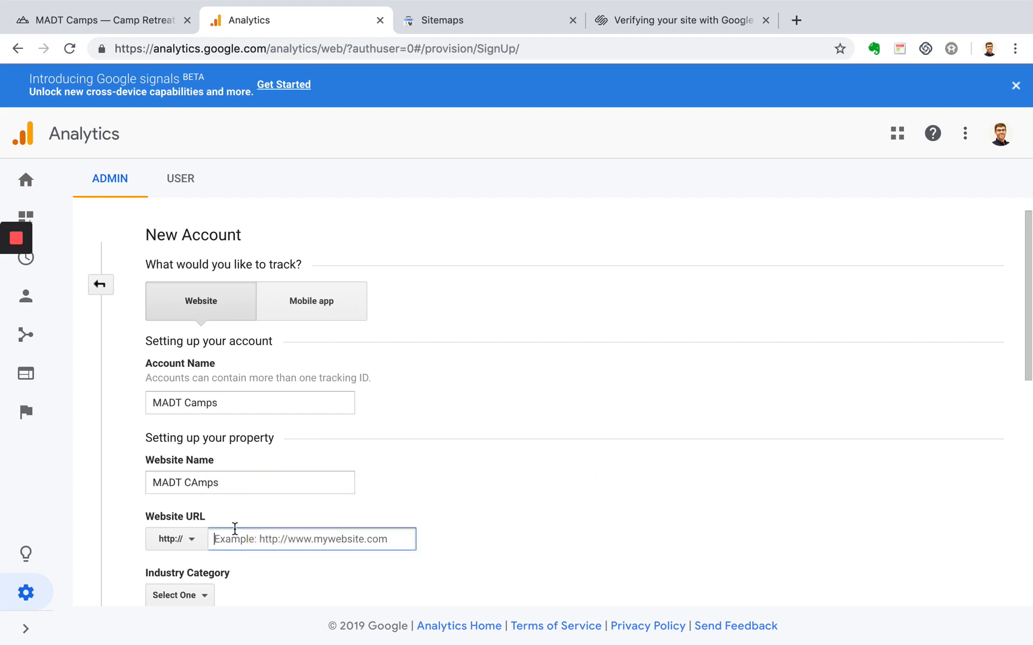
pyautogui.write('madtsc')
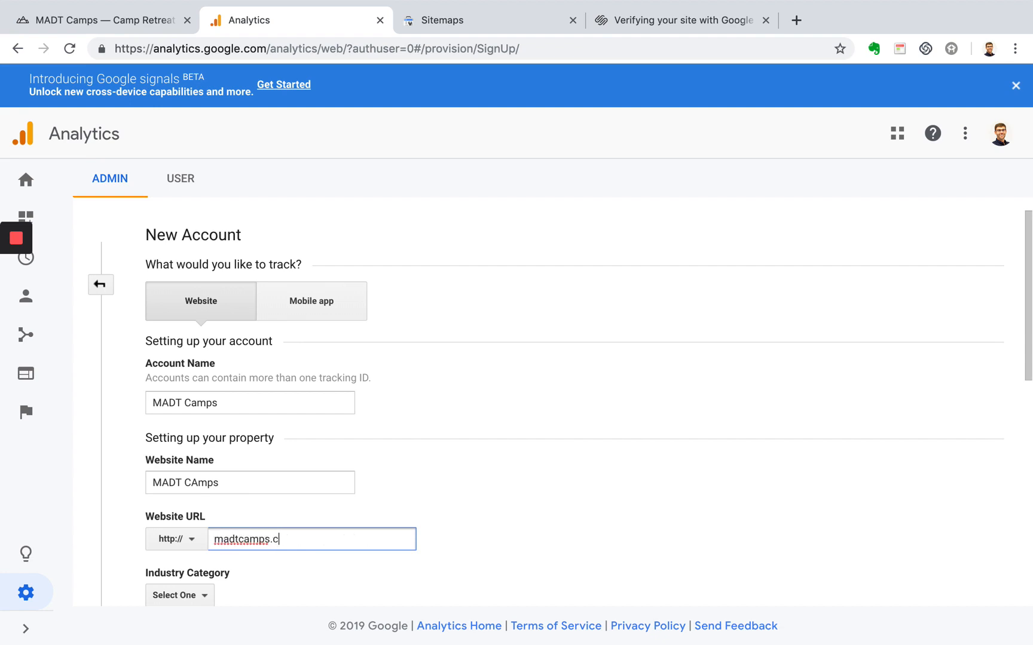
# - Set the industry category to Other and the reporting time zone to Denver Time
pyautogui.click(179, 595)
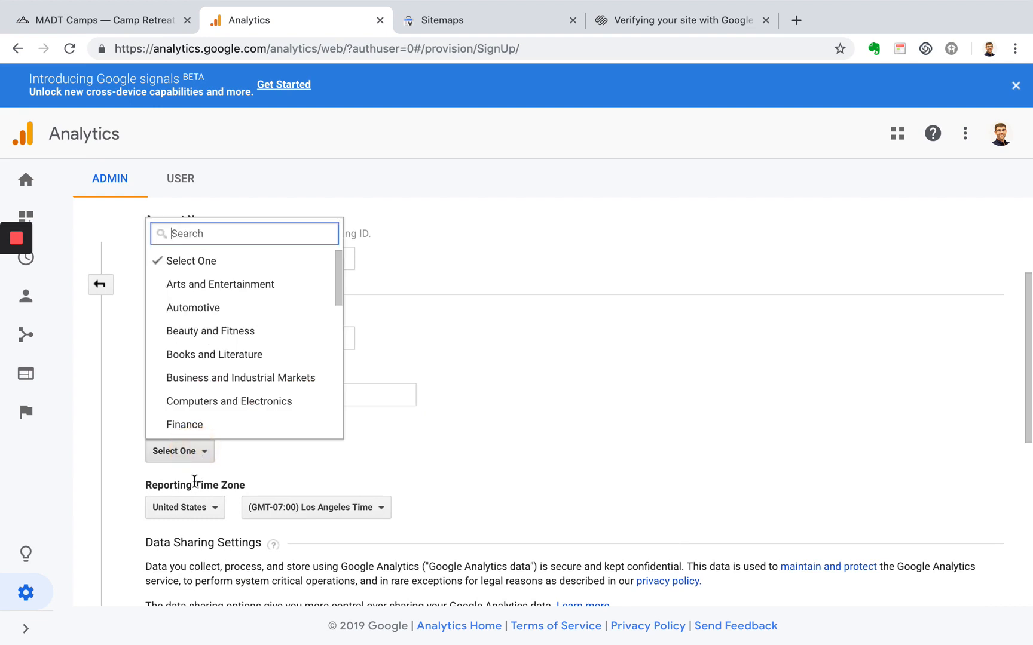
pyautogui.scroll(-3)
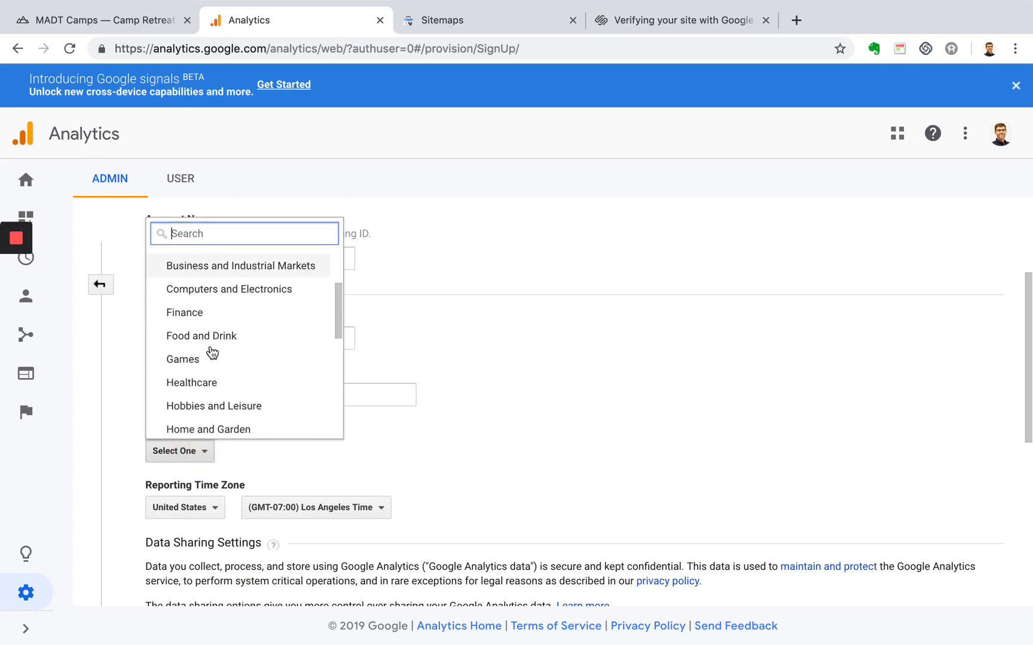
pyautogui.scroll(3)
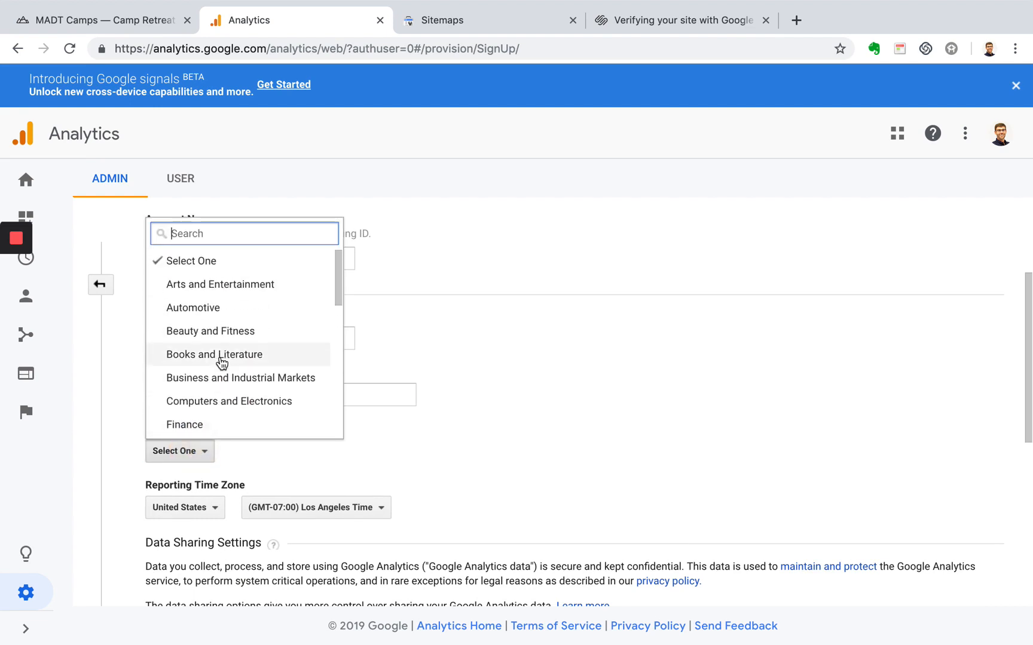
pyautogui.scroll(-3)
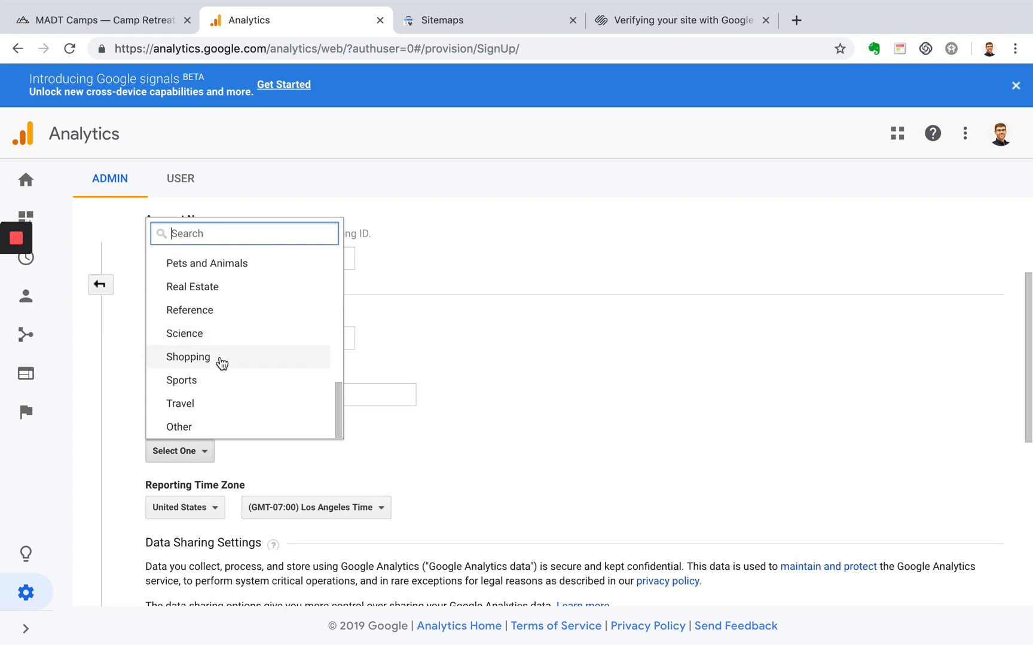
pyautogui.click(178, 426)
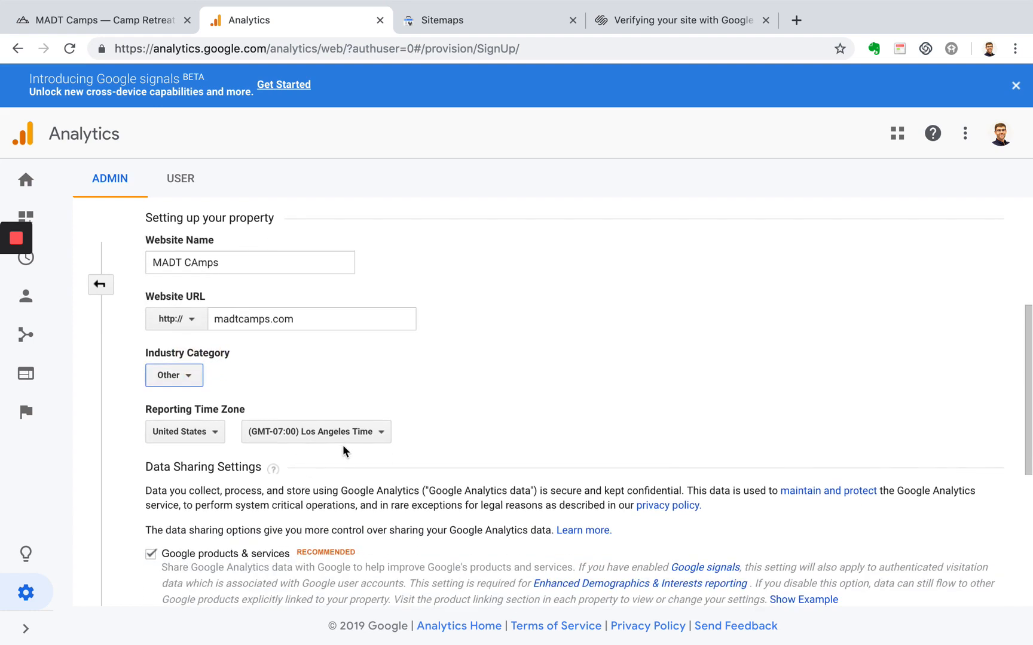
pyautogui.click(315, 431)
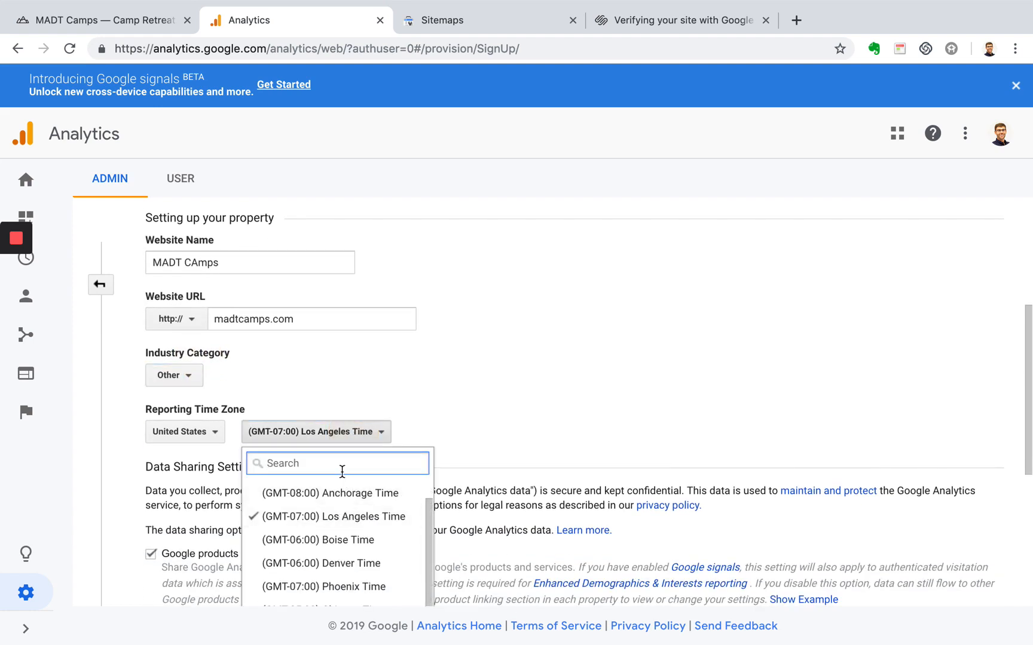
pyautogui.write('cen')
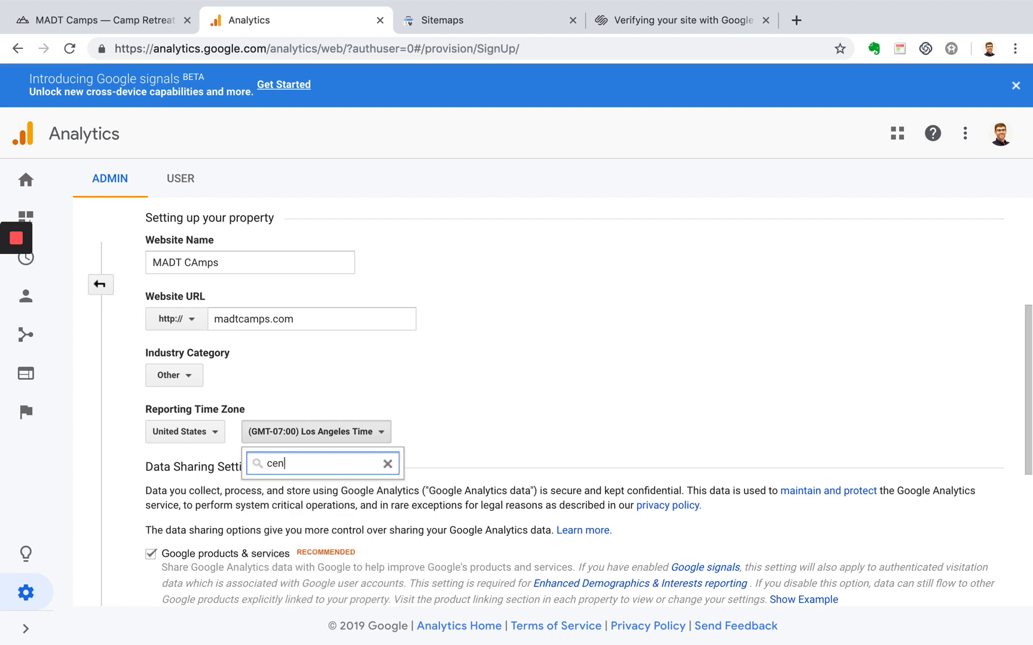
pyautogui.click(387, 463)
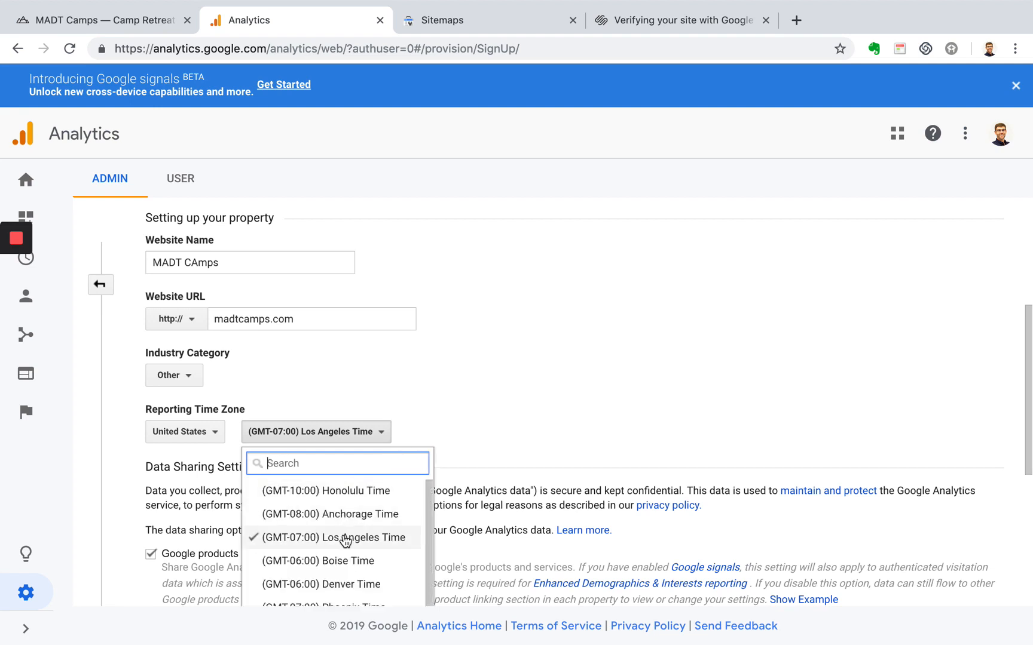
pyautogui.click(321, 584)
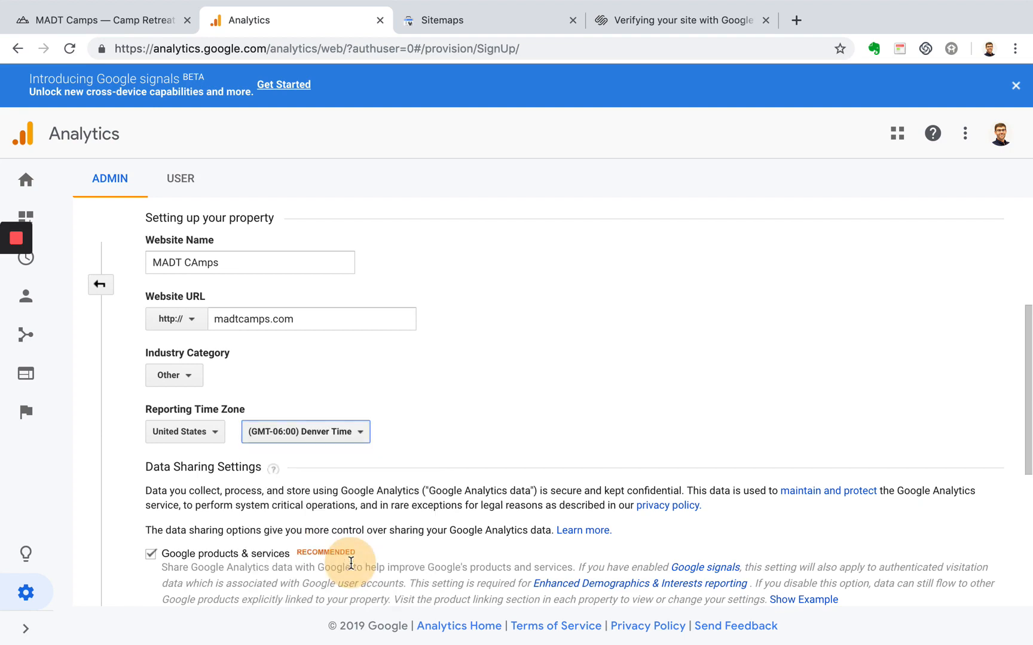
pyautogui.scroll(-3)
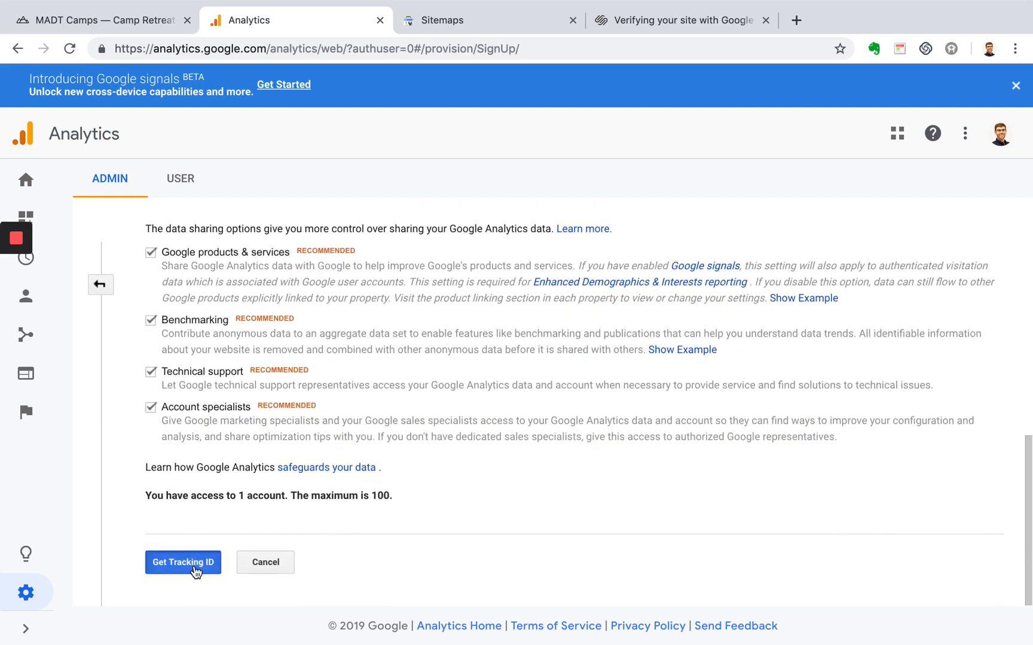
# - Request the tracking ID and accept both data processing and data protection terms
pyautogui.click(183, 562)
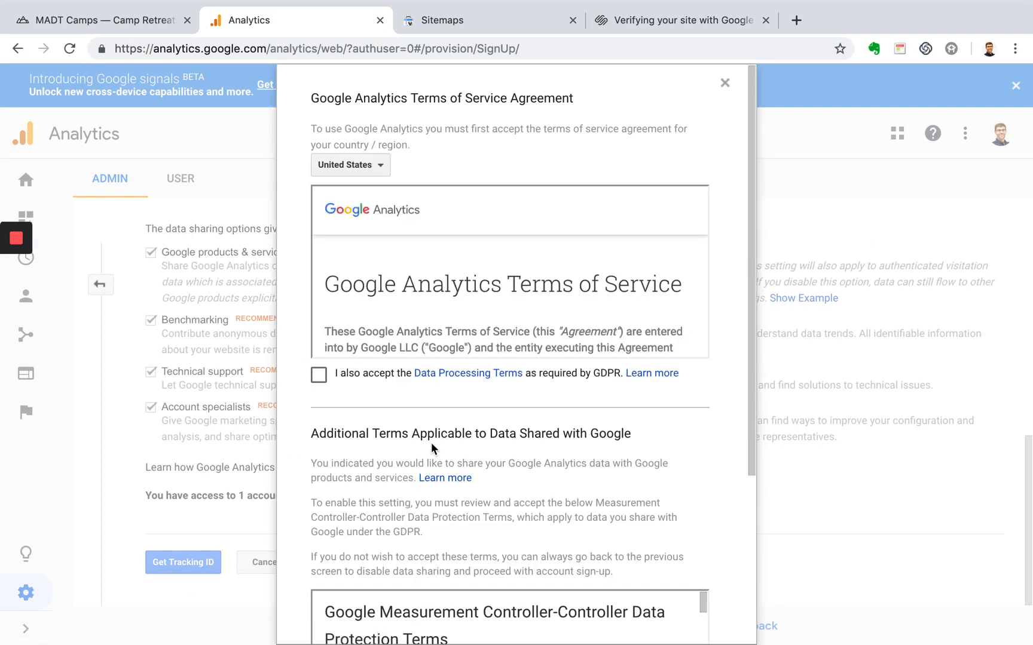
pyautogui.click(318, 374)
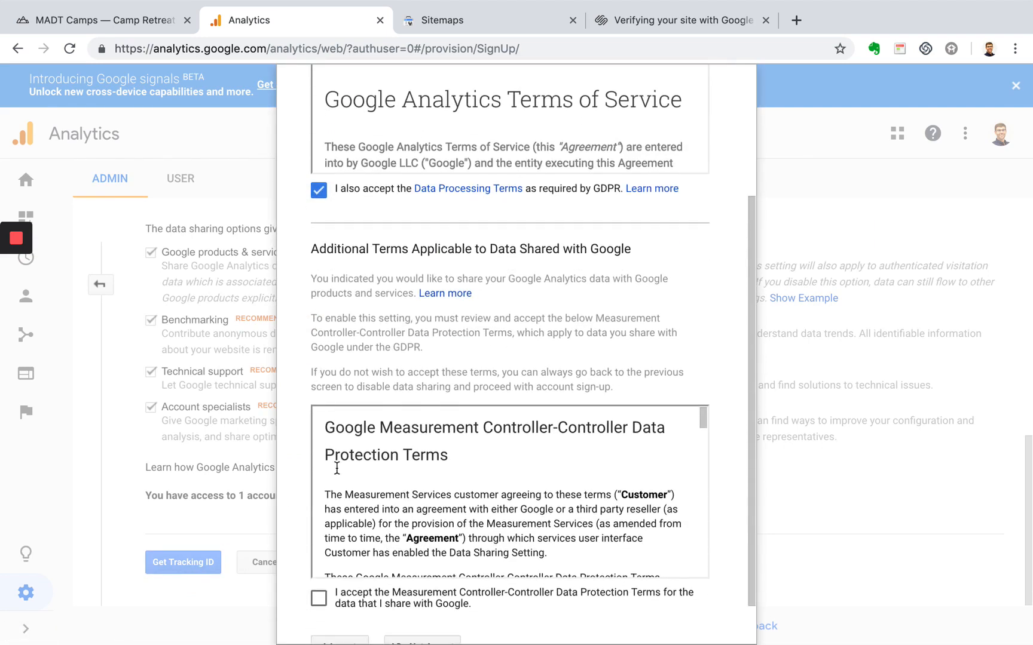
pyautogui.click(319, 598)
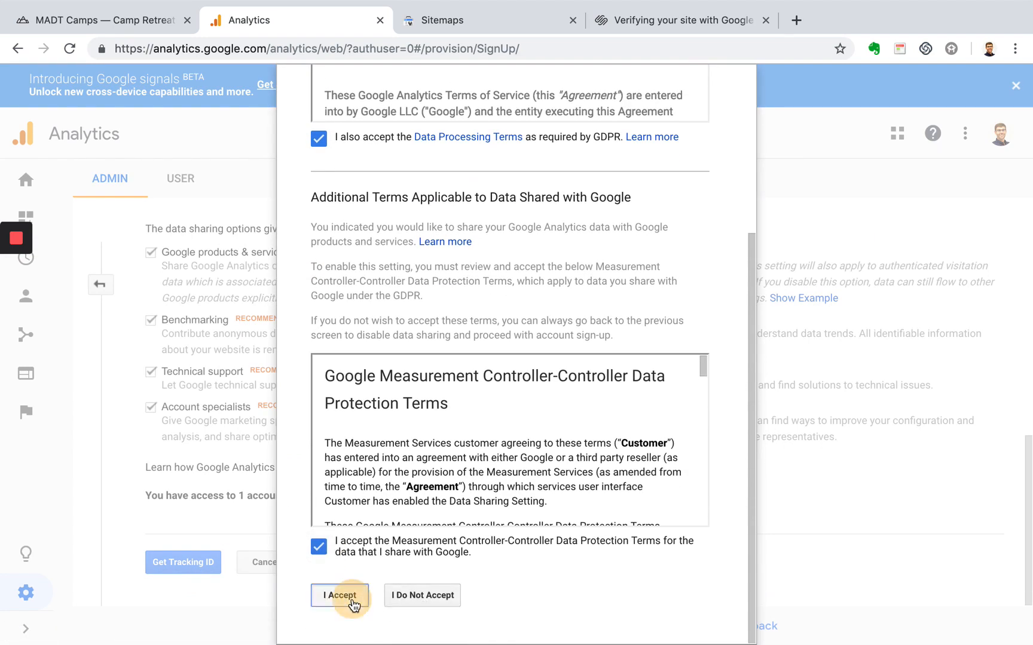
pyautogui.click(339, 595)
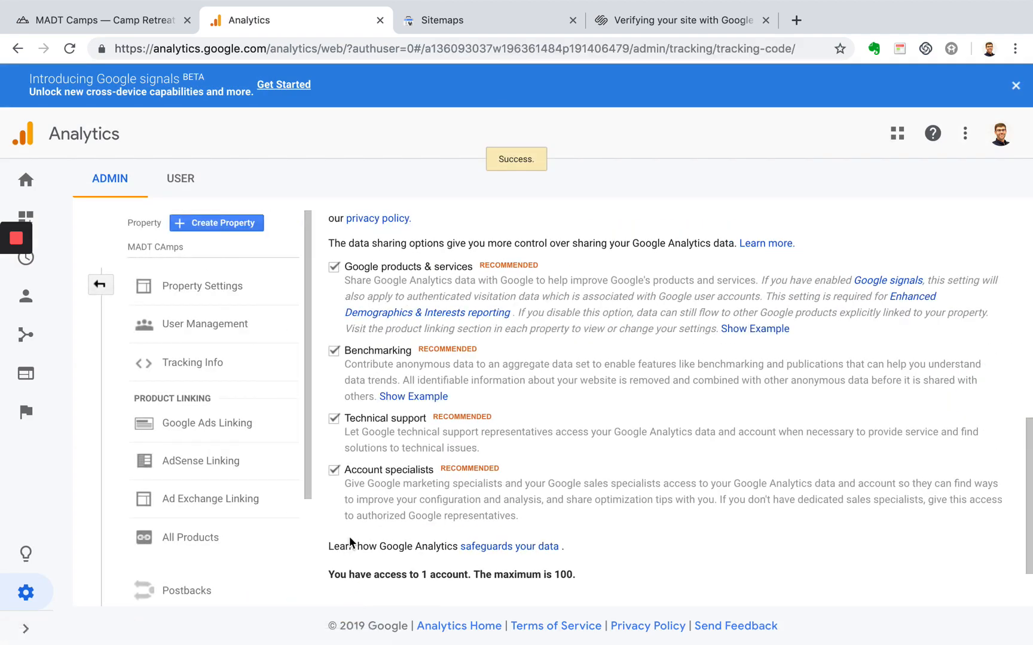
pyautogui.click(192, 363)
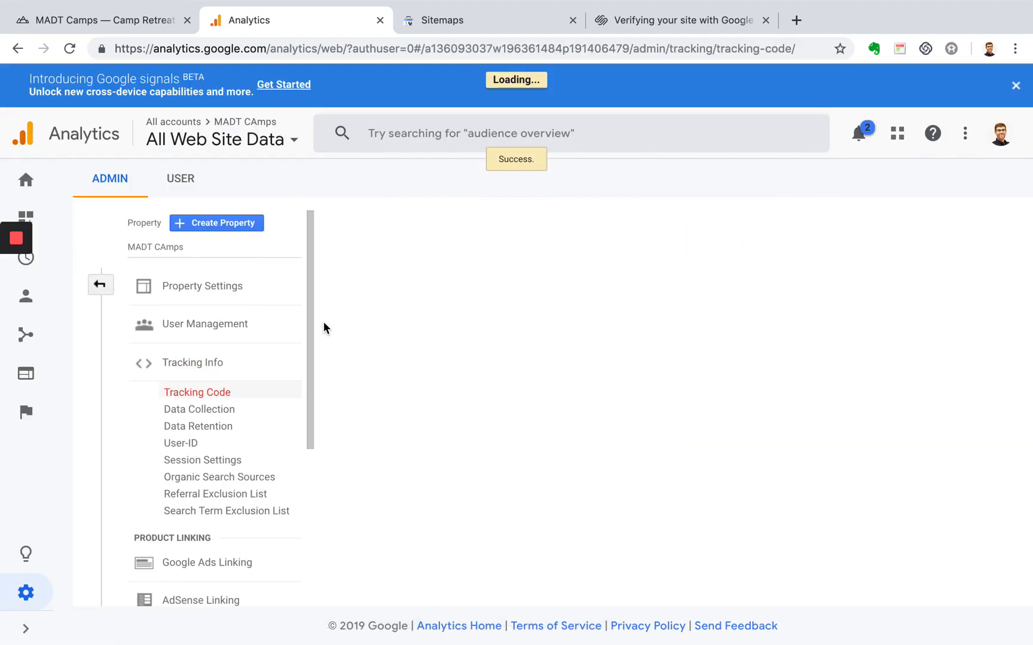
pyautogui.click(196, 392)
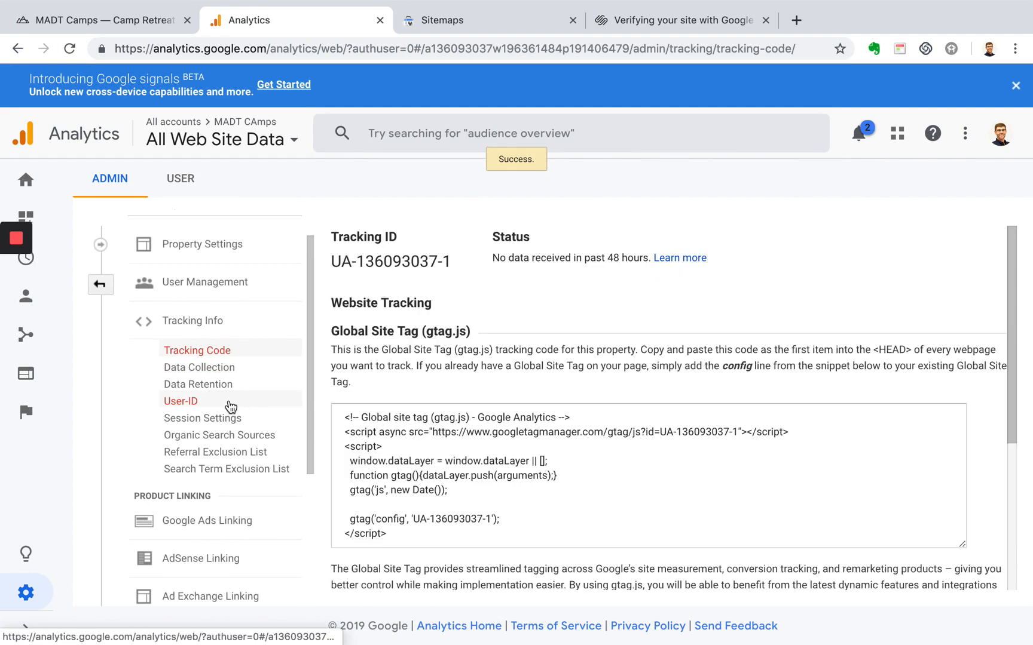
pyautogui.moveTo(405, 443)
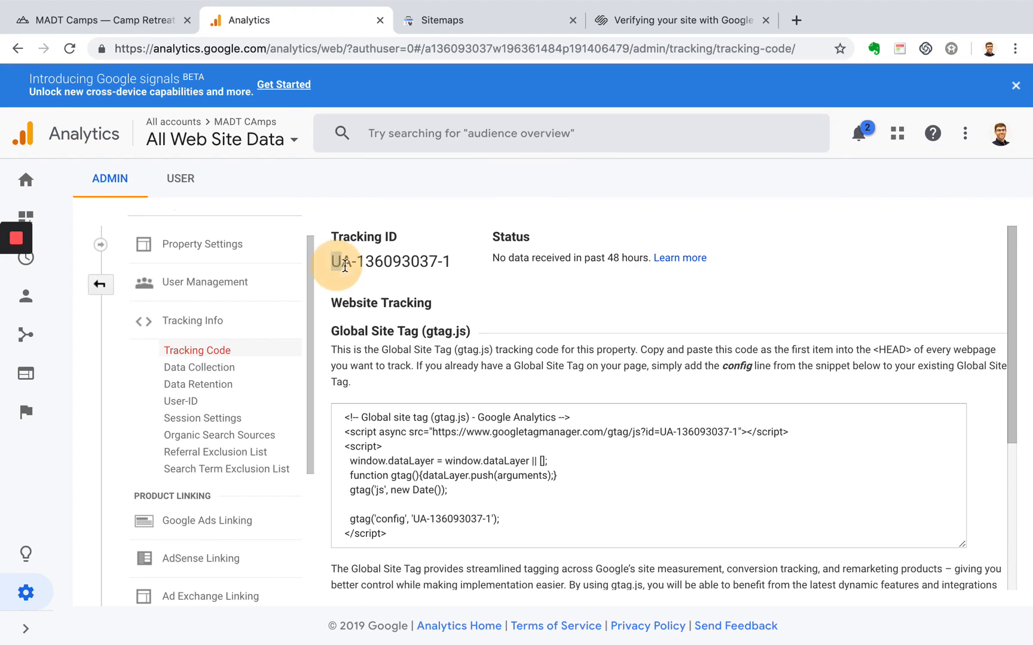
pyautogui.doubleClick(388, 261)
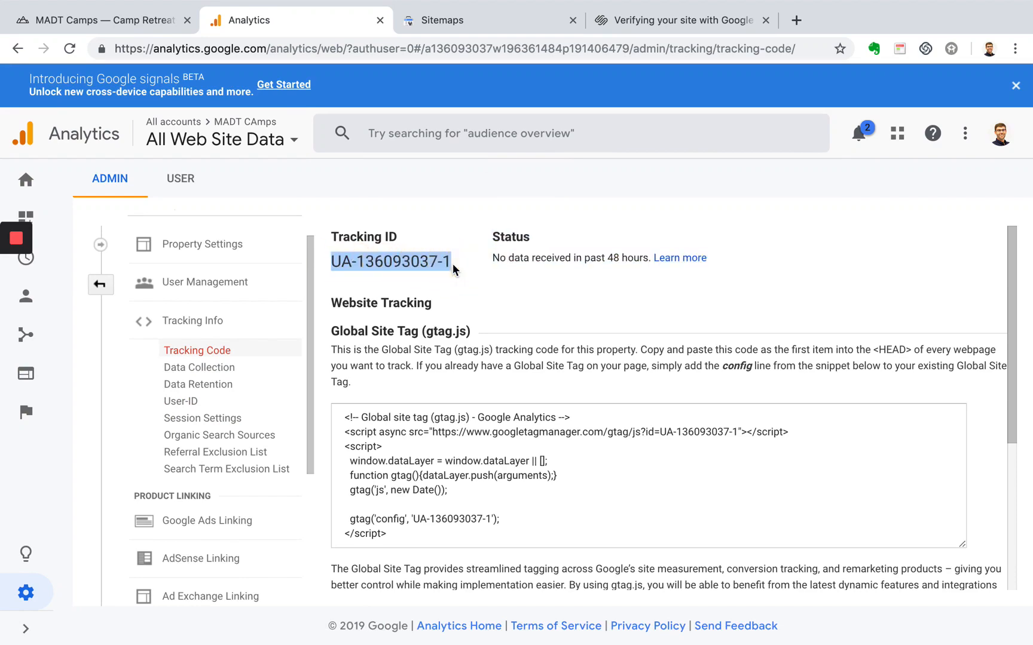
pyautogui.click(99, 20)
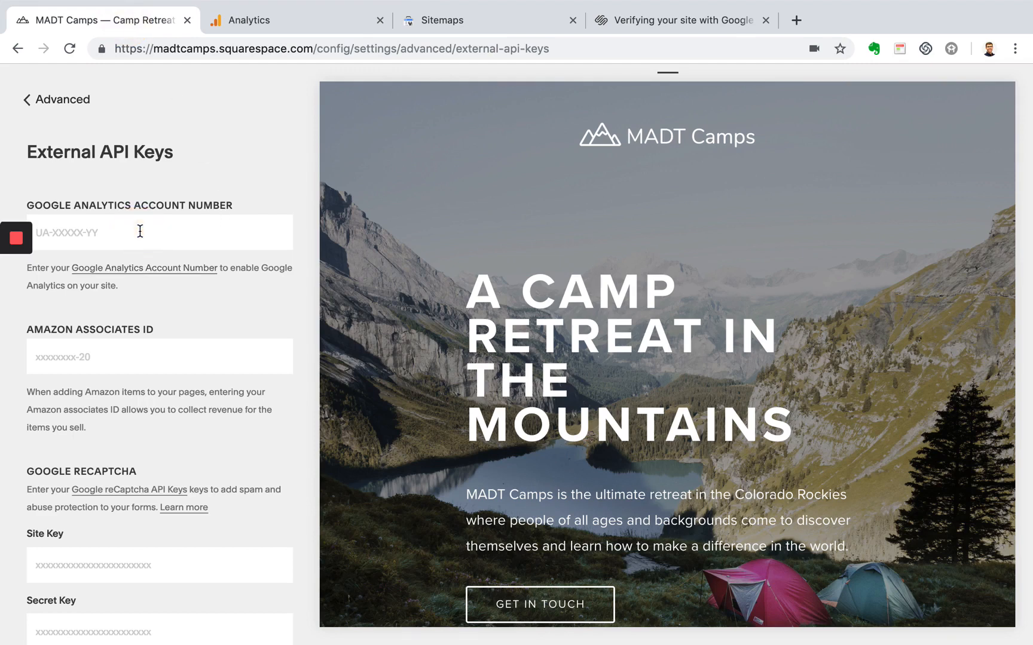
pyautogui.write('UA-136093037-1')
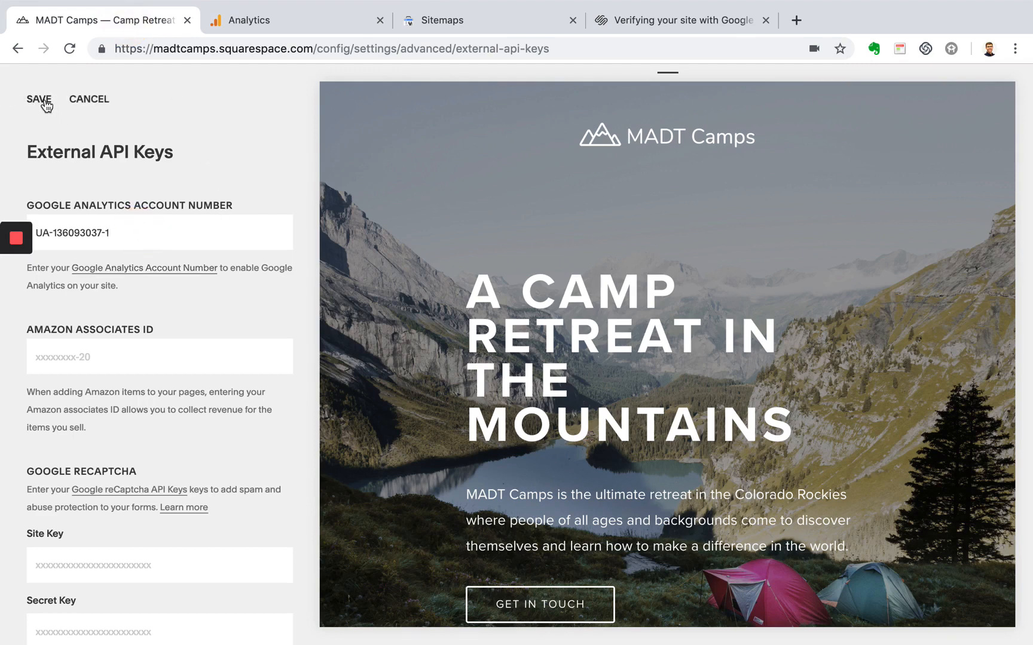
pyautogui.click(38, 99)
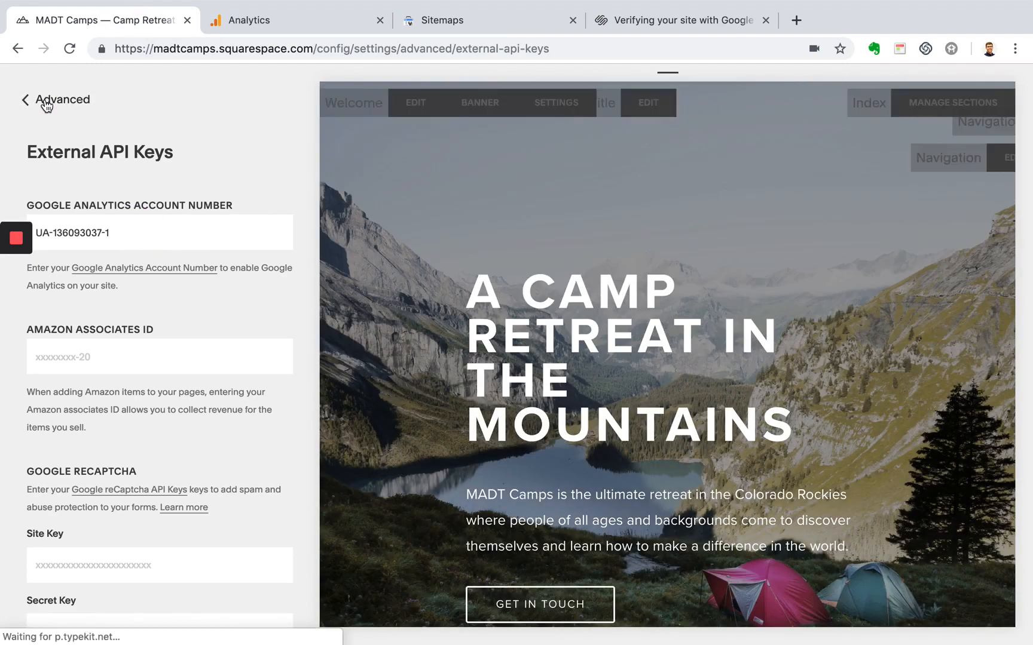
pyautogui.moveTo(45, 106)
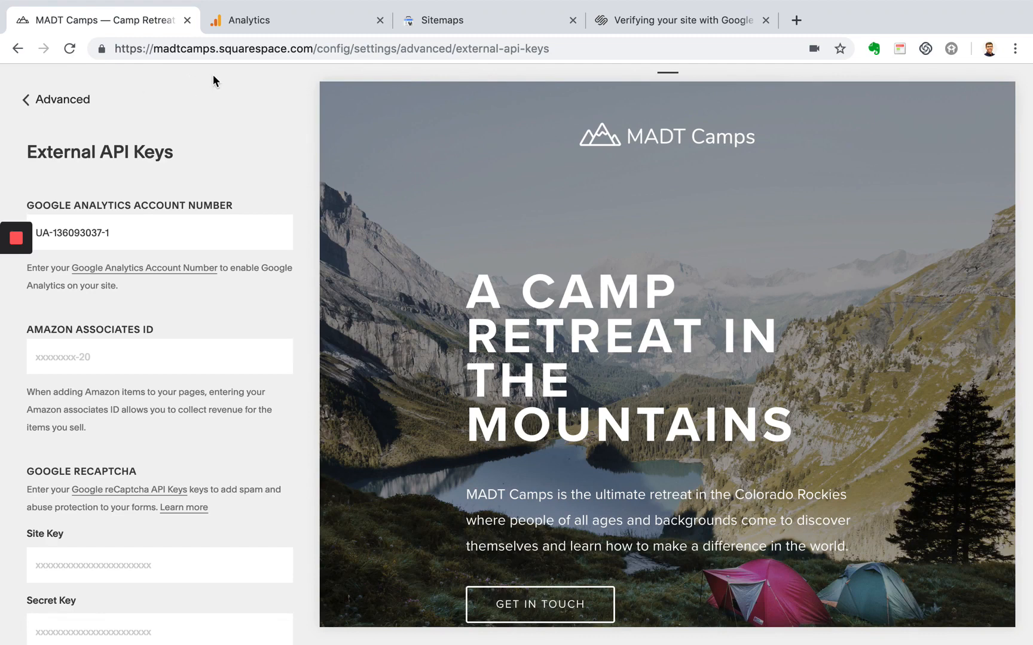
pyautogui.click(264, 20)
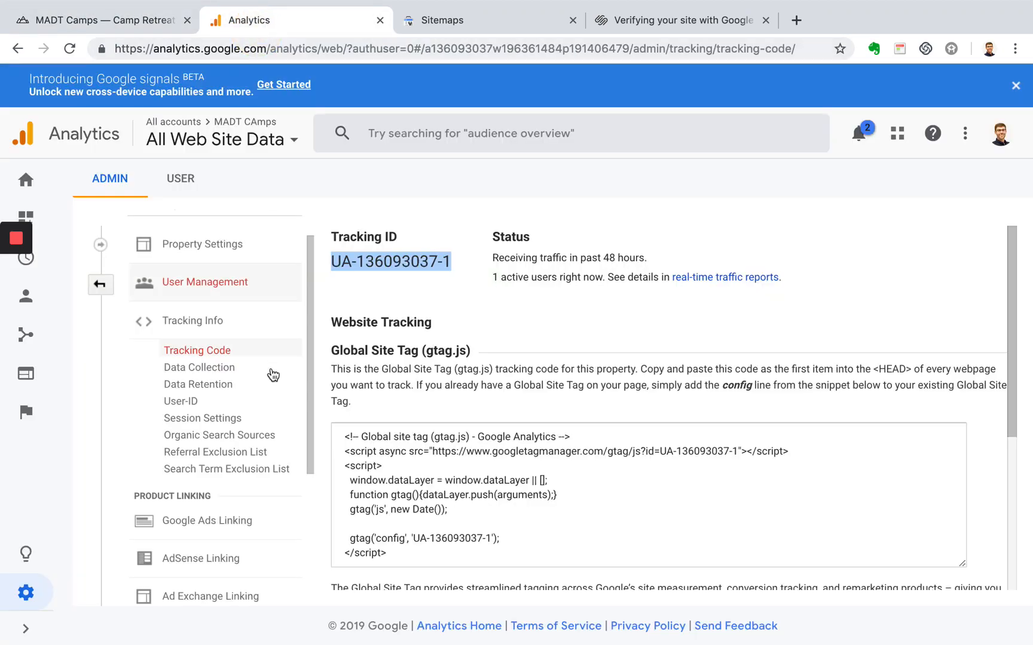